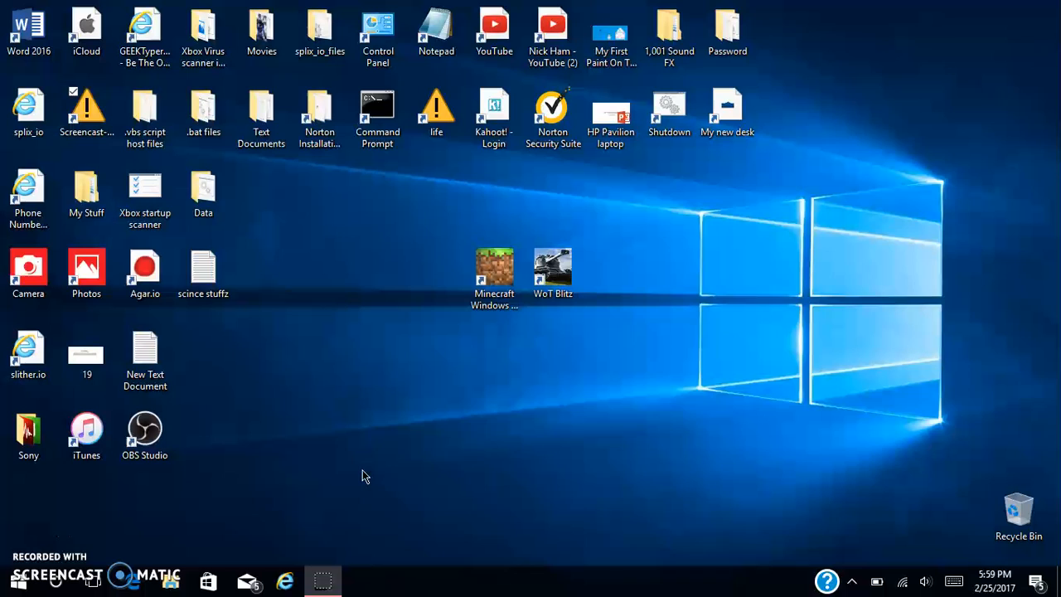
mouse_move(600, 426)
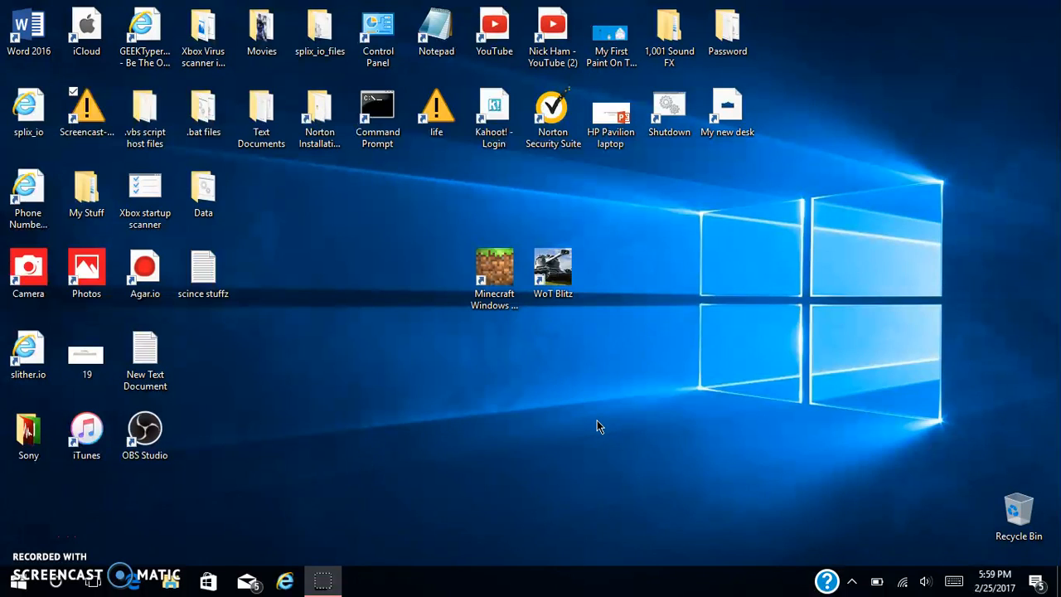
mouse_move(764, 397)
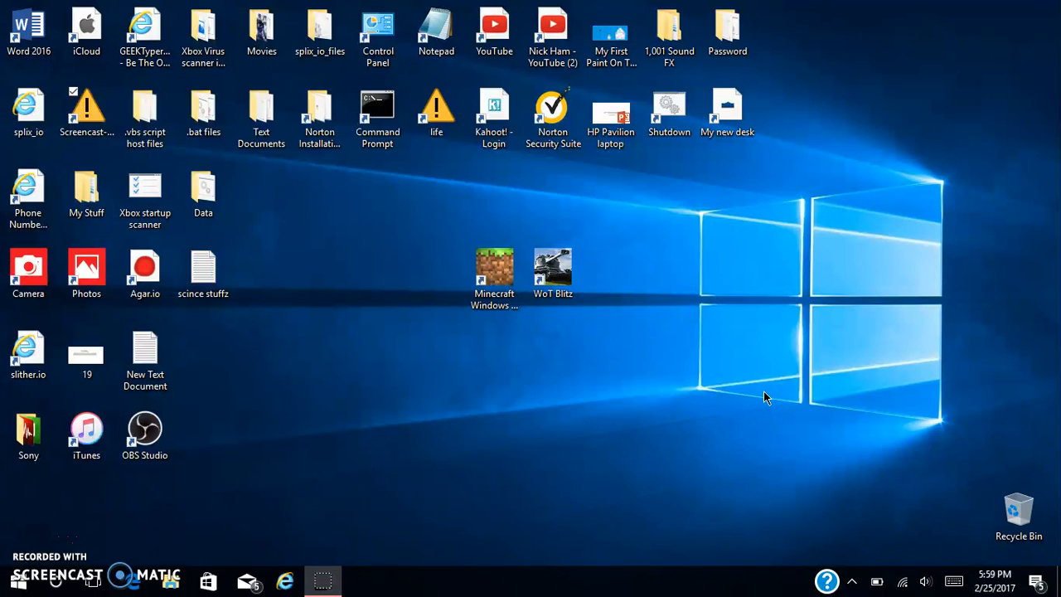
mouse_move(761, 418)
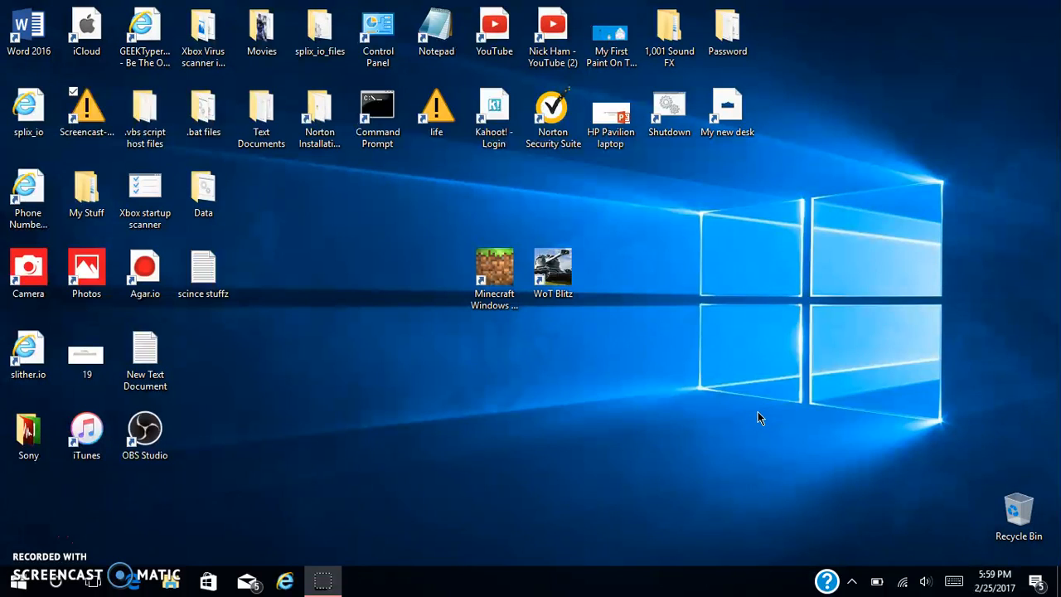
mouse_move(149, 588)
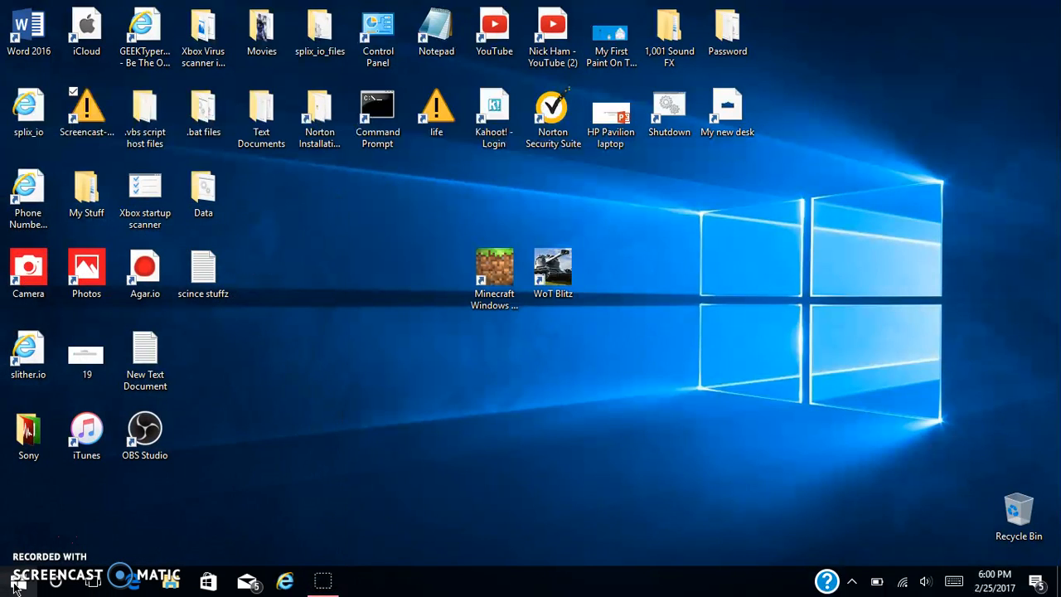
Dismiss the earlier search results and return to the desktop.
click(28, 108)
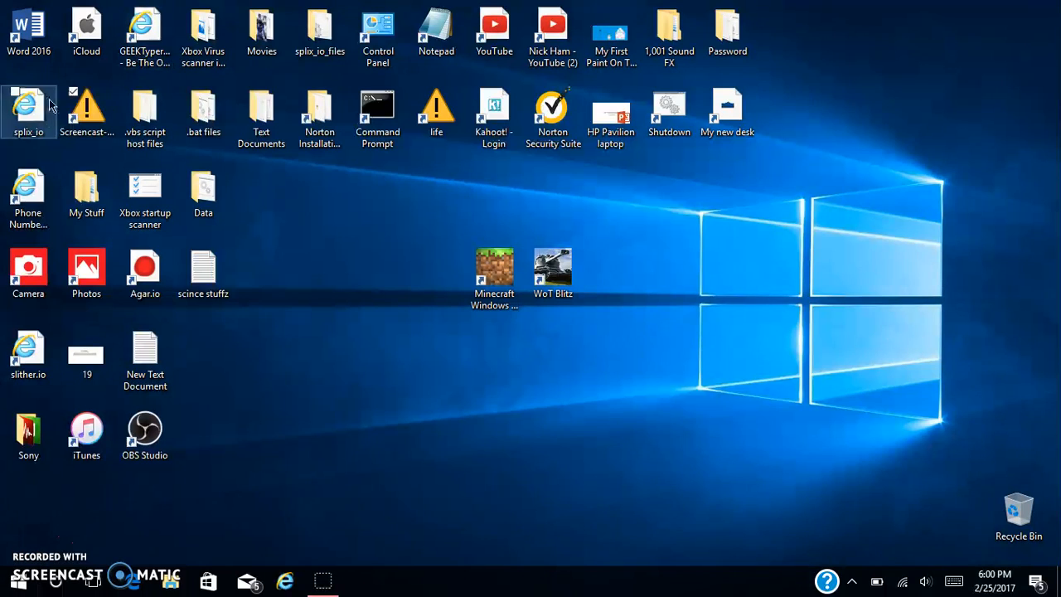
click(17, 580)
text(con)
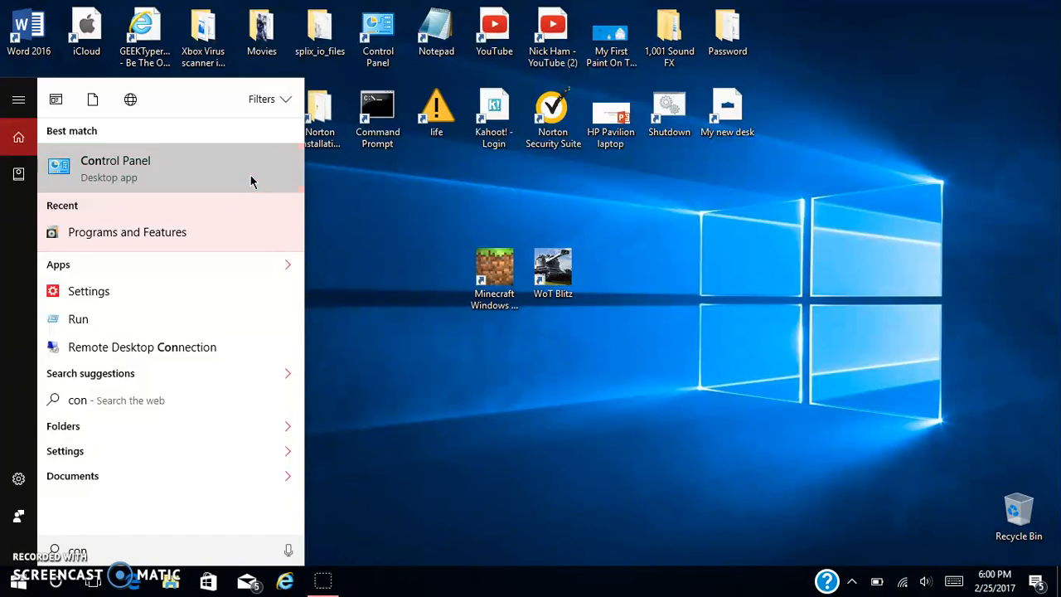
click(115, 168)
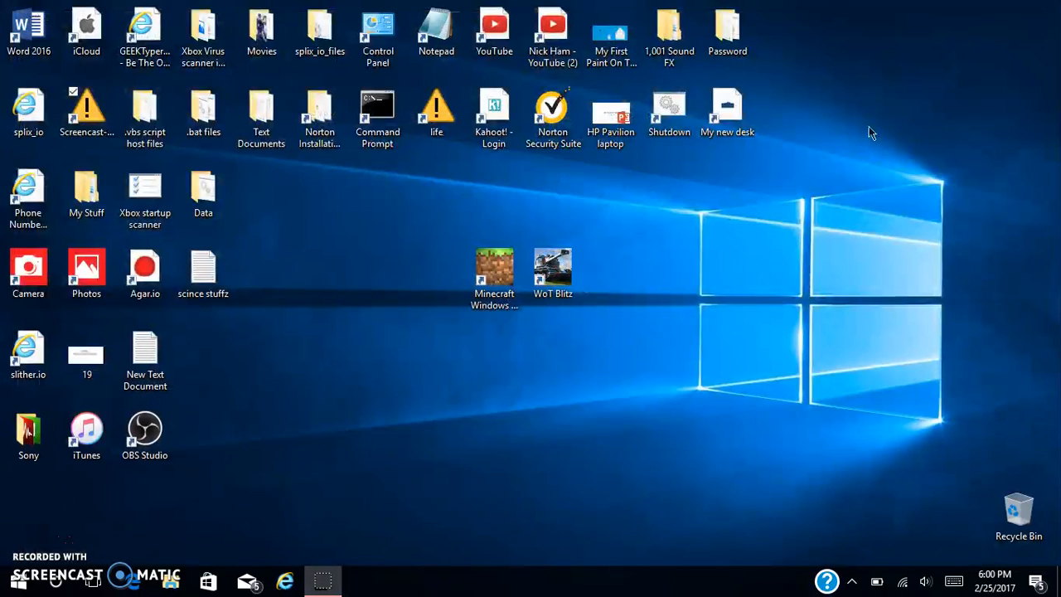
mouse_move(994, 372)
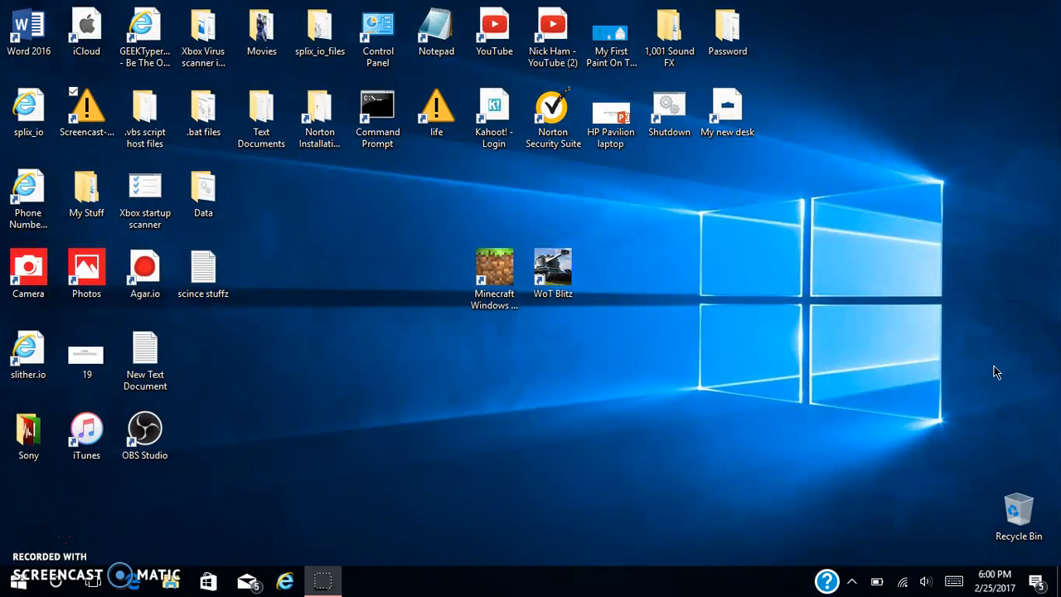
mouse_move(632, 513)
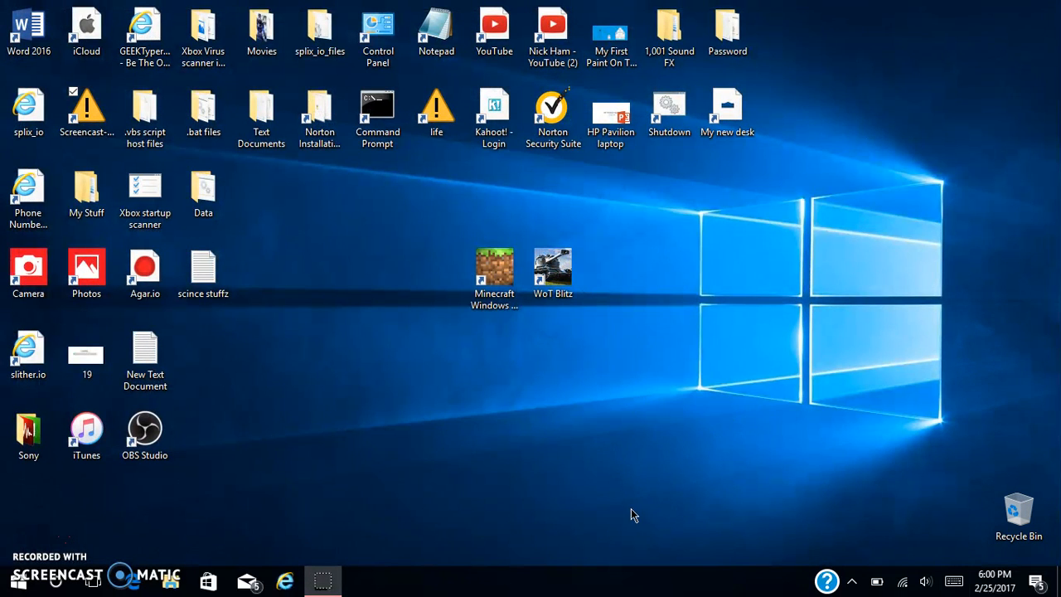
mouse_move(928, 17)
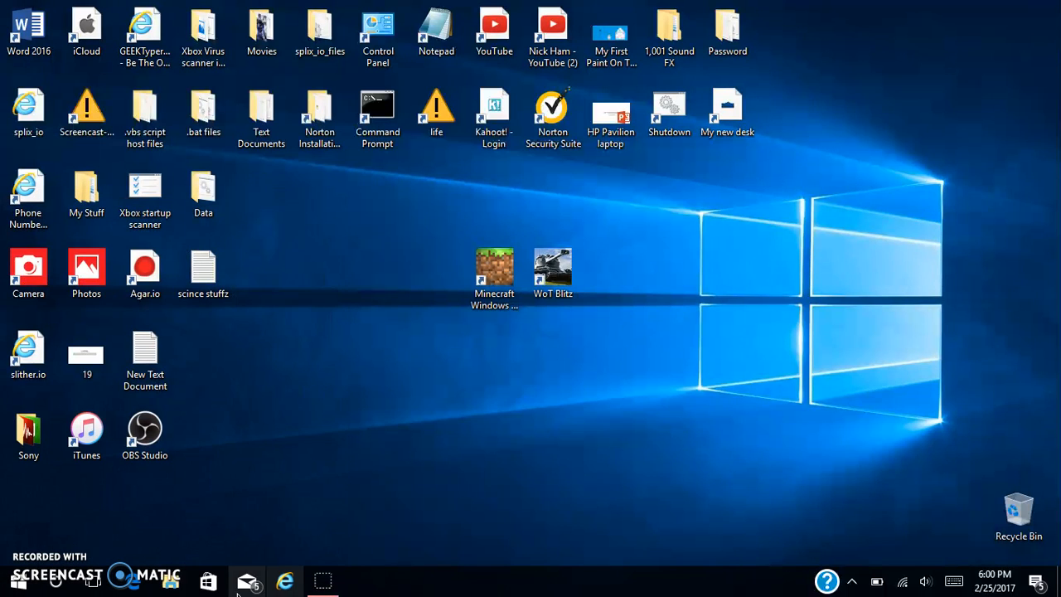
Launch Internet Explorer and search Google for 'start is back'.
click(284, 580)
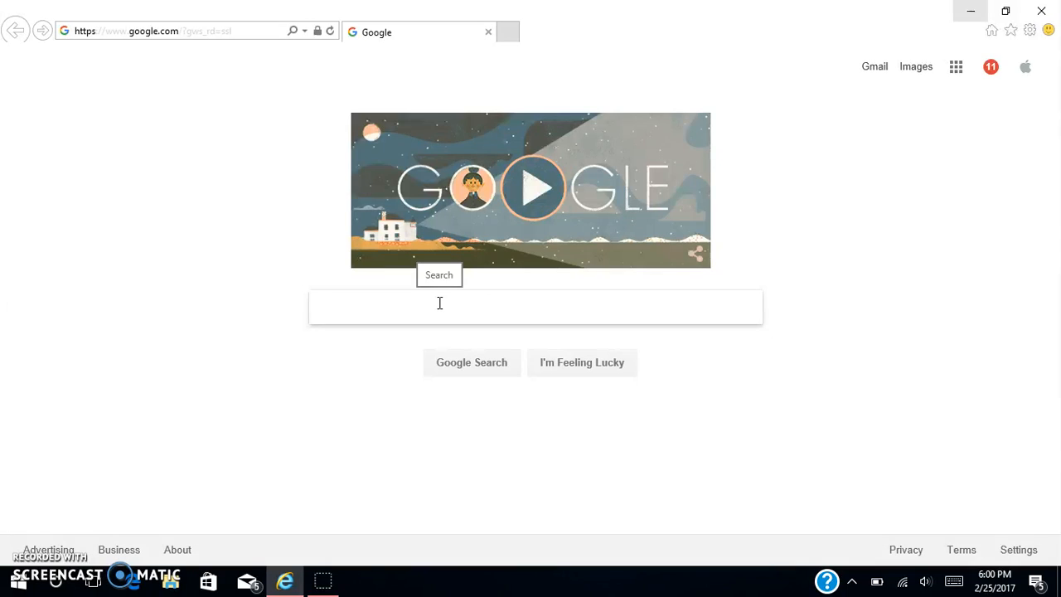
click(536, 306)
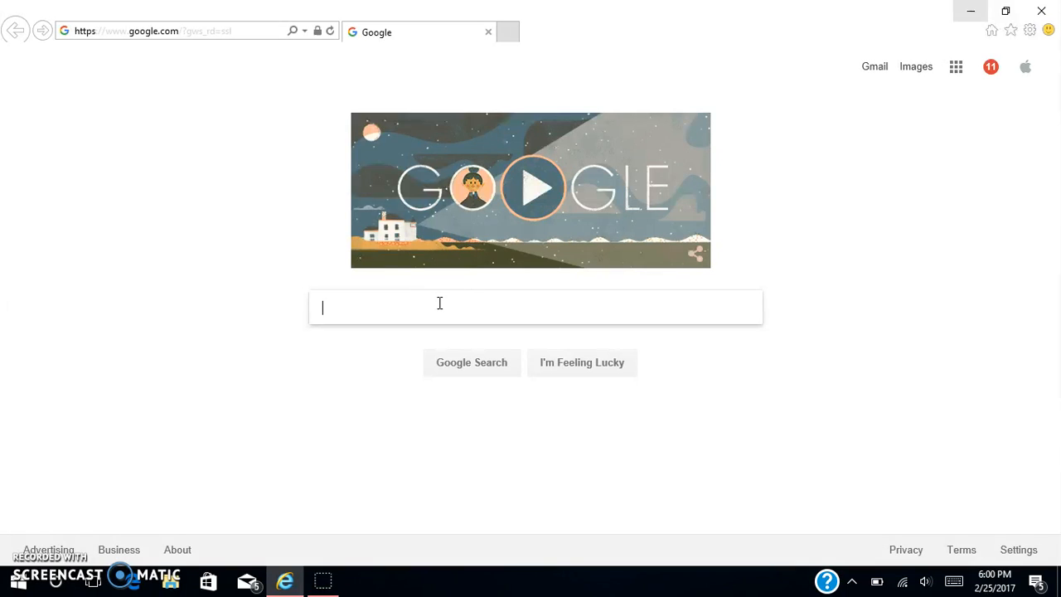
text(start is back)
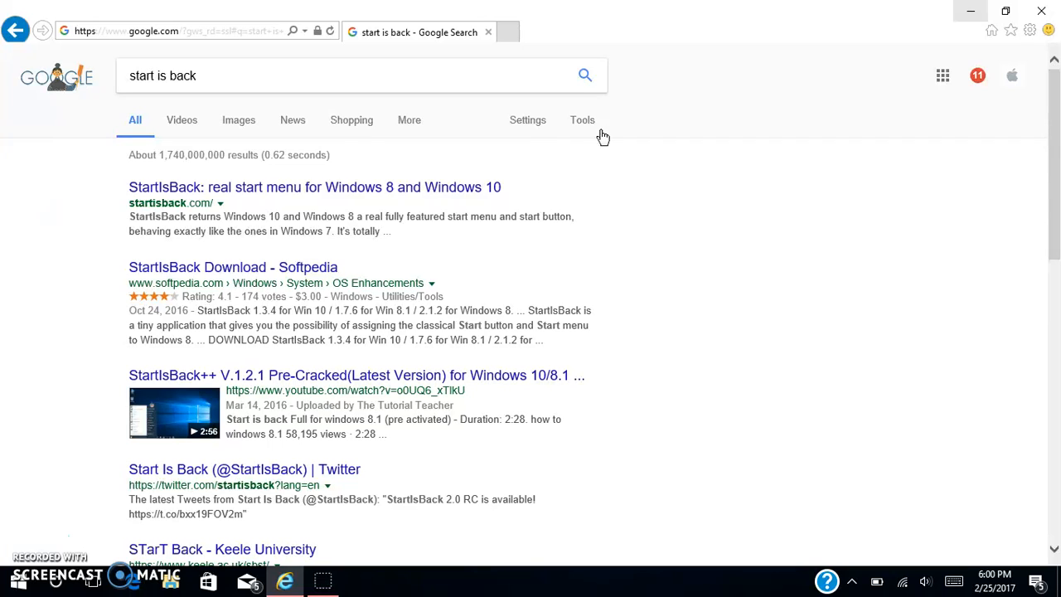
Open startisback.com, request the Windows 10 download, and dismiss the run/save prompt.
click(314, 186)
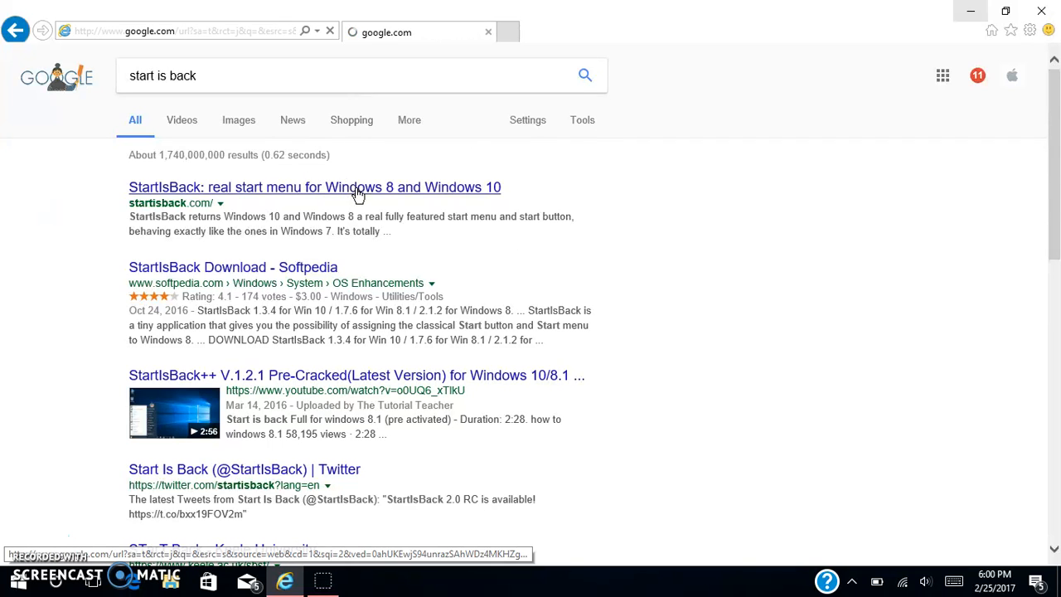
click(314, 186)
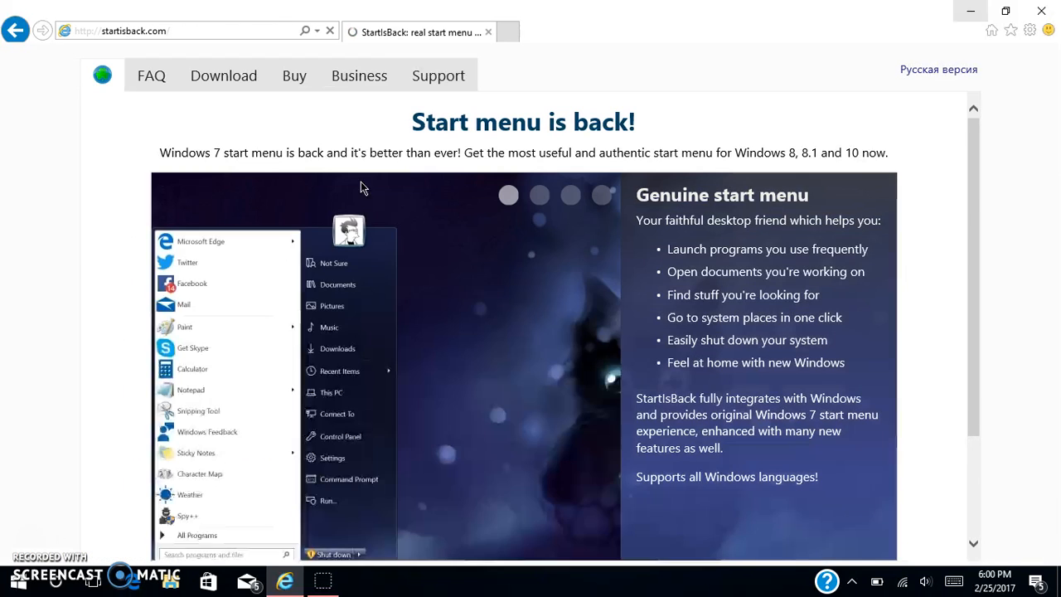
click(124, 30)
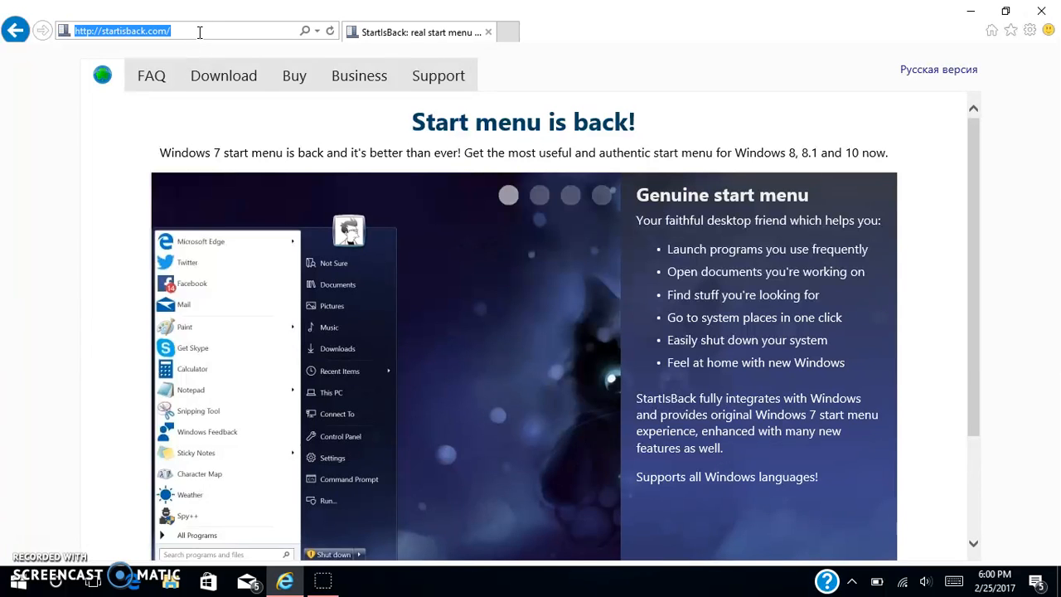
mouse_move(250, 98)
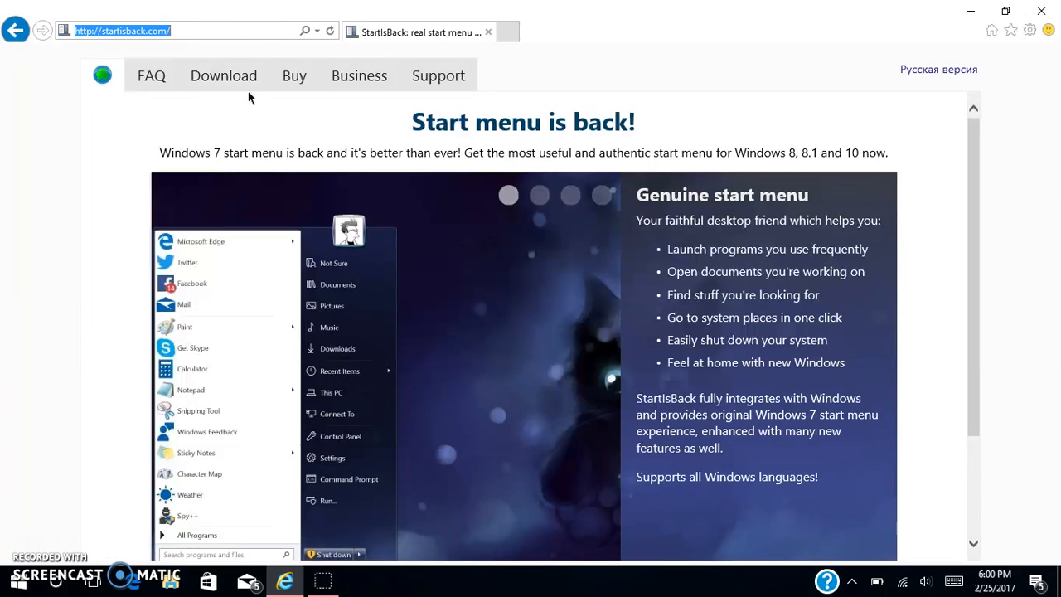
click(223, 75)
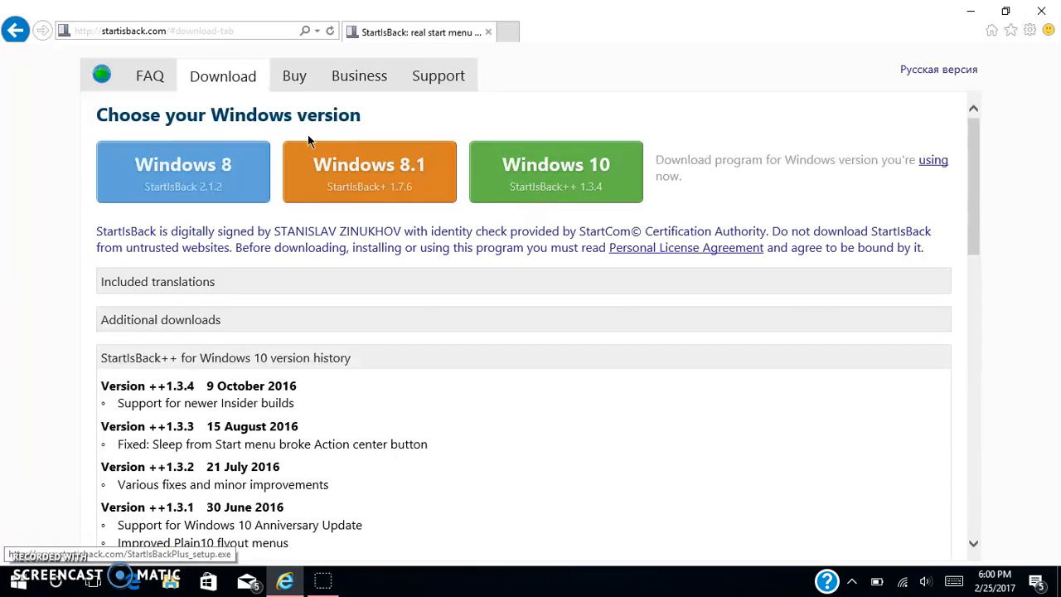
mouse_move(887, 448)
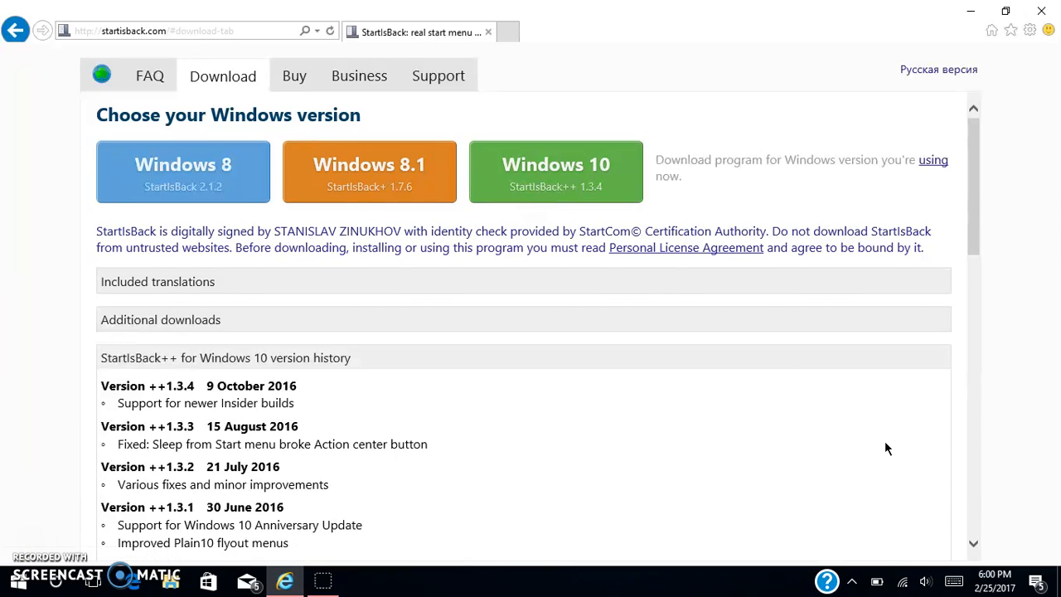
mouse_move(576, 183)
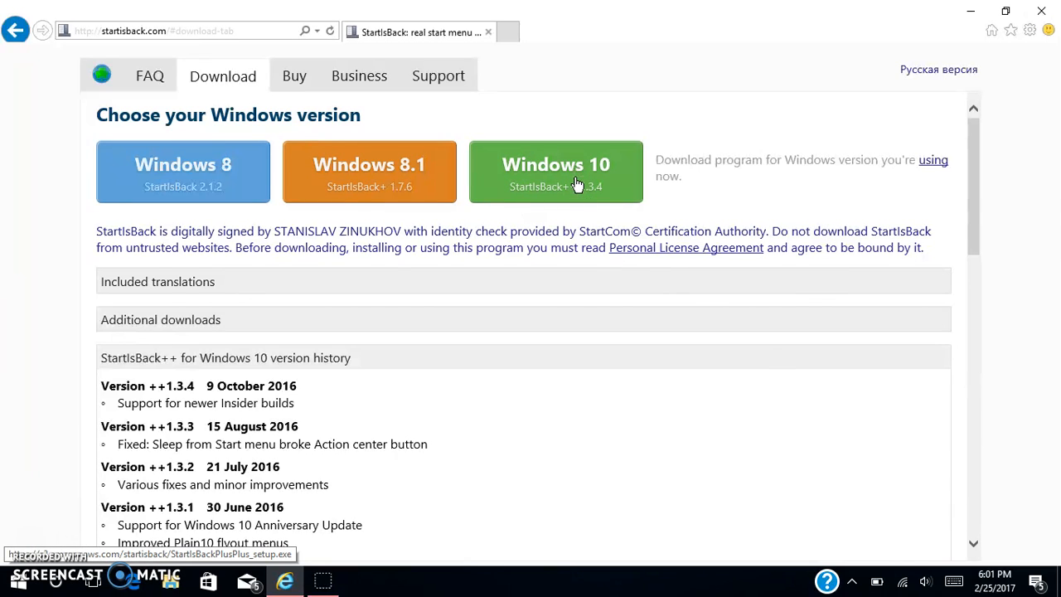
click(556, 171)
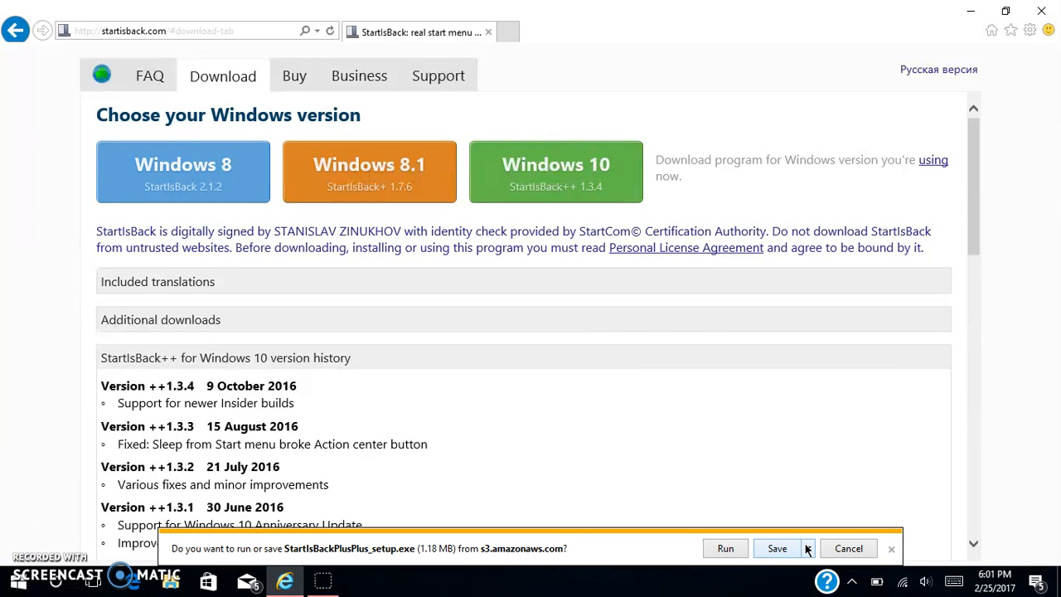
mouse_move(895, 559)
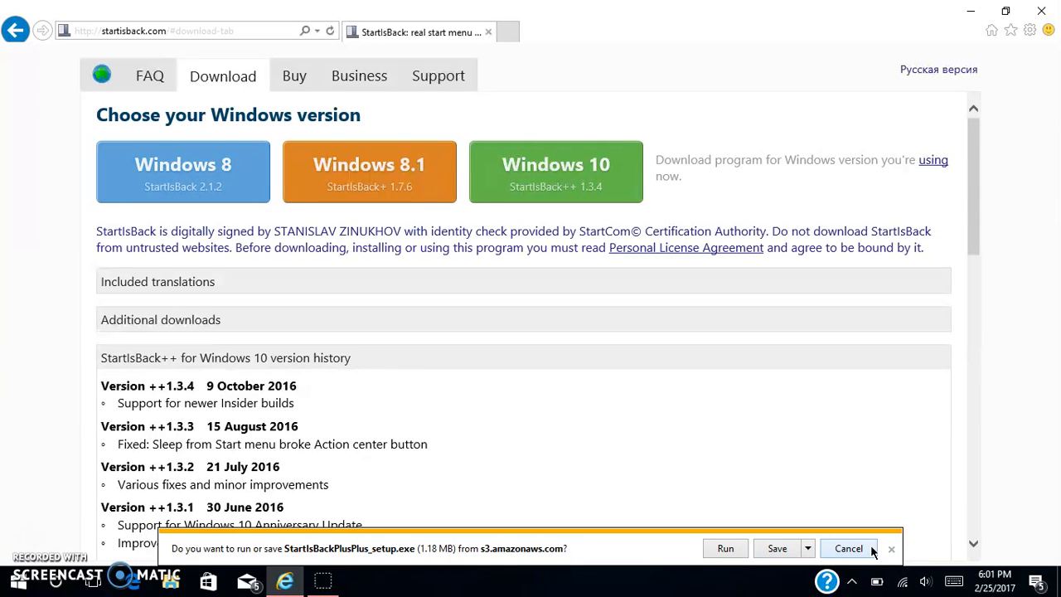
click(847, 548)
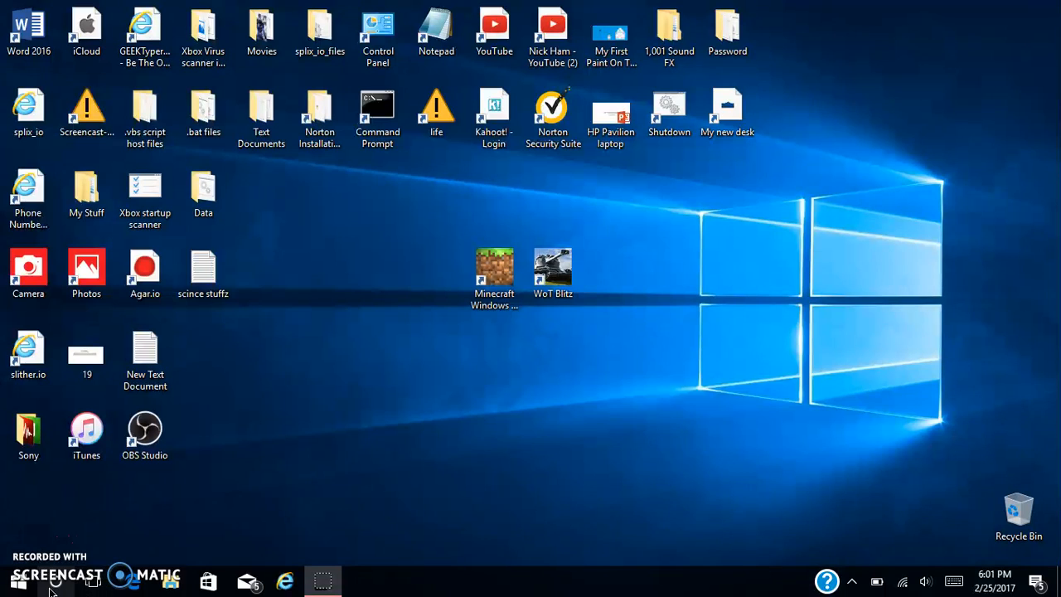
Open StartIsBack Properties from the Start button and view the Appearance settings.
right_click(17, 583)
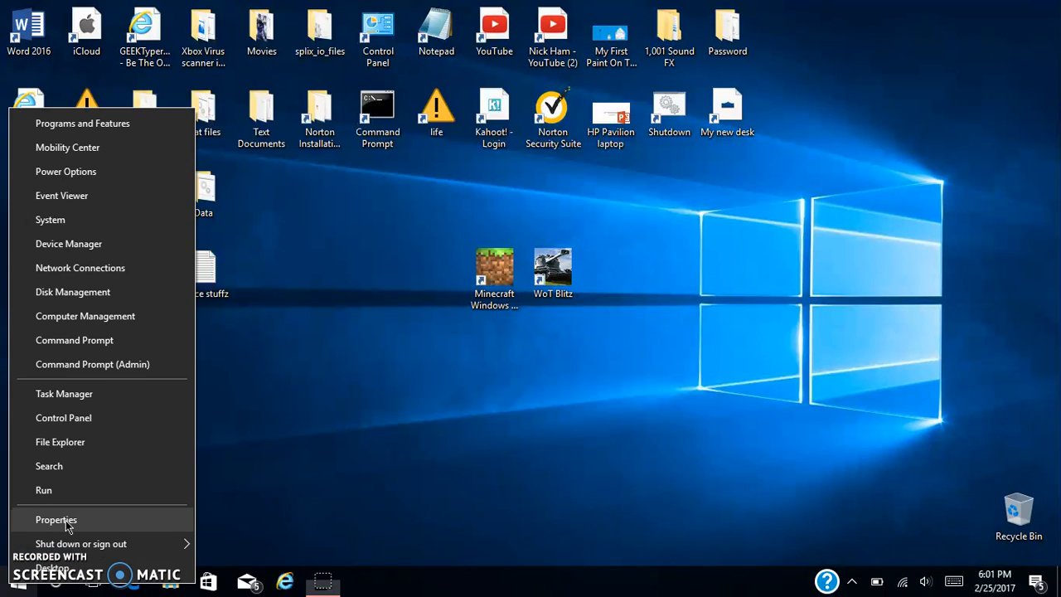
click(55, 520)
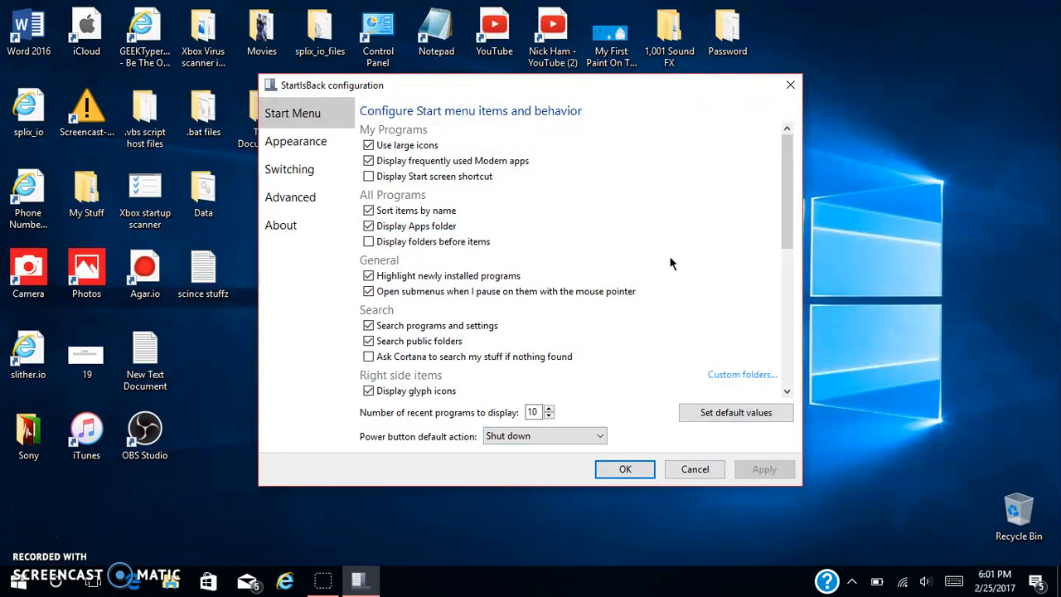
click(295, 141)
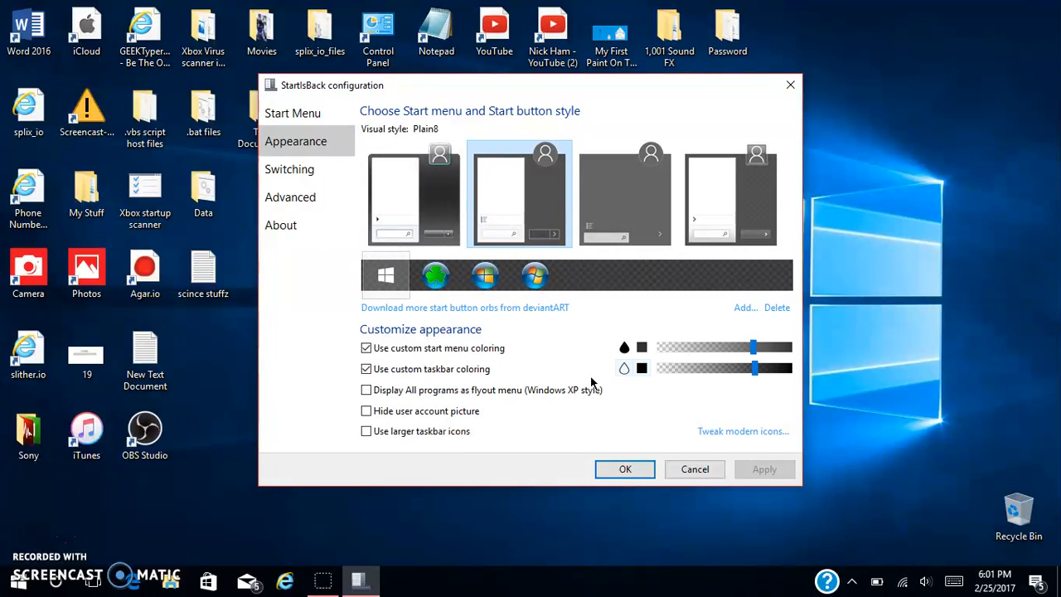
mouse_move(788, 393)
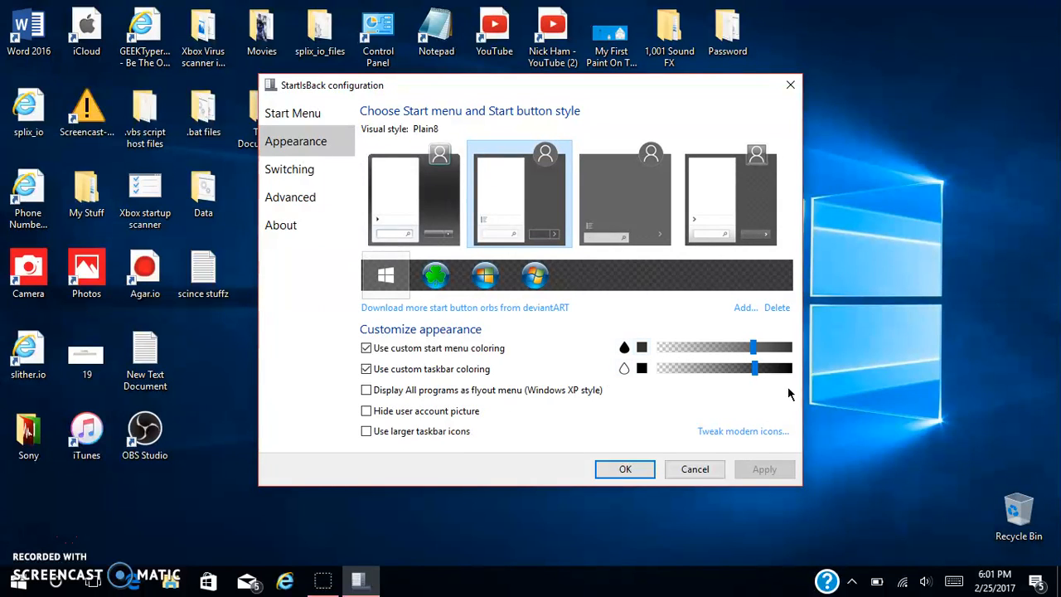
mouse_move(632, 293)
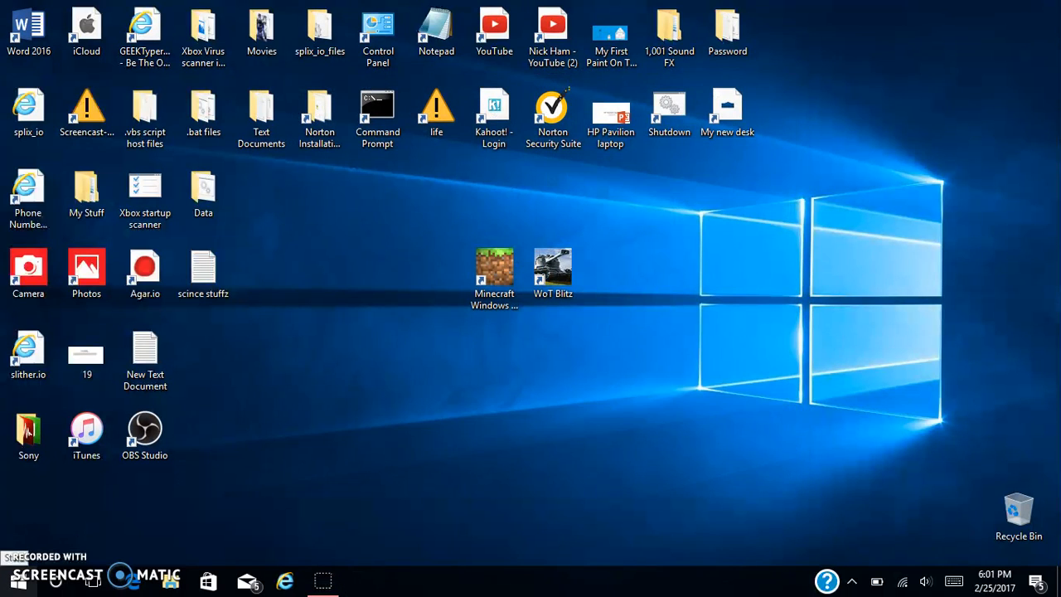
right_click(16, 580)
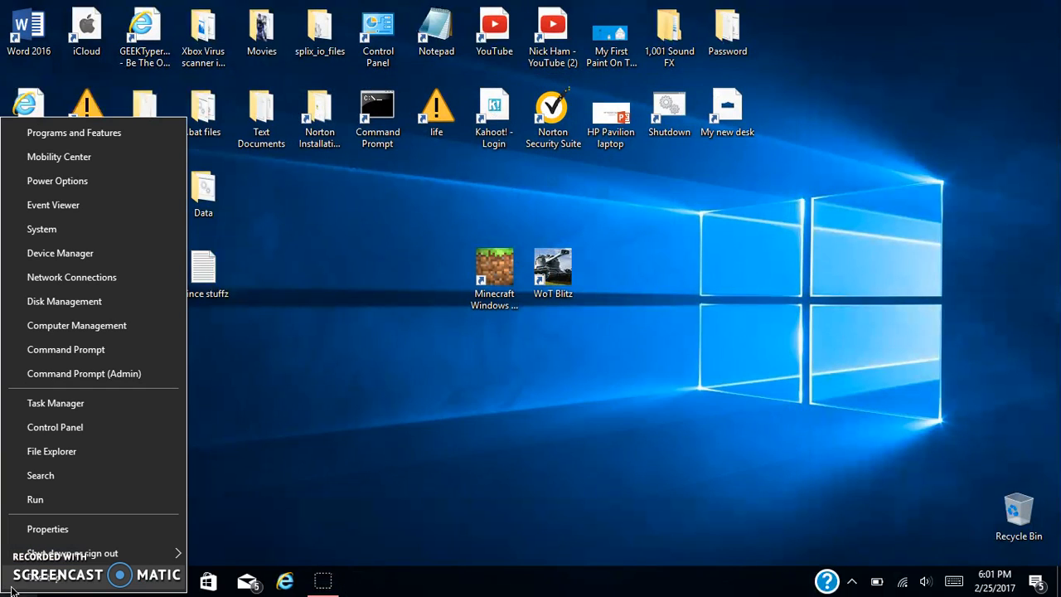
click(47, 529)
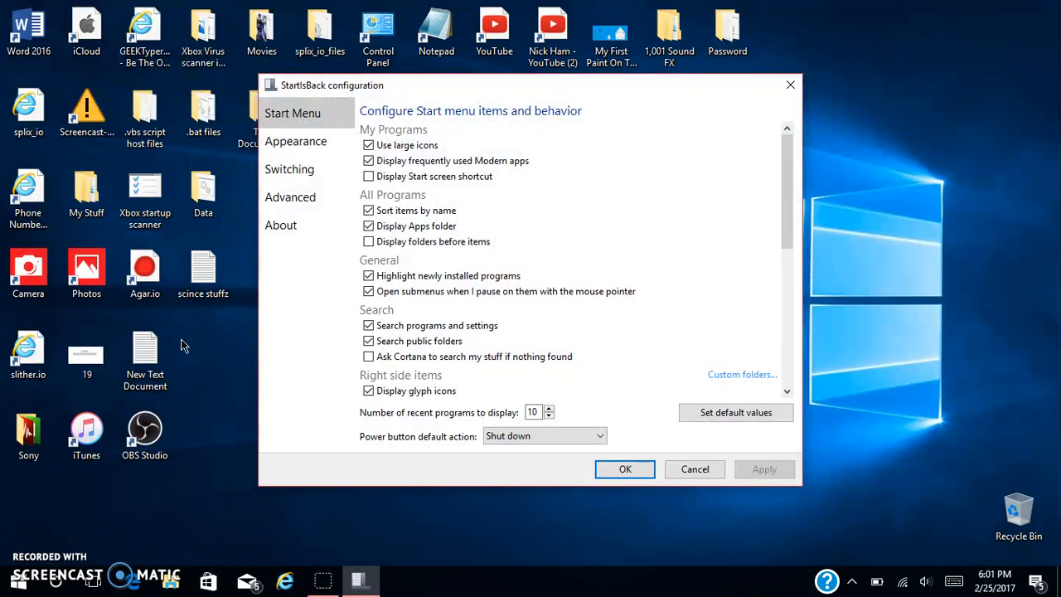
mouse_move(431, 209)
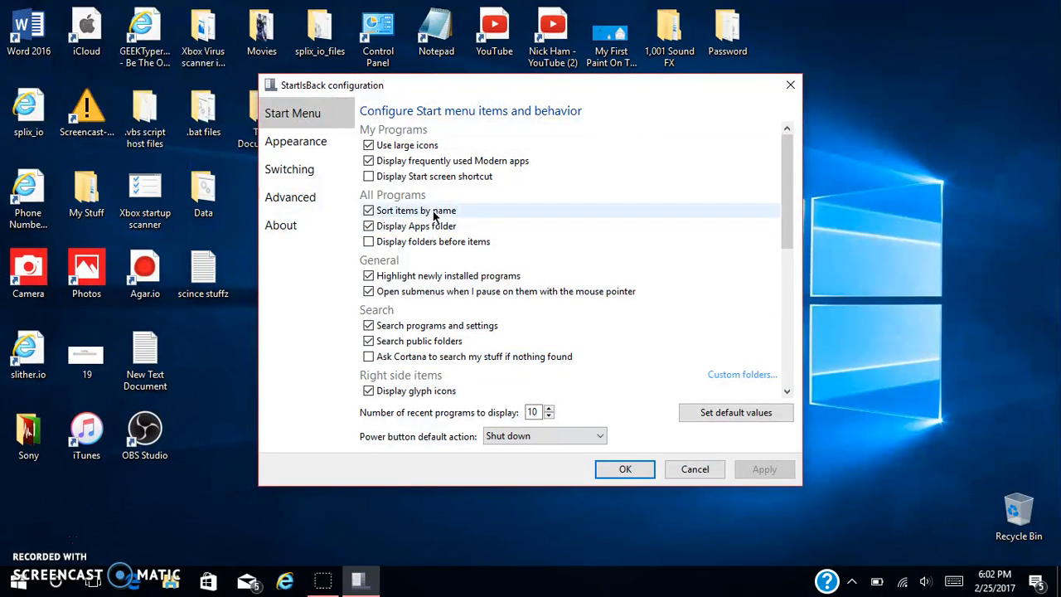
click(296, 141)
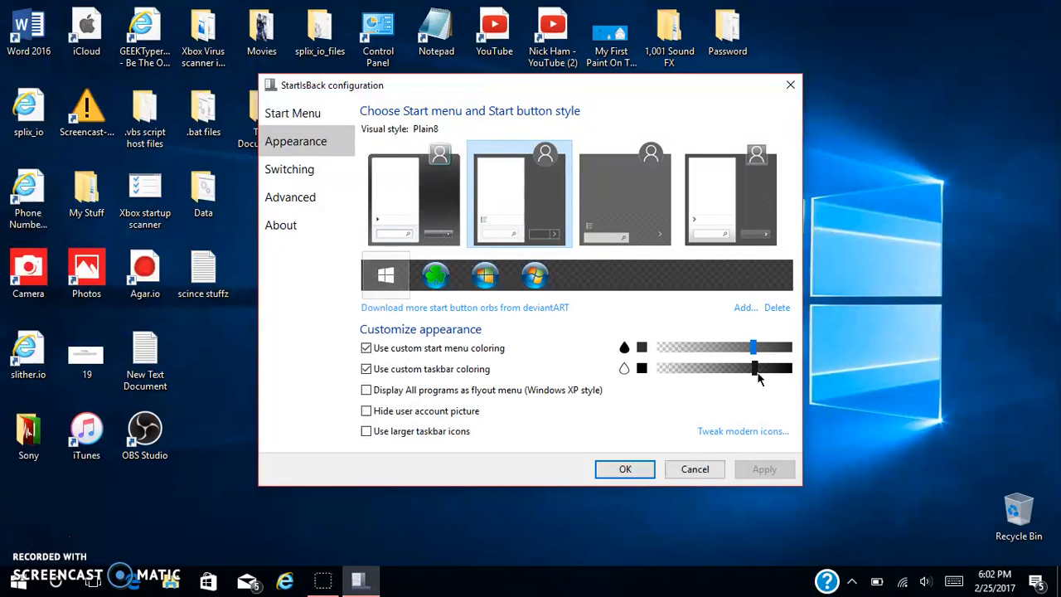
Set taskbar transparency to 0% and lower the Start menu's transparency slider.
drag(754, 367, 704, 368)
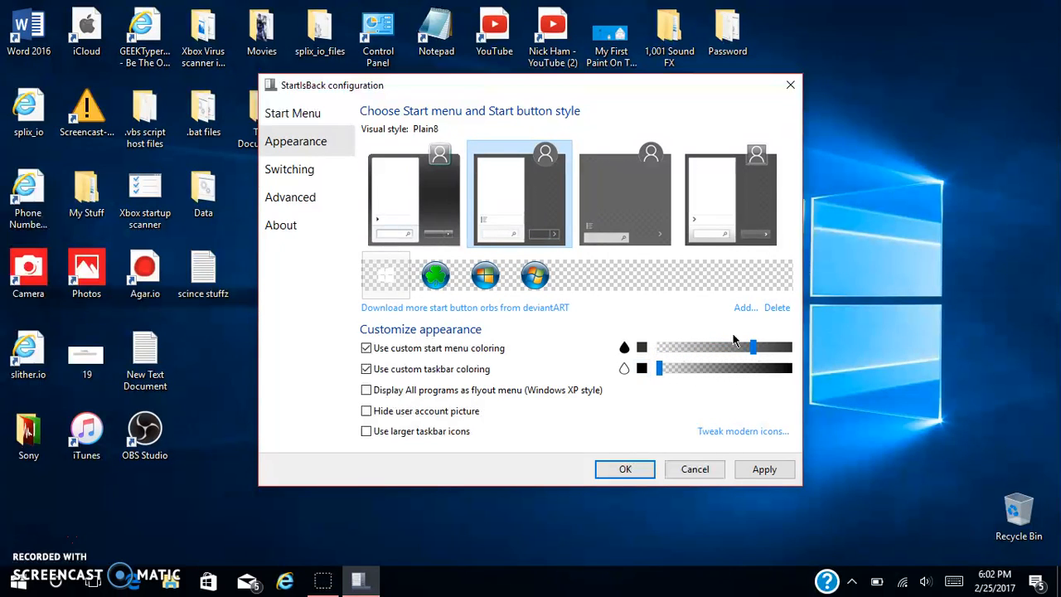
drag(752, 347, 719, 347)
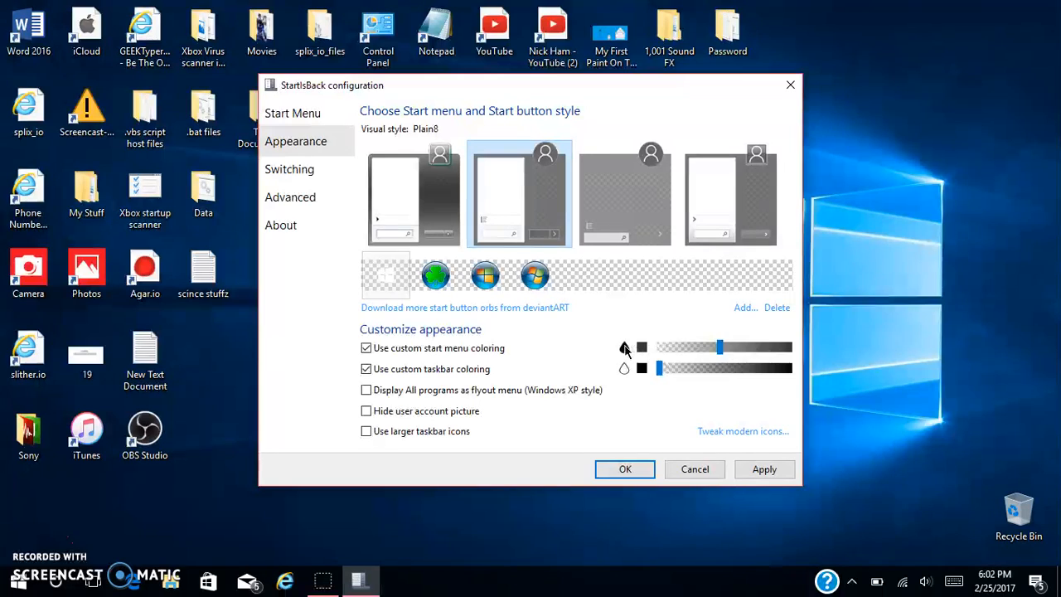
drag(719, 346, 700, 346)
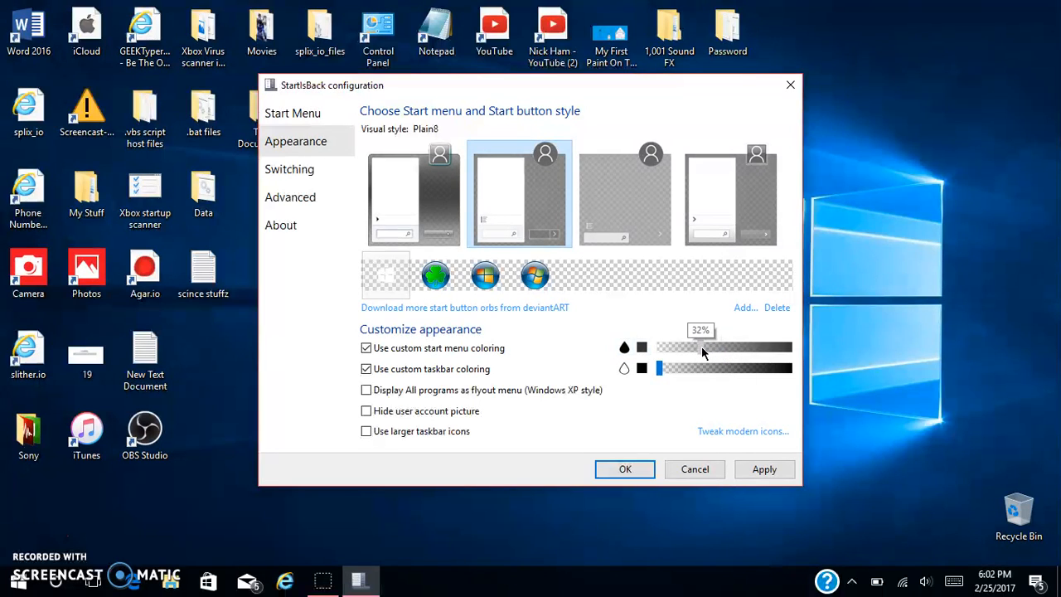
Choose the Plain10 style, set Start menu transparency to 0%, and apply the settings.
click(625, 194)
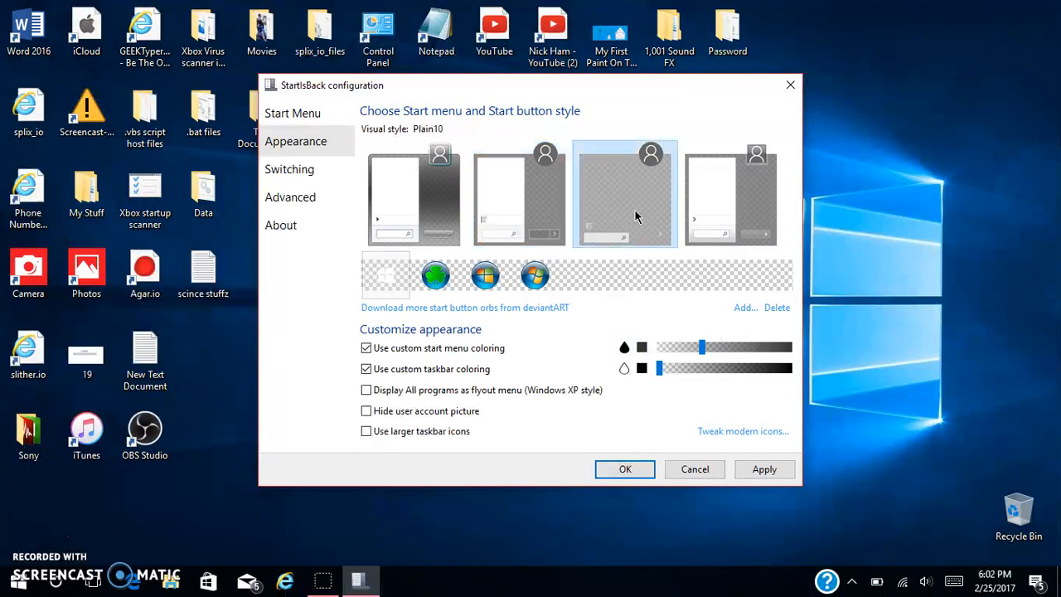
click(412, 195)
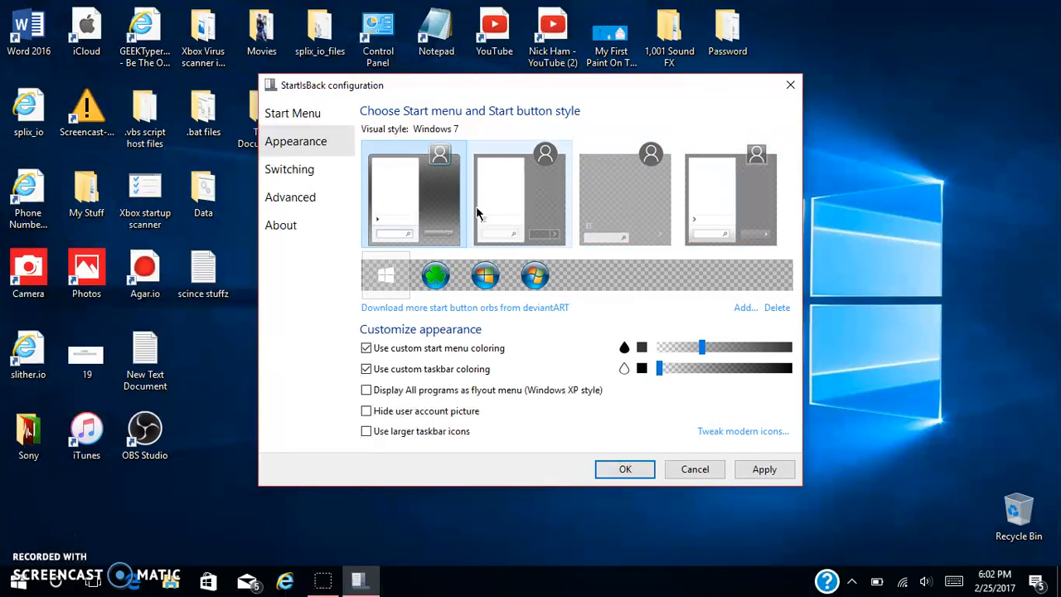
click(625, 194)
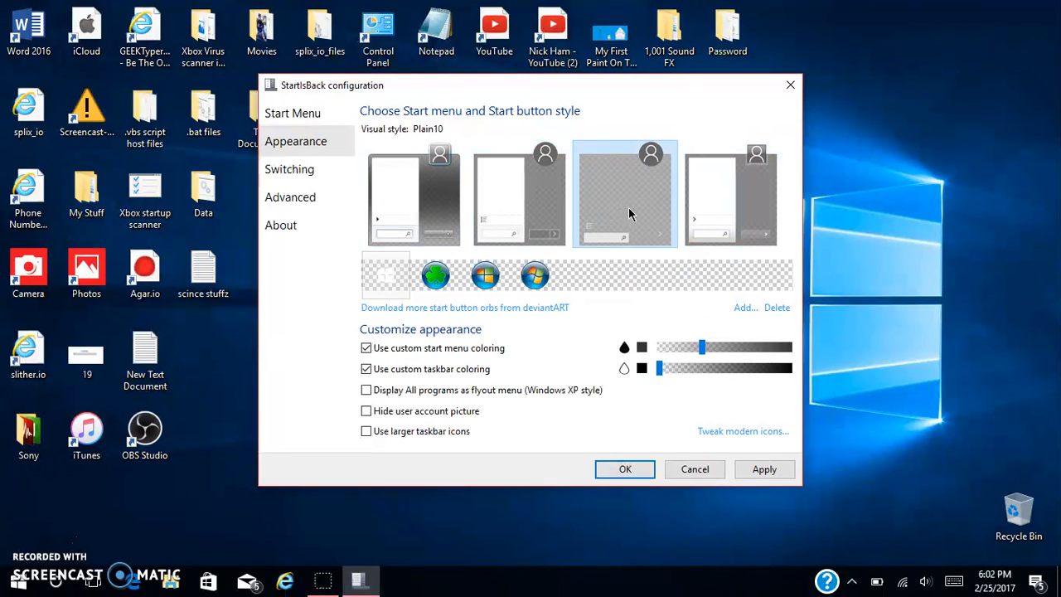
click(729, 193)
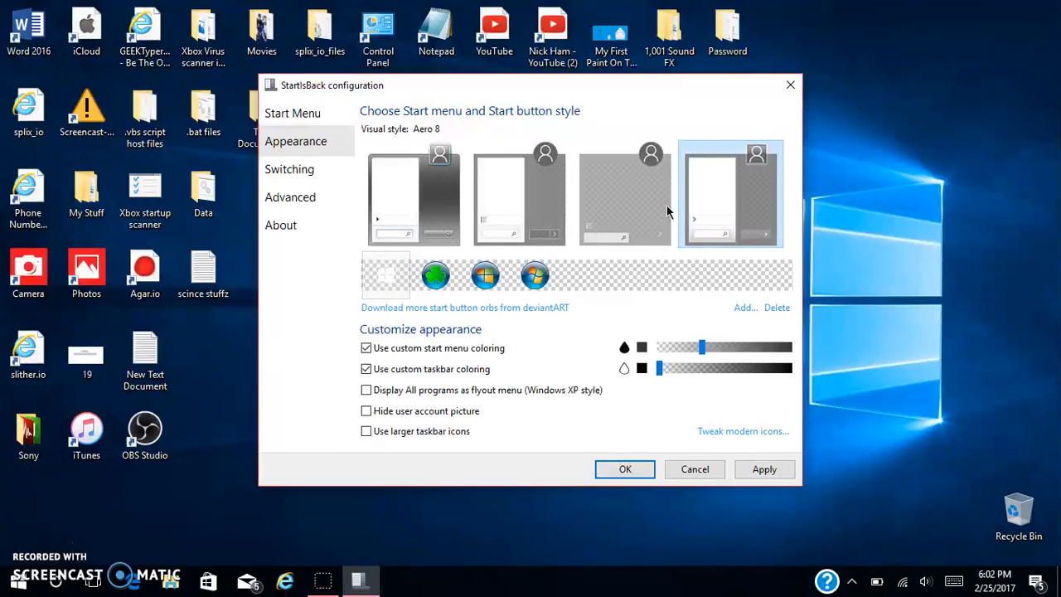
click(625, 195)
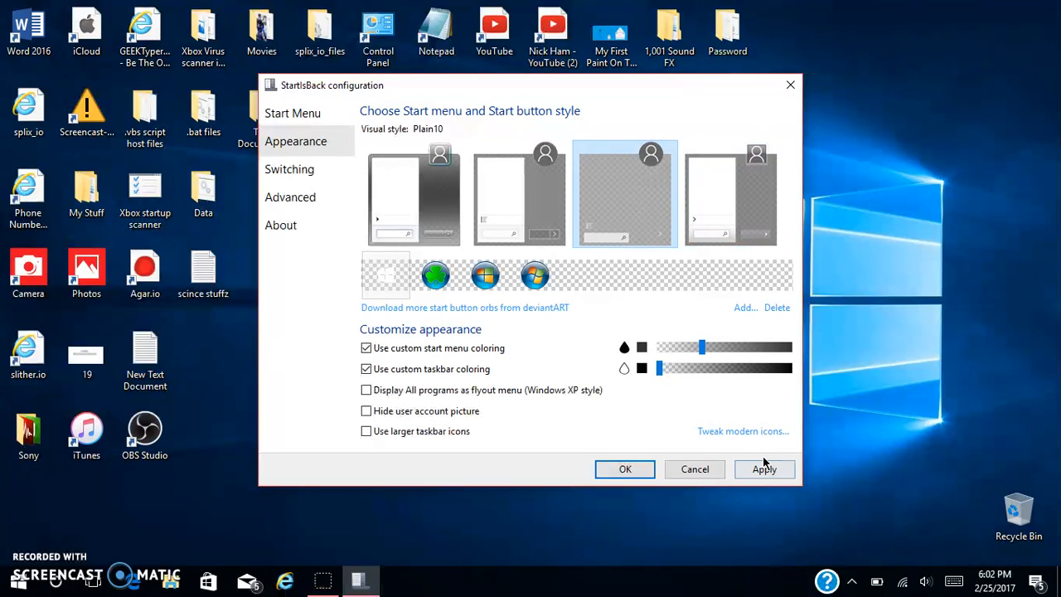
drag(702, 347, 642, 347)
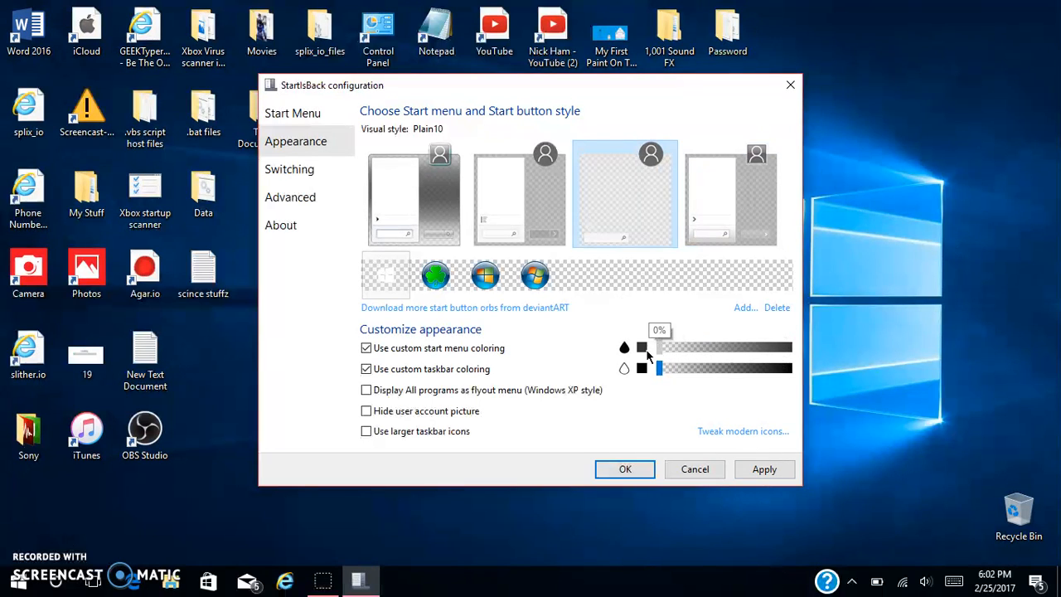
click(762, 469)
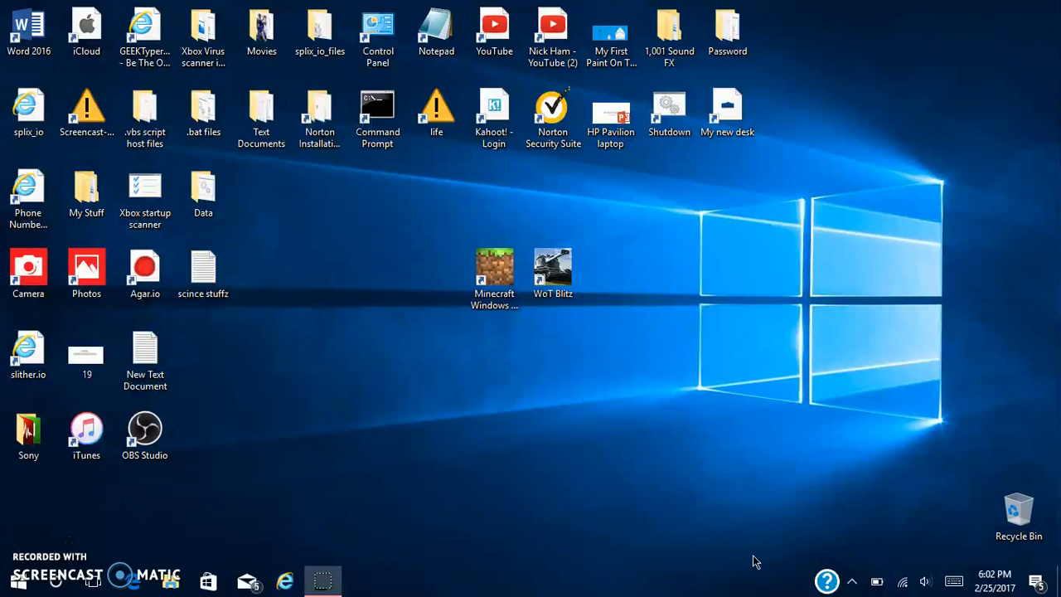
mouse_move(83, 589)
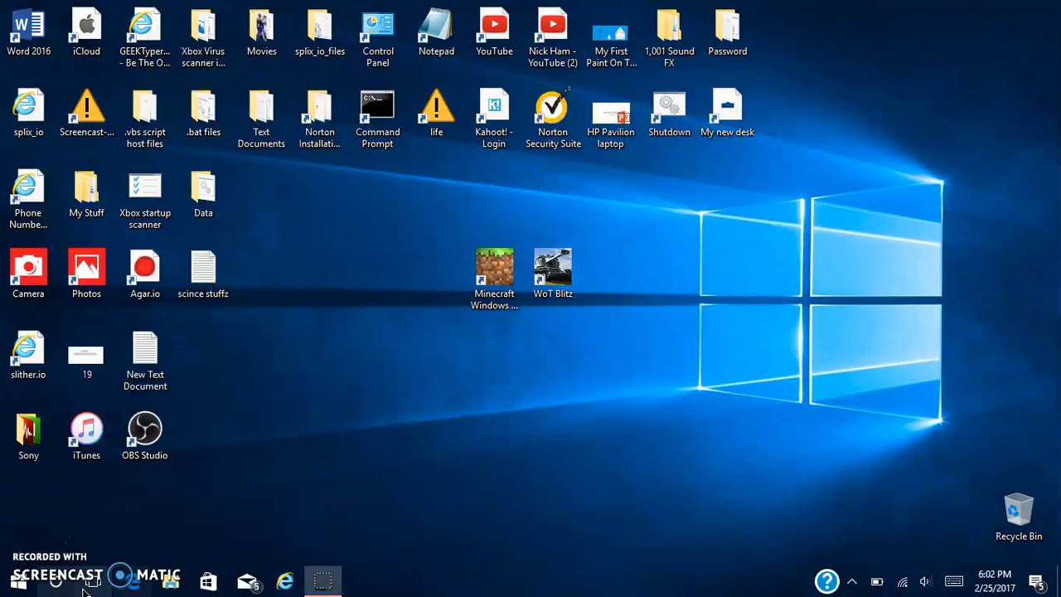
mouse_move(945, 152)
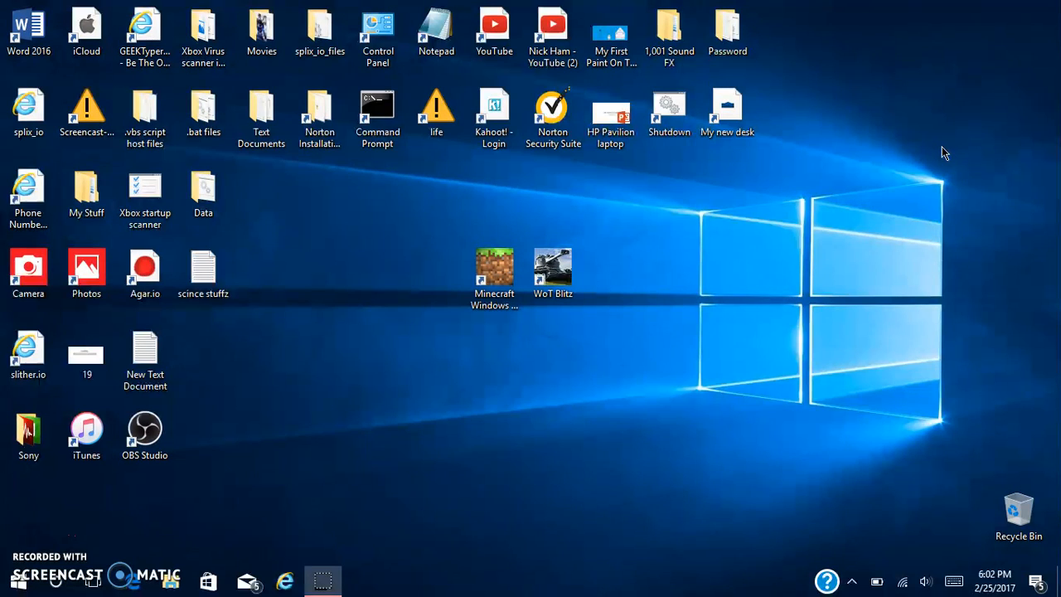
mouse_move(847, 188)
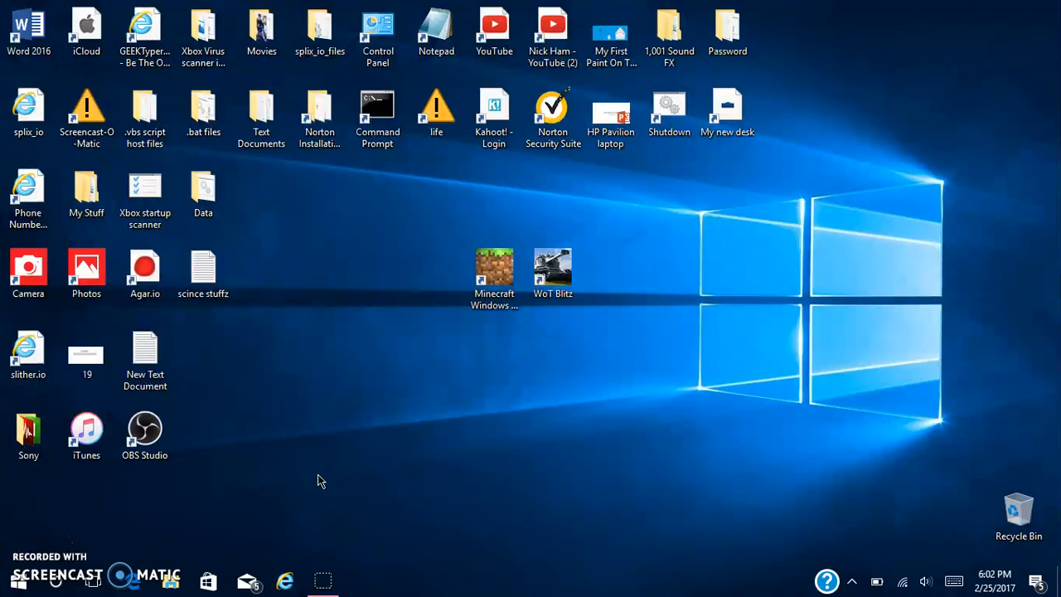
mouse_move(9, 584)
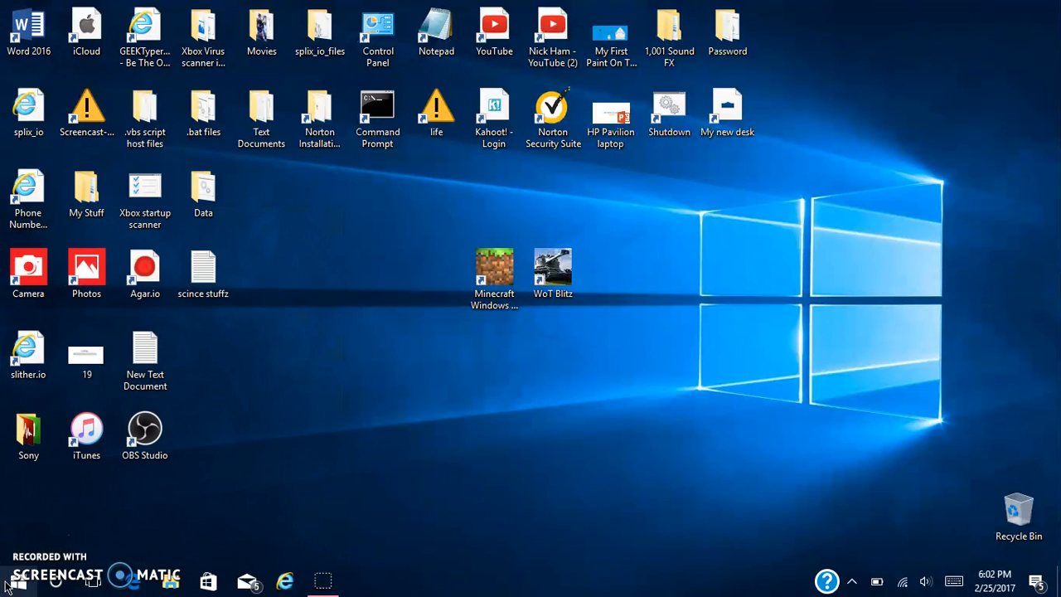
click(13, 580)
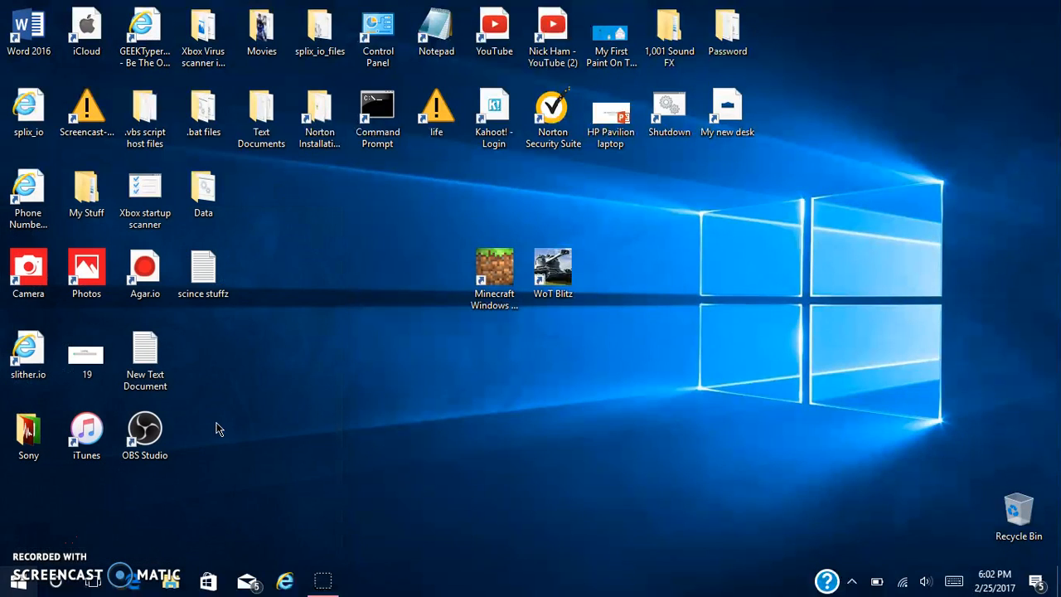
mouse_move(1012, 60)
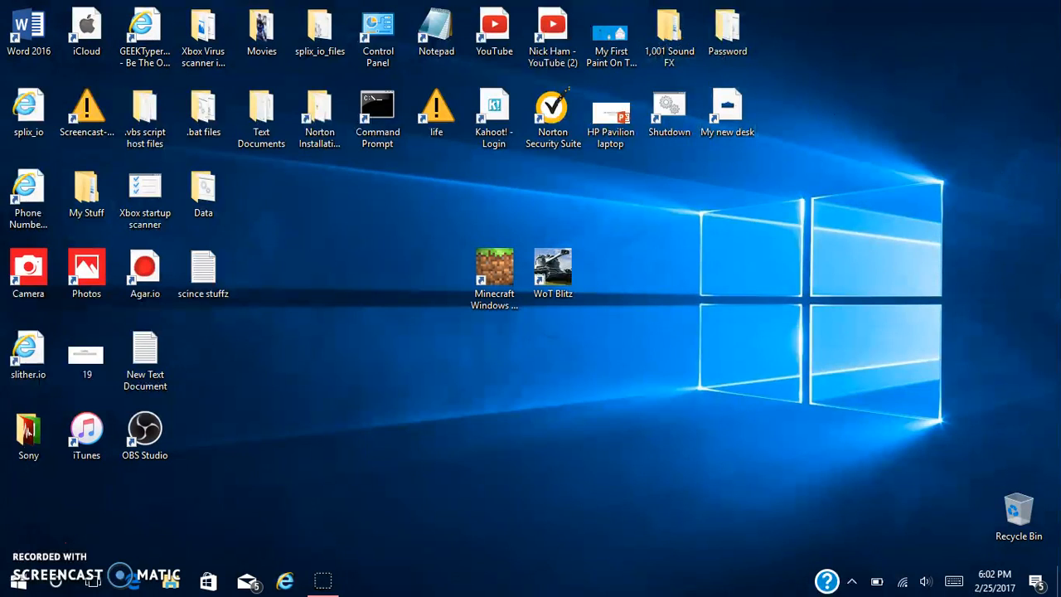
mouse_move(696, 210)
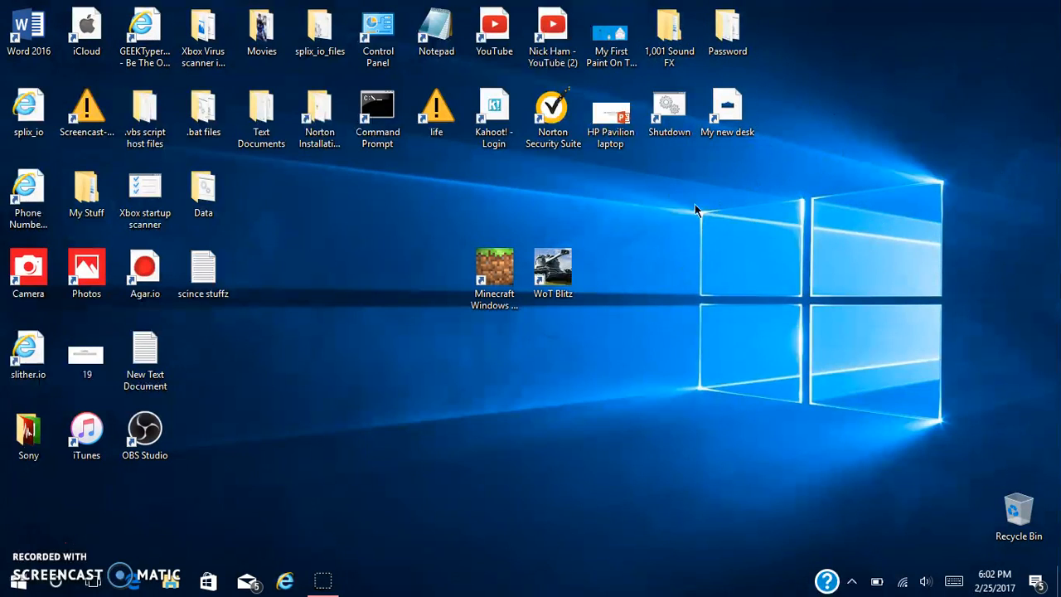
click(203, 194)
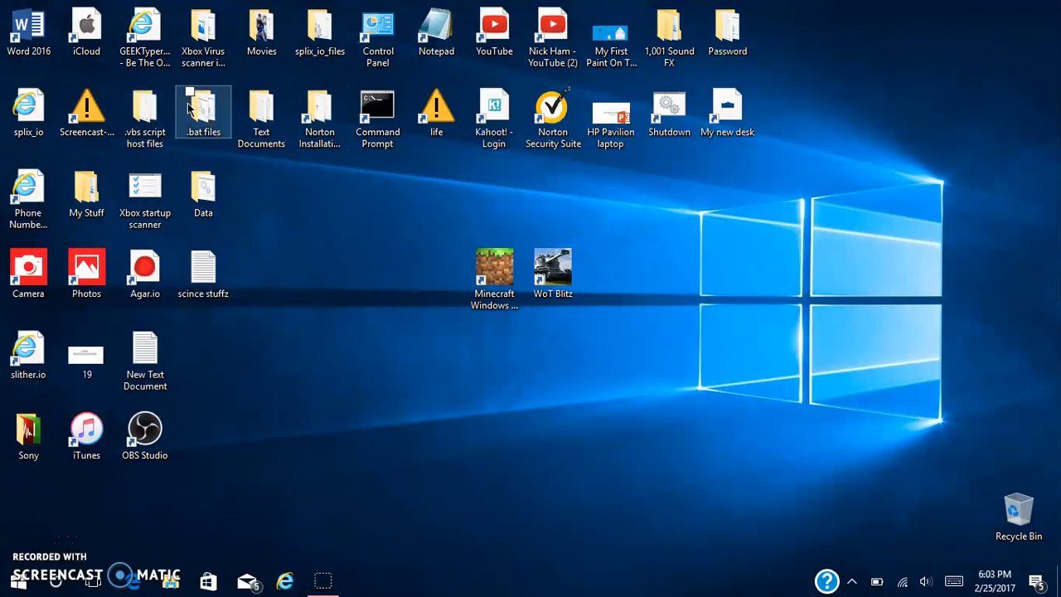
Open the .bat files folder's Properties and icon list, then close them.
right_click(203, 112)
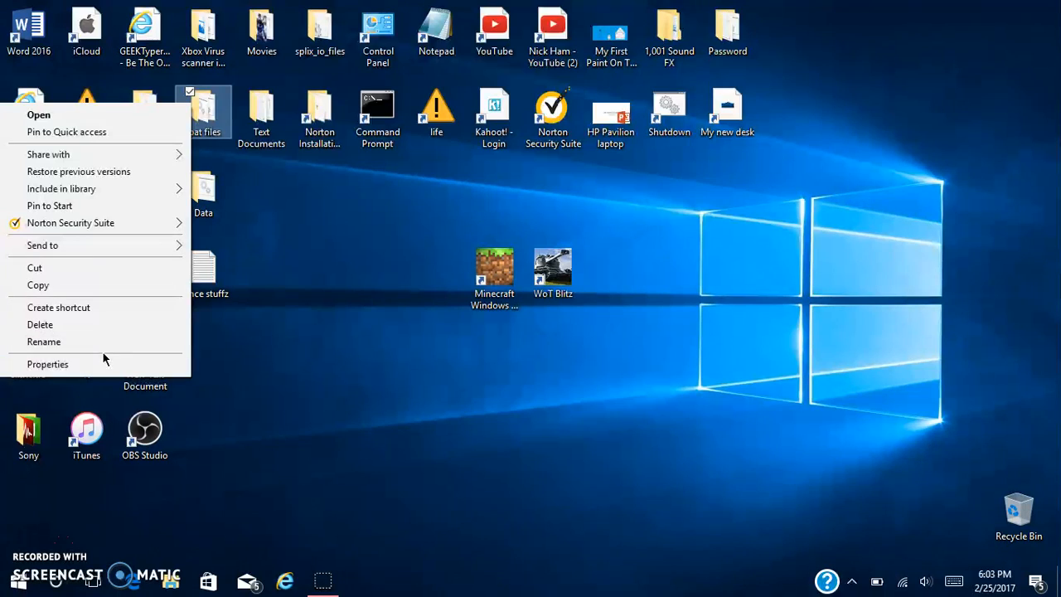
click(47, 364)
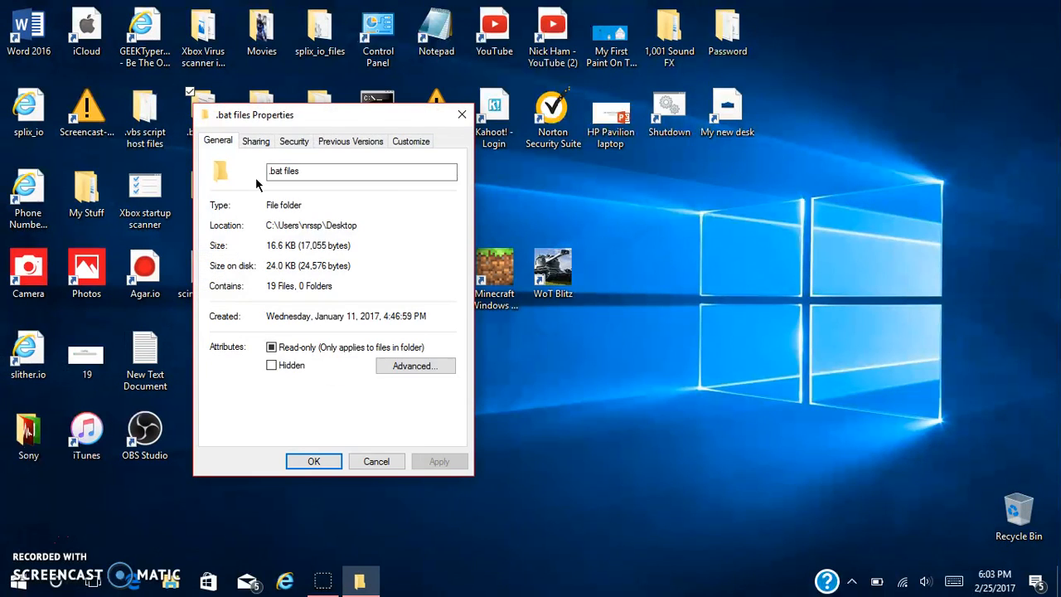
mouse_move(422, 158)
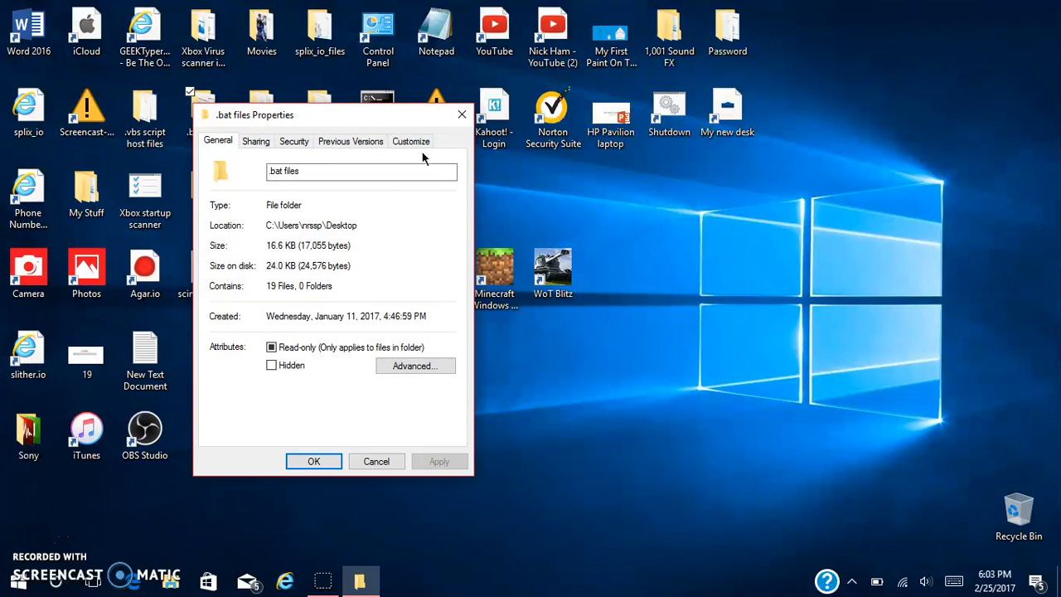
click(410, 140)
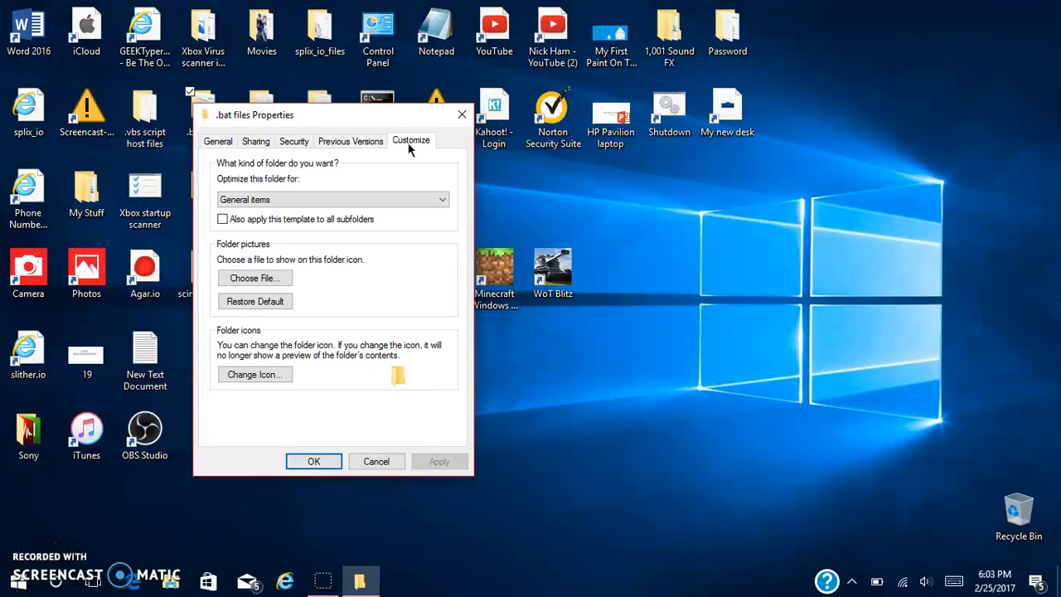
click(255, 374)
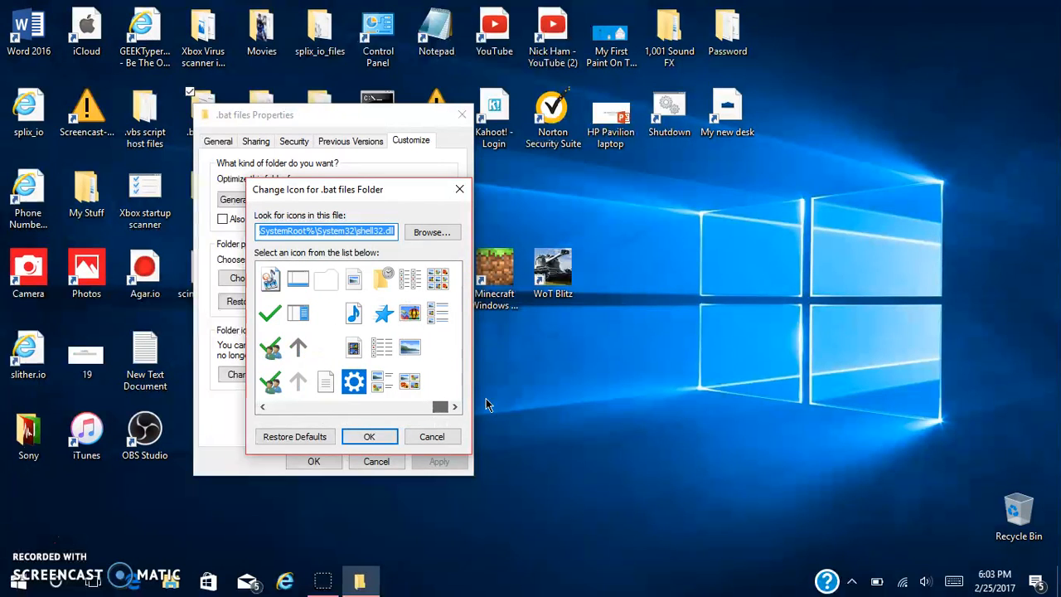
click(431, 435)
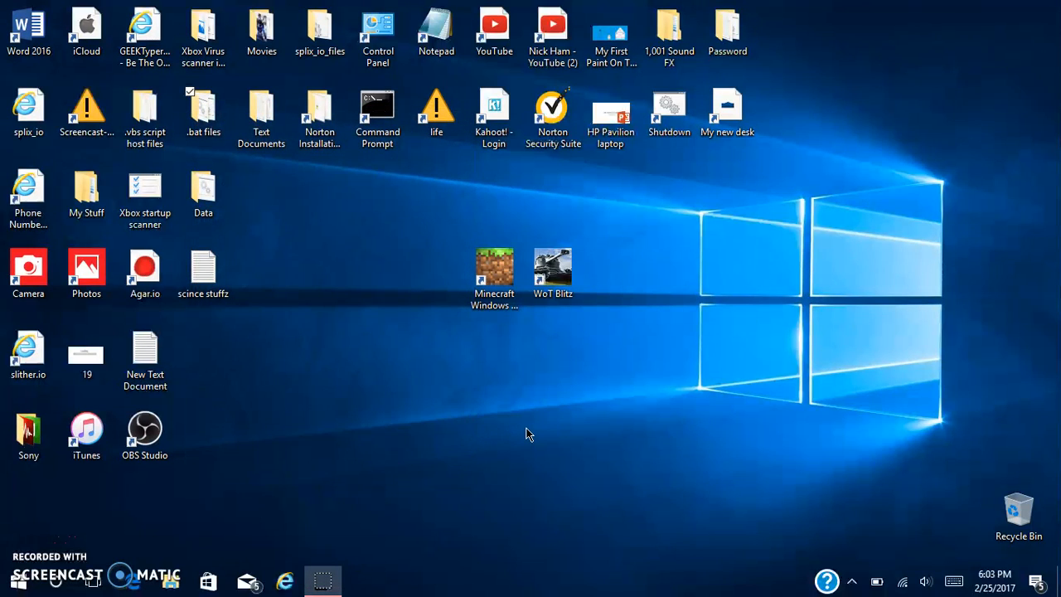
Maximize Internet Explorer and browse IconArchive to the Series Season Folder Icons set.
click(284, 580)
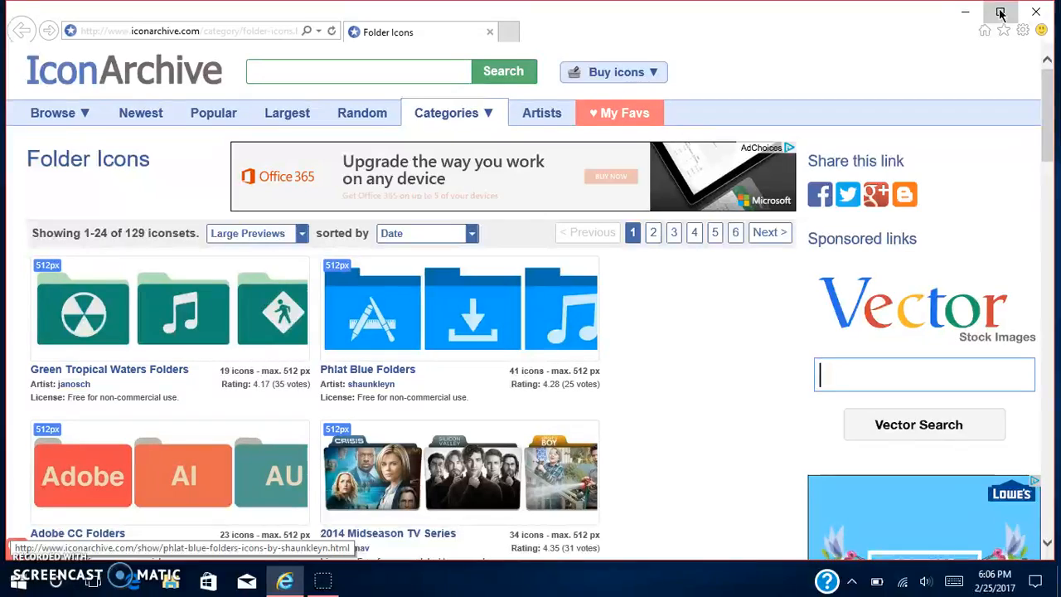
click(1000, 13)
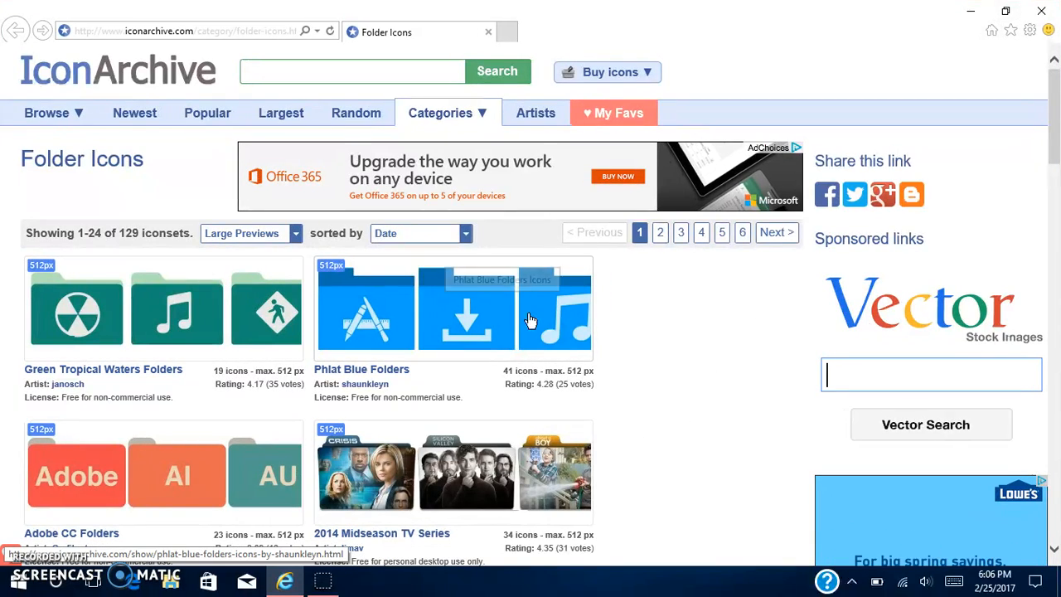
mouse_move(232, 352)
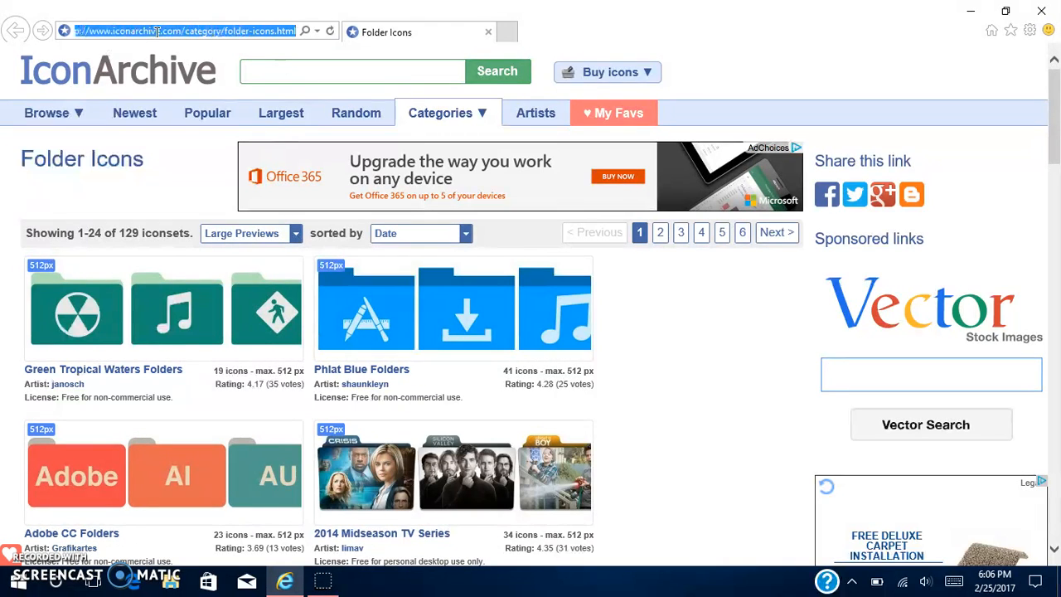
click(929, 374)
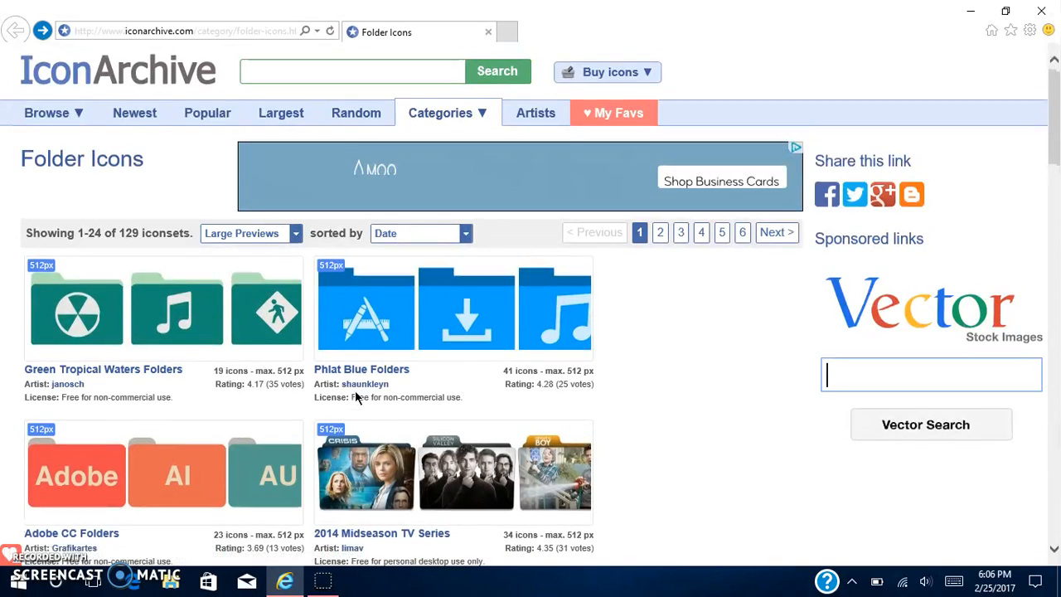
scroll(down, 3)
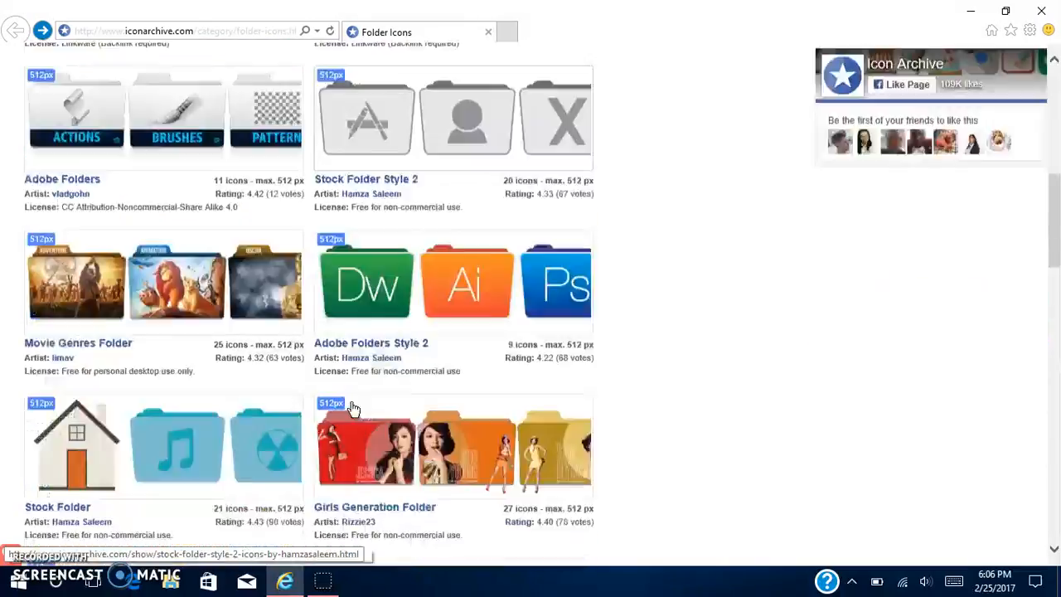
scroll(down, 3)
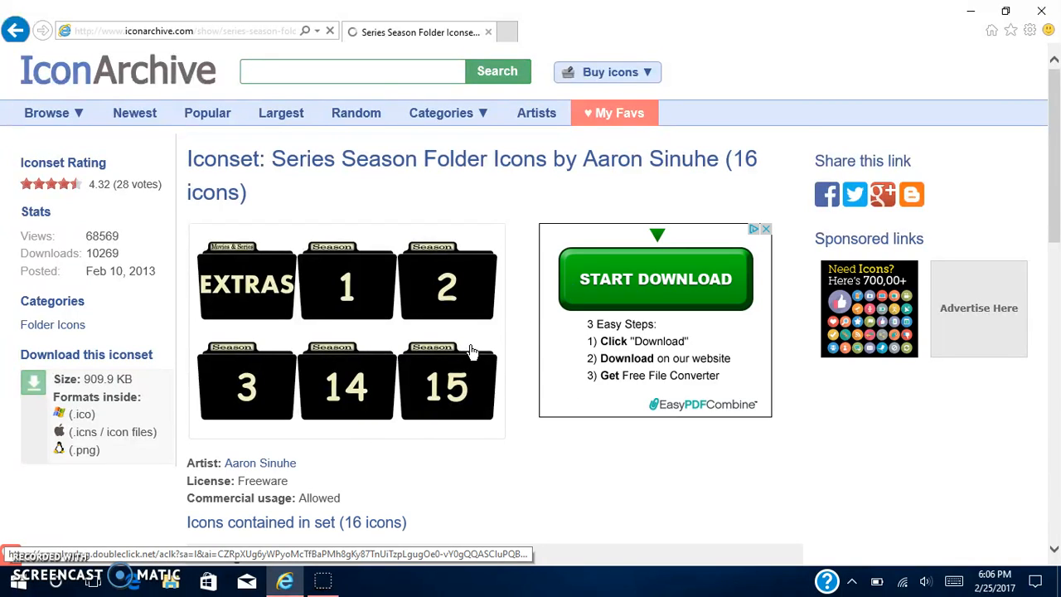
scroll(down, 3)
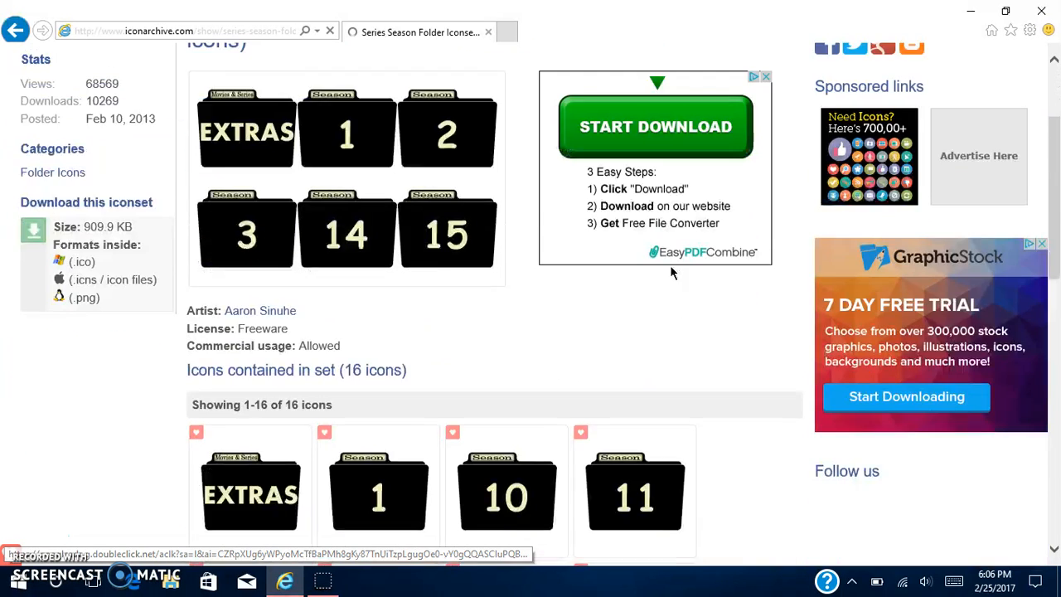
scroll(down, 3)
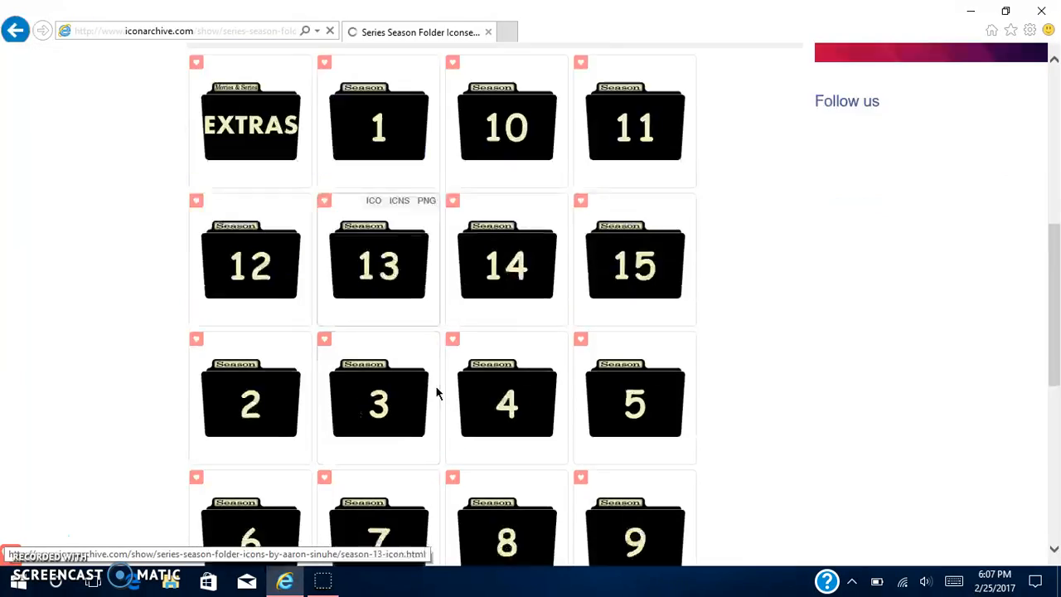
scroll(up, 3)
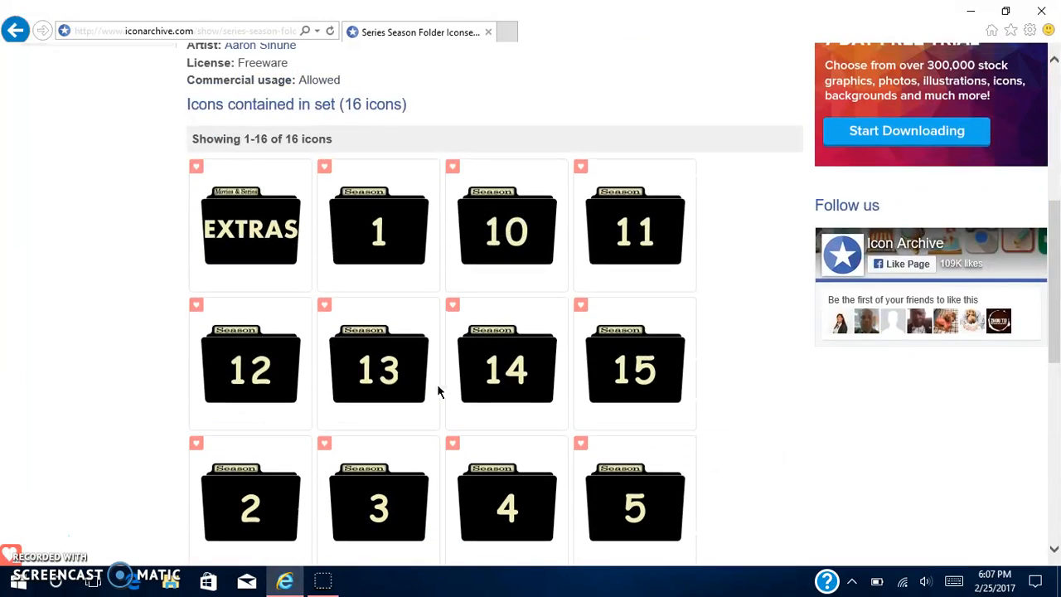
scroll(up, 3)
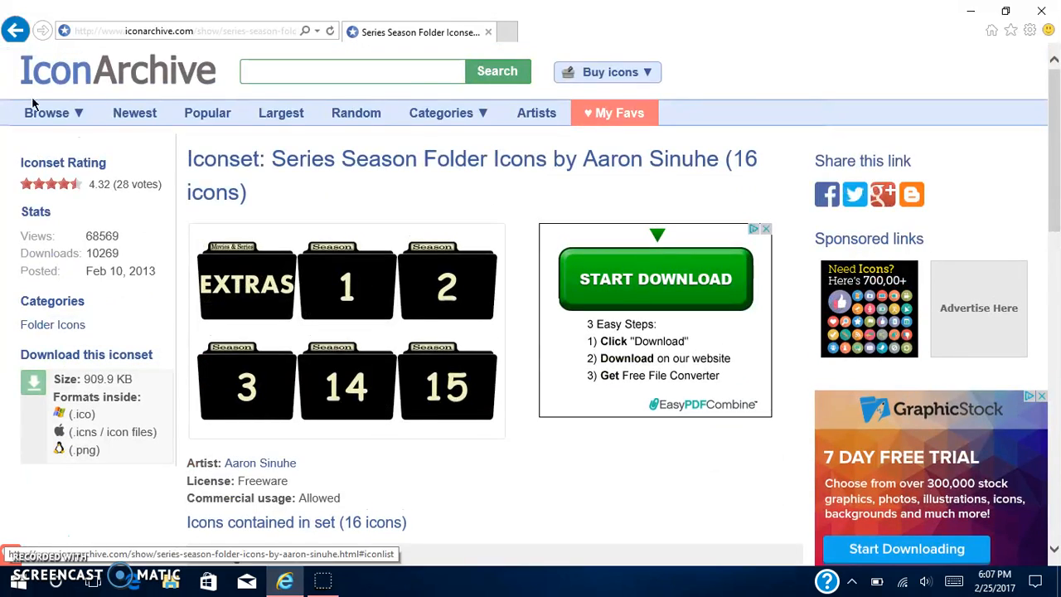
scroll(down, 3)
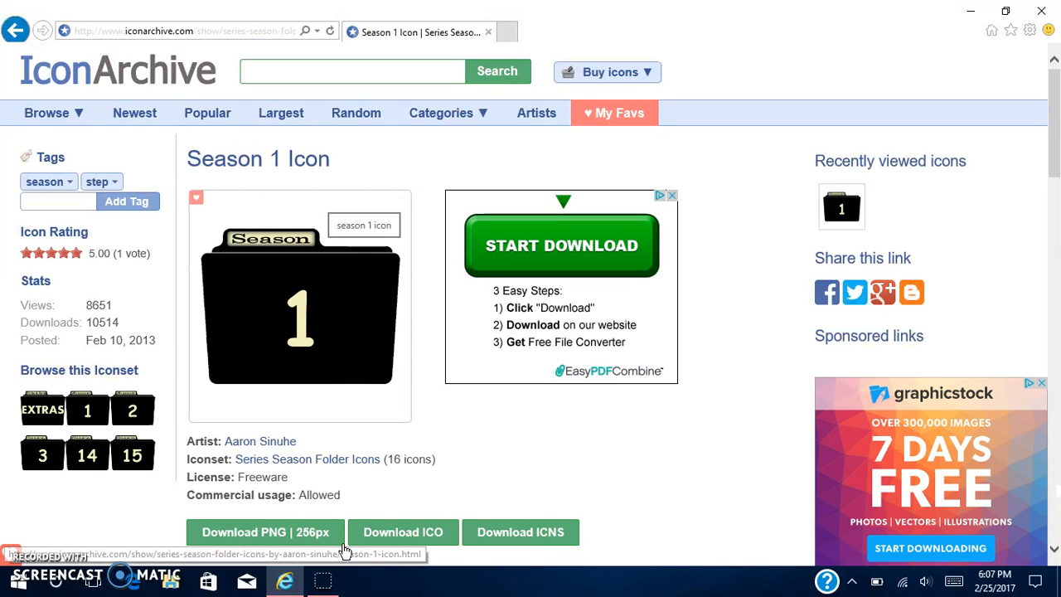
scroll(down, 3)
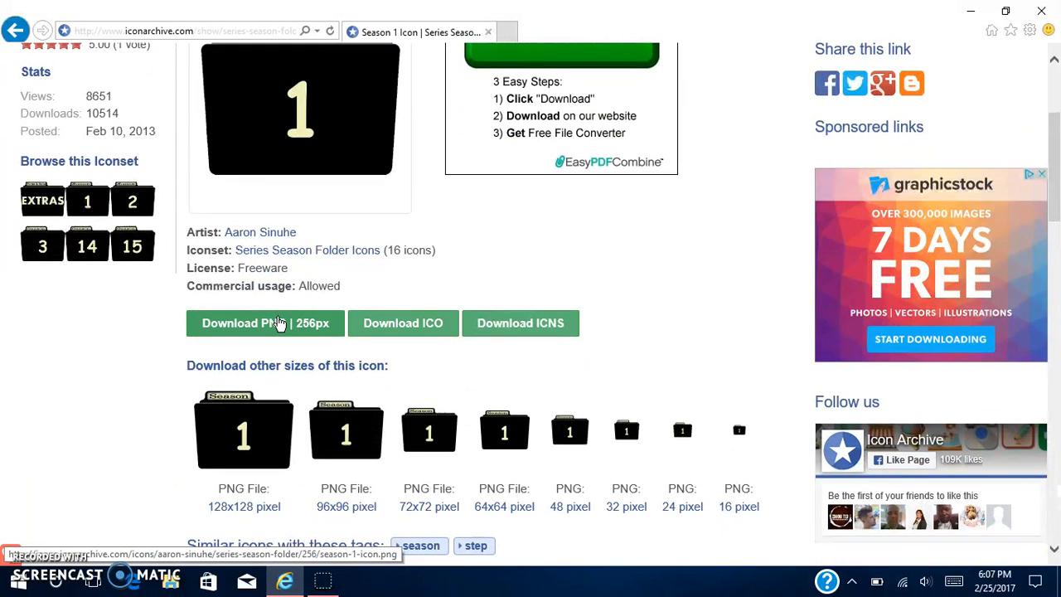
mouse_move(304, 336)
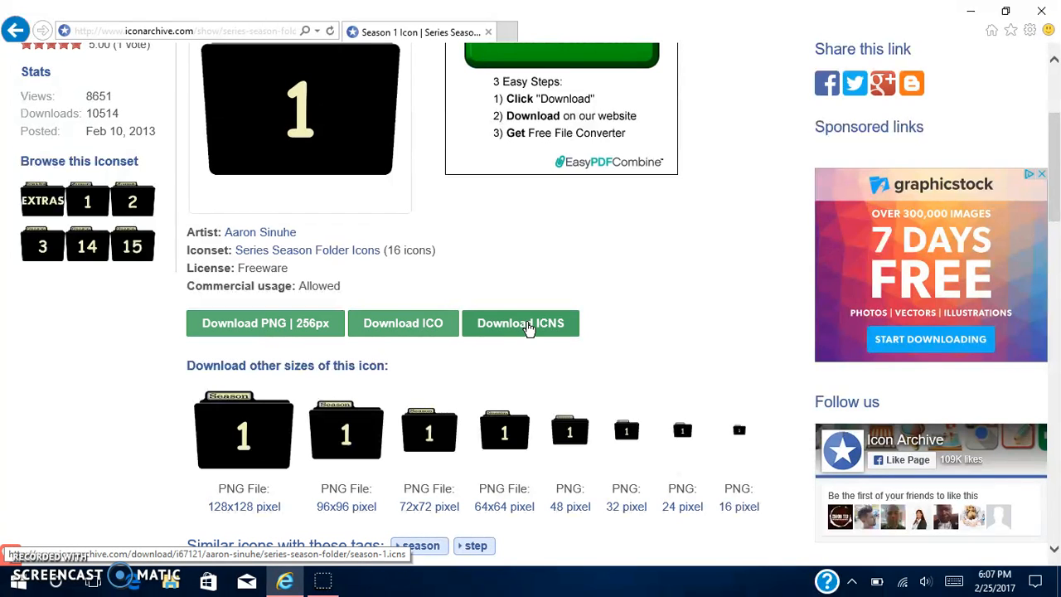
mouse_move(402, 322)
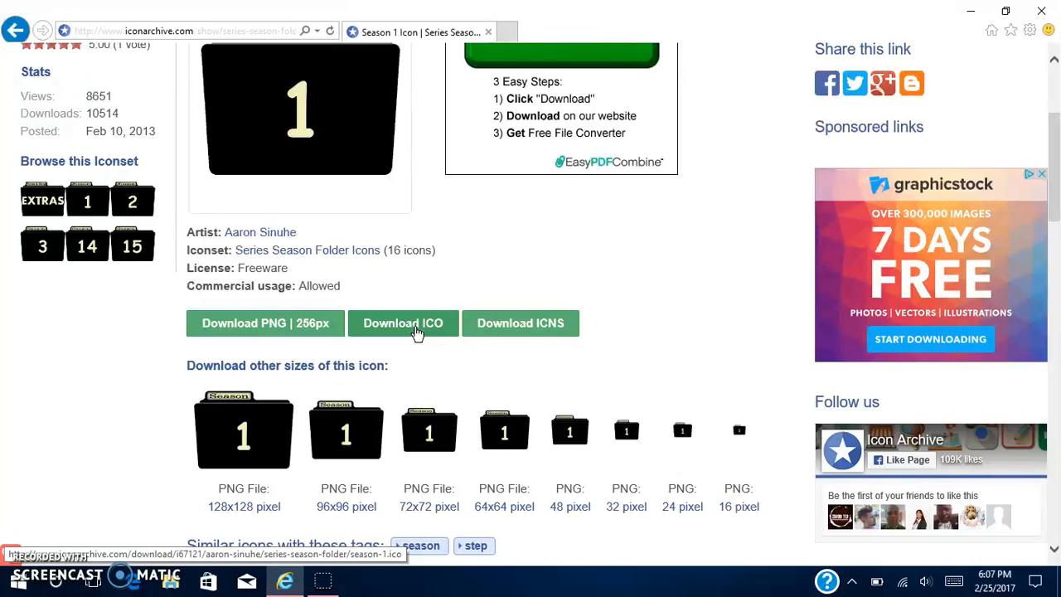
Download the Season 1 icon as ICO to the Desktop and minimize the browser.
click(403, 322)
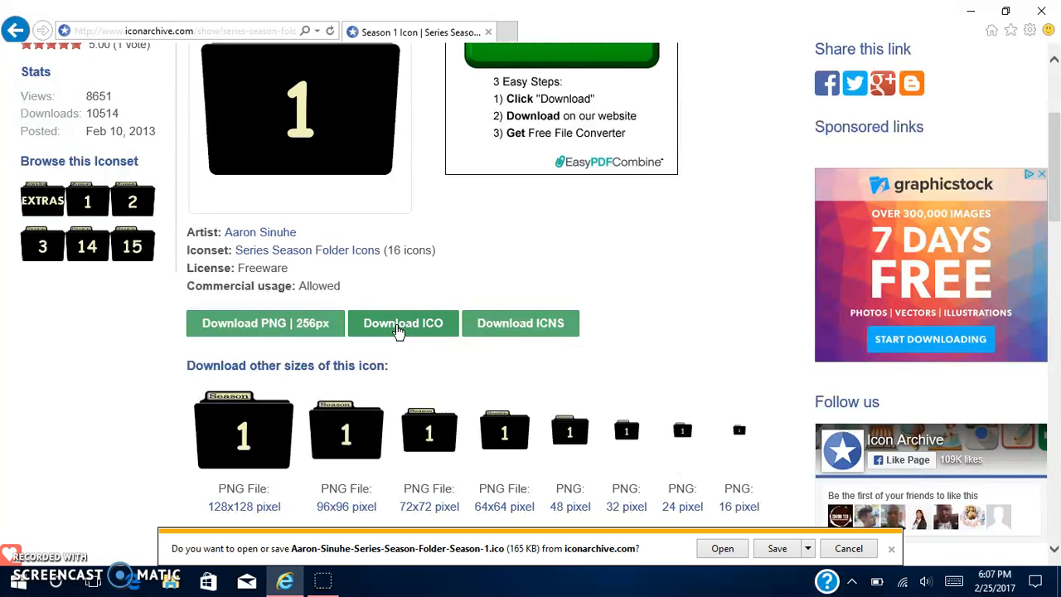
mouse_move(750, 588)
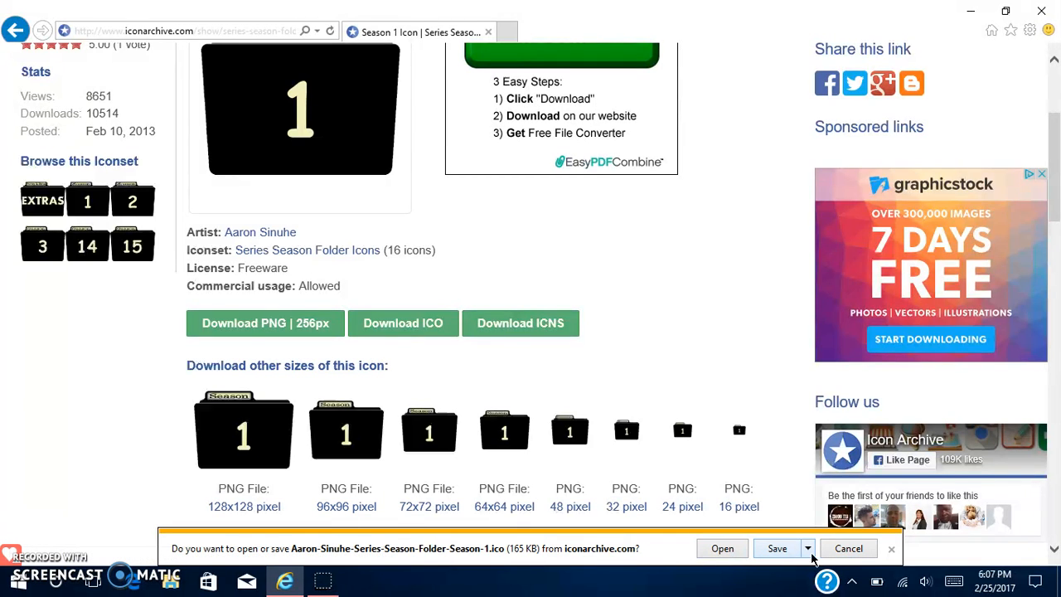
click(808, 548)
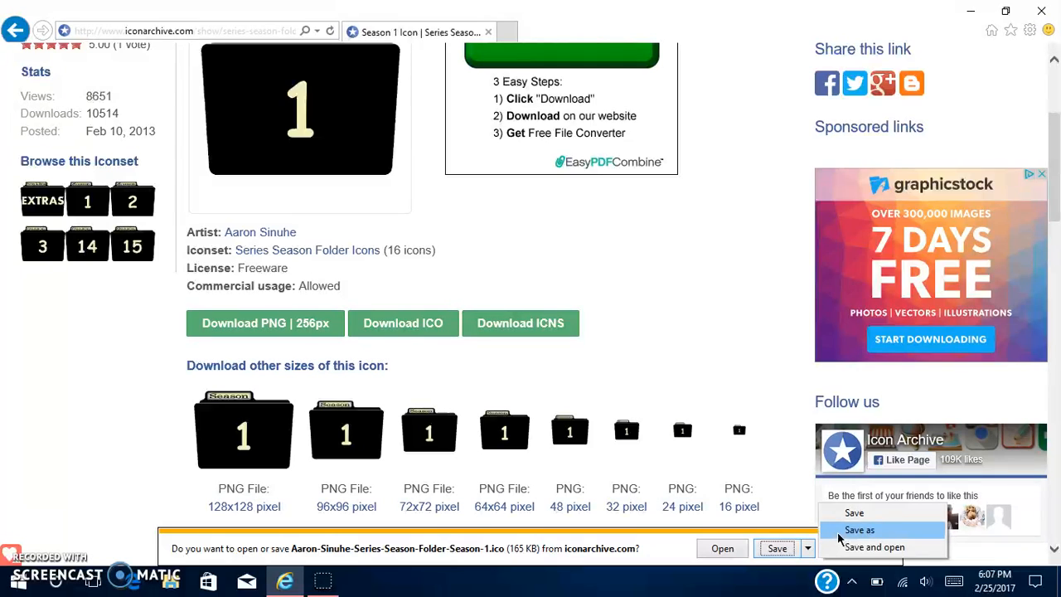
click(859, 529)
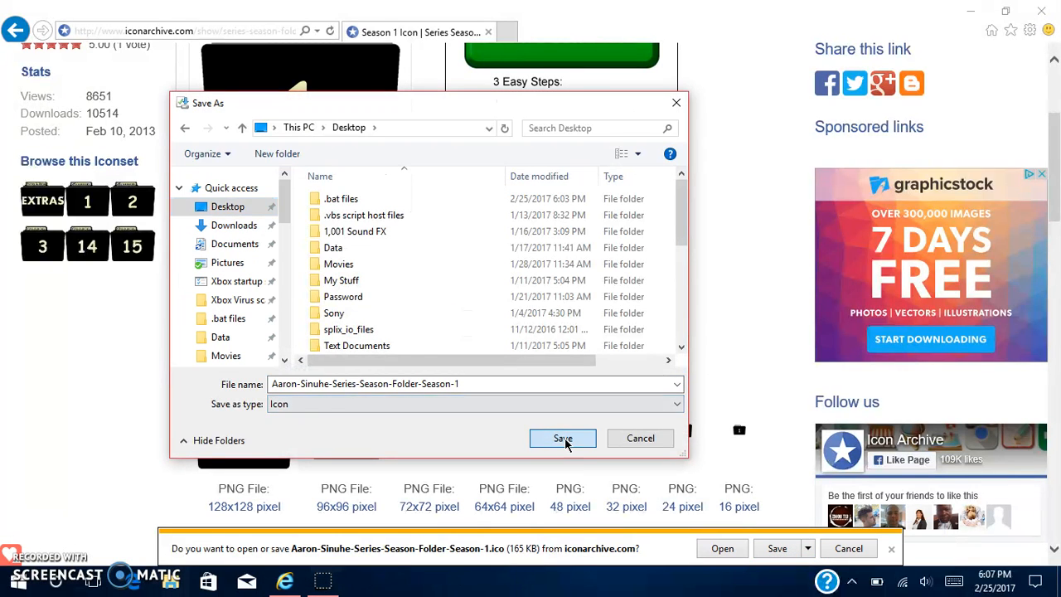
click(562, 437)
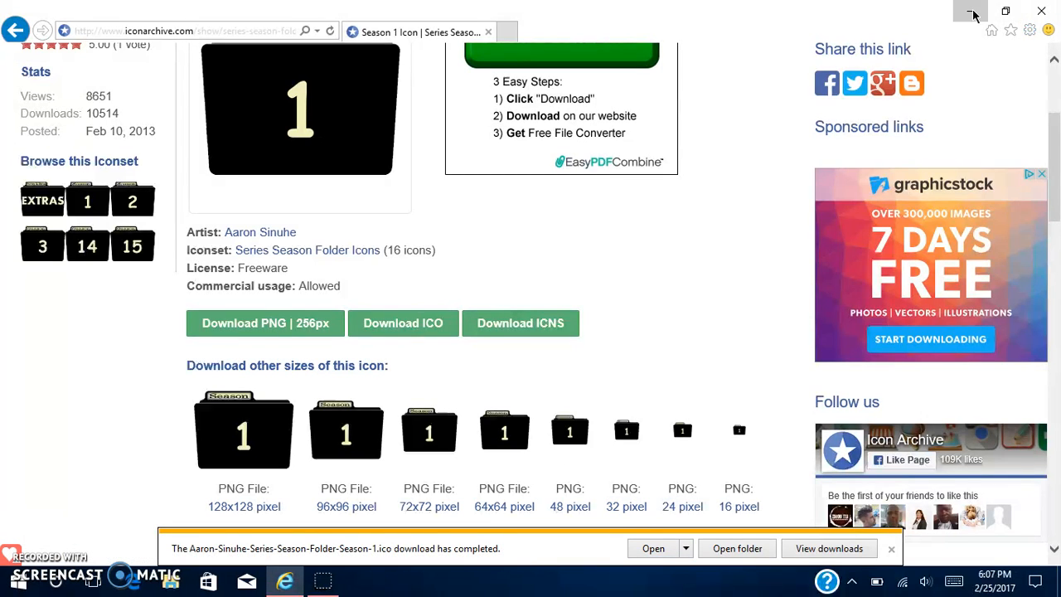
click(973, 11)
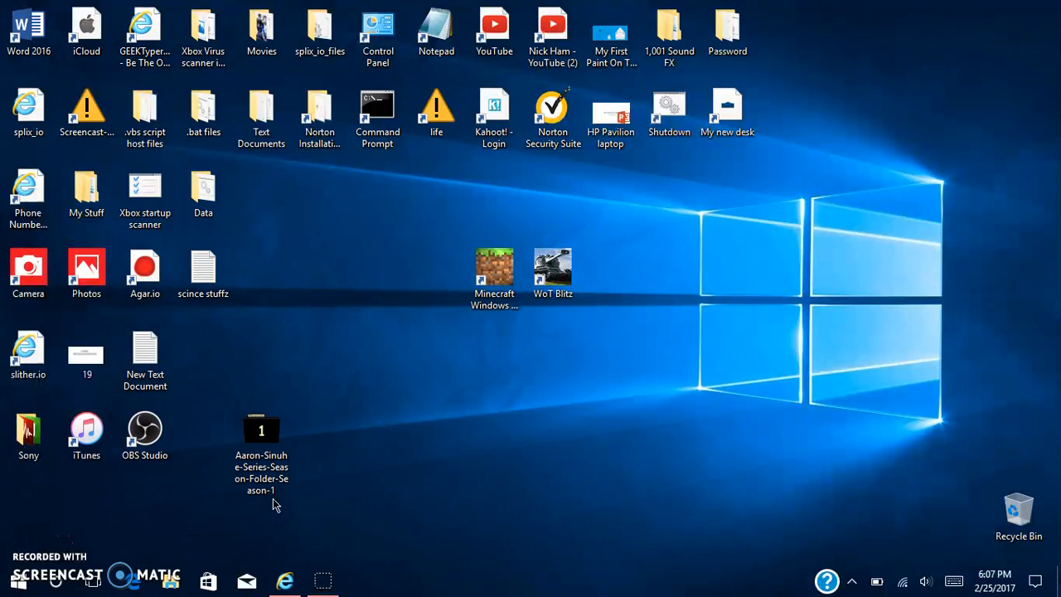
Choose the downloaded Season 1 icon for the .bat files folder and confirm.
click(261, 112)
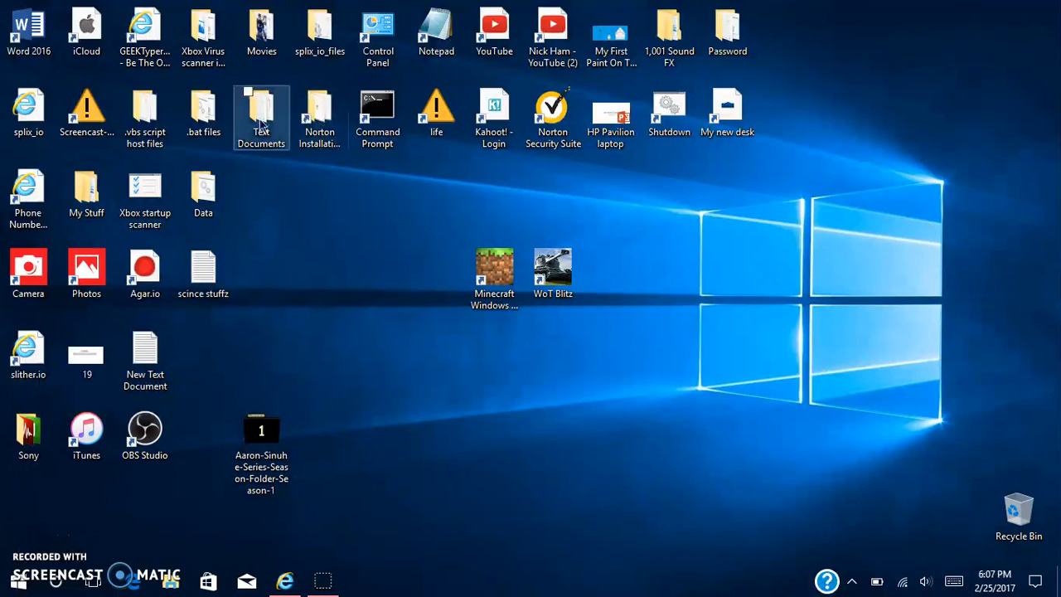
right_click(203, 112)
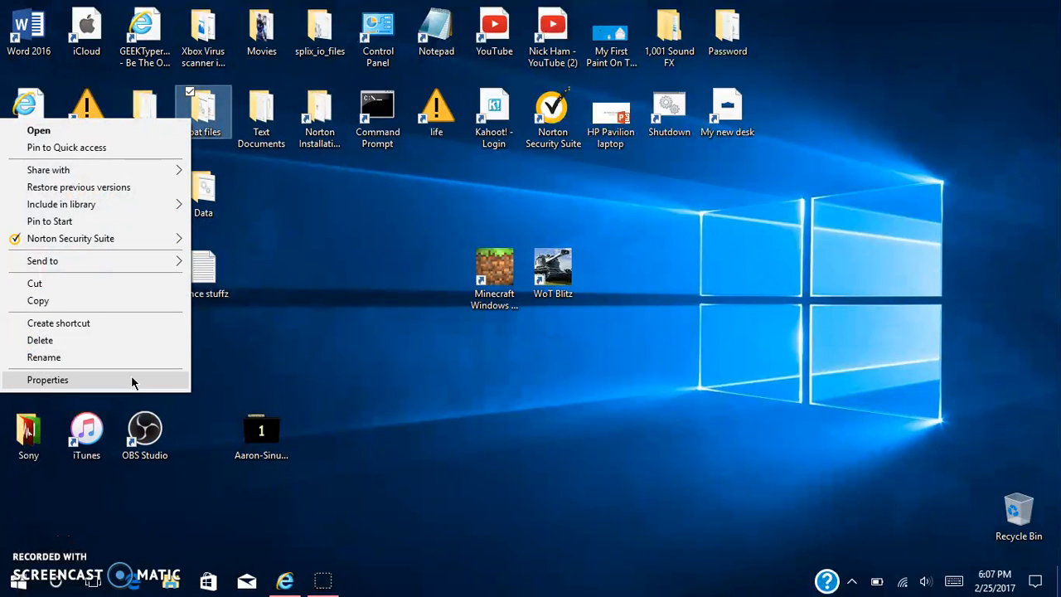
click(47, 379)
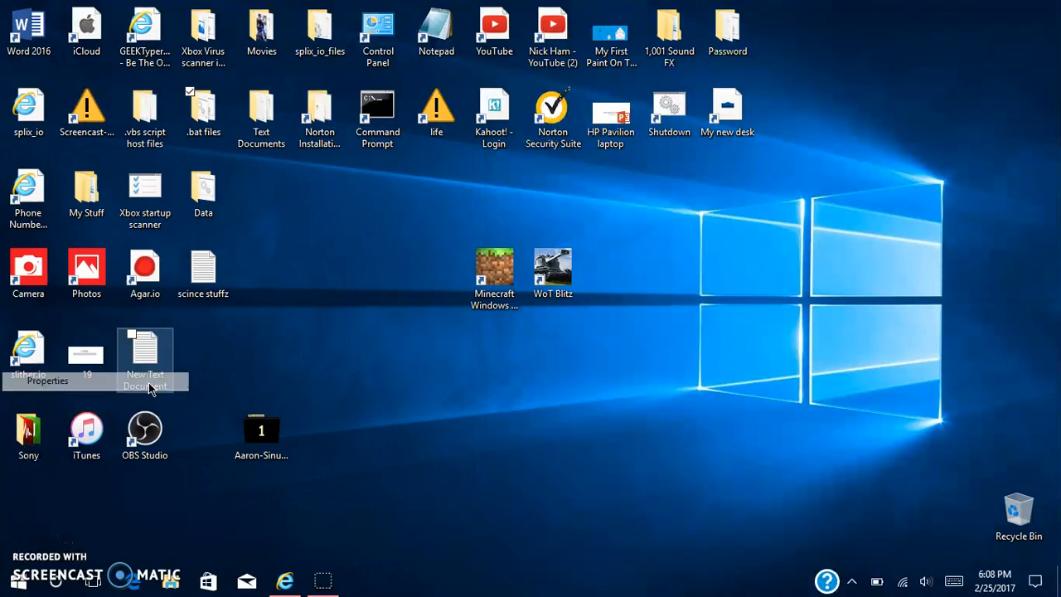
click(48, 380)
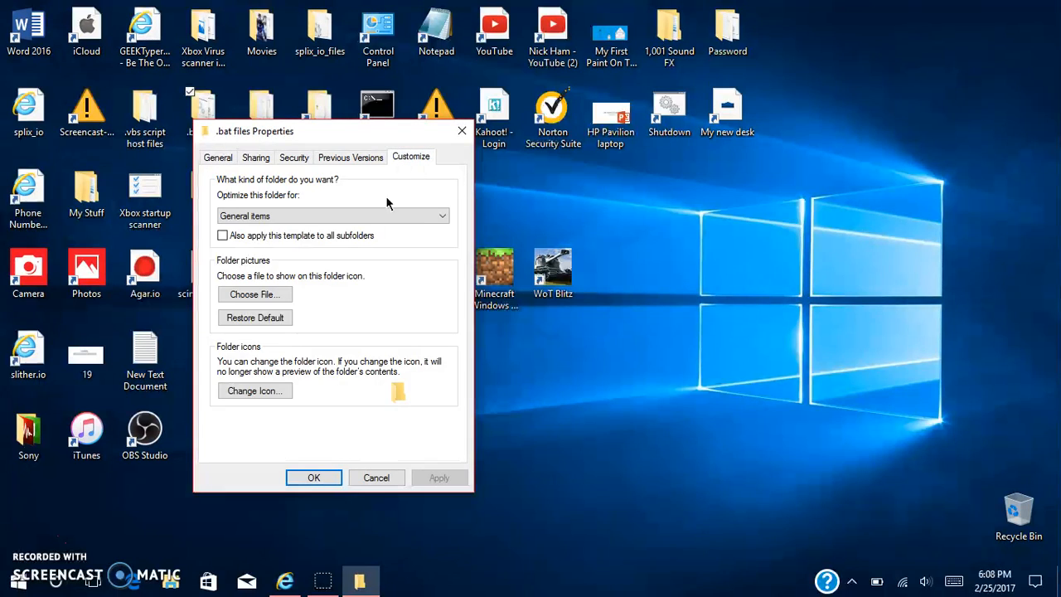
click(254, 390)
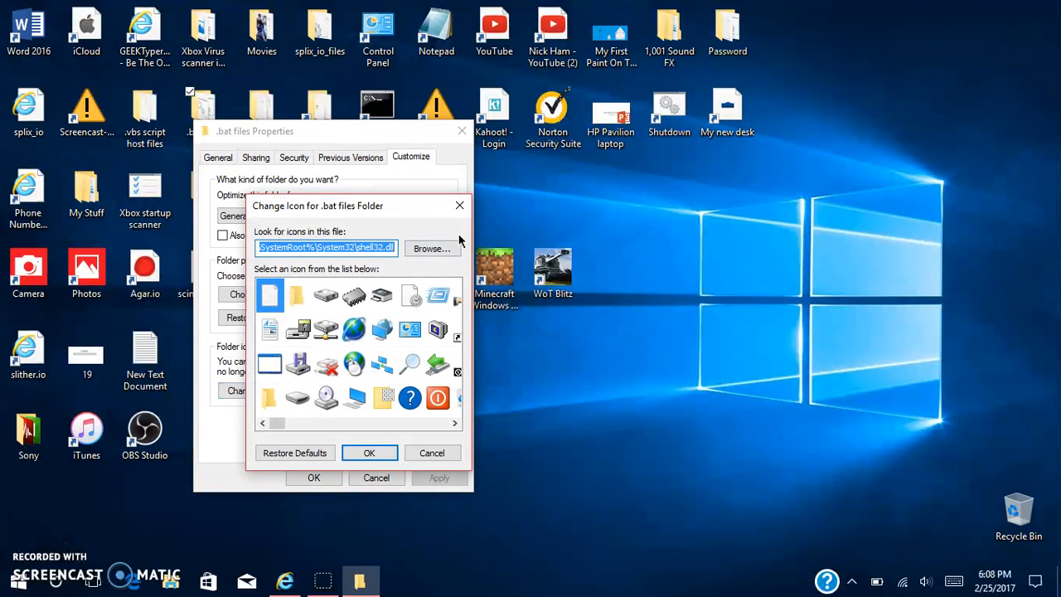
click(431, 248)
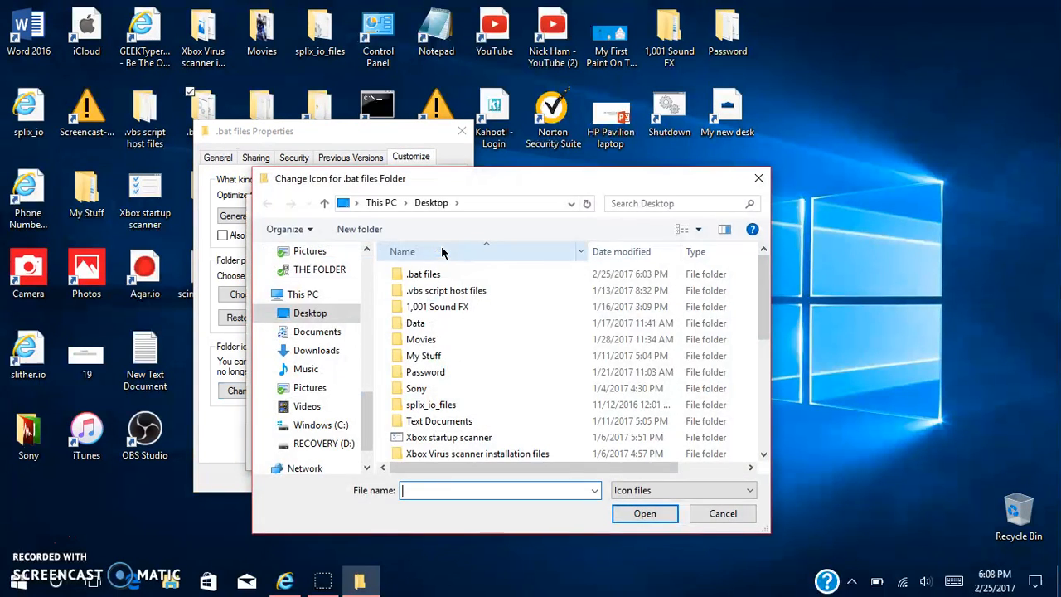
scroll(down, 3)
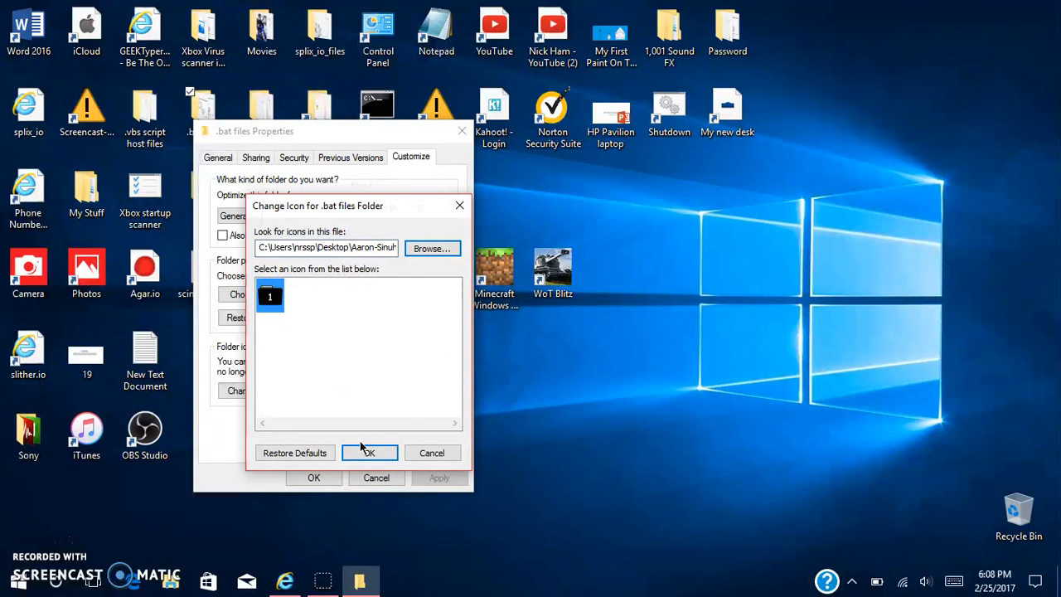
click(368, 452)
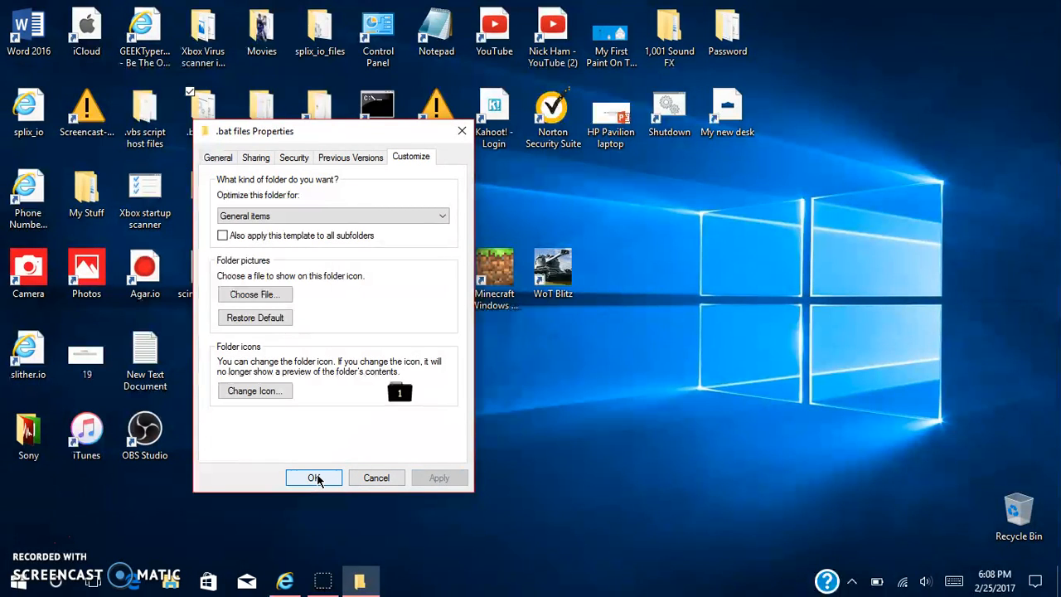
click(314, 477)
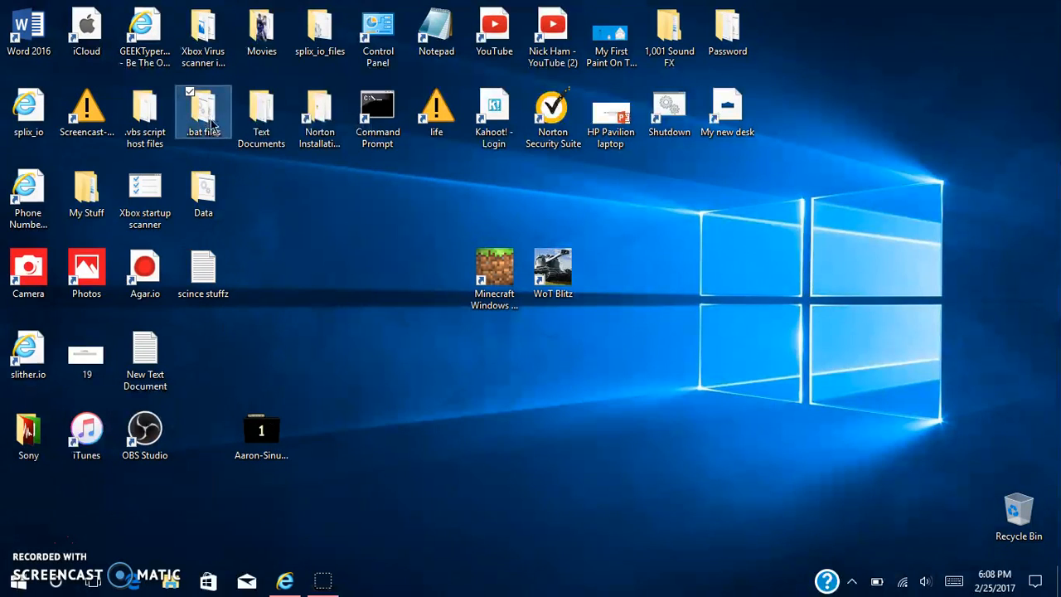
Set the .bat files folder's icon to the black Season 1 icon and apply.
right_click(203, 108)
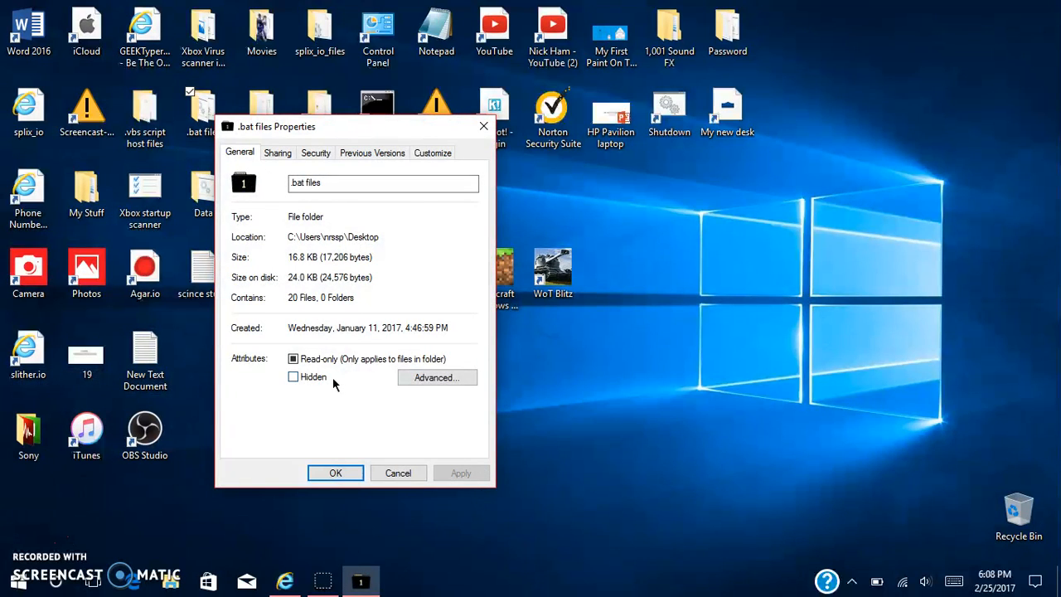
click(432, 152)
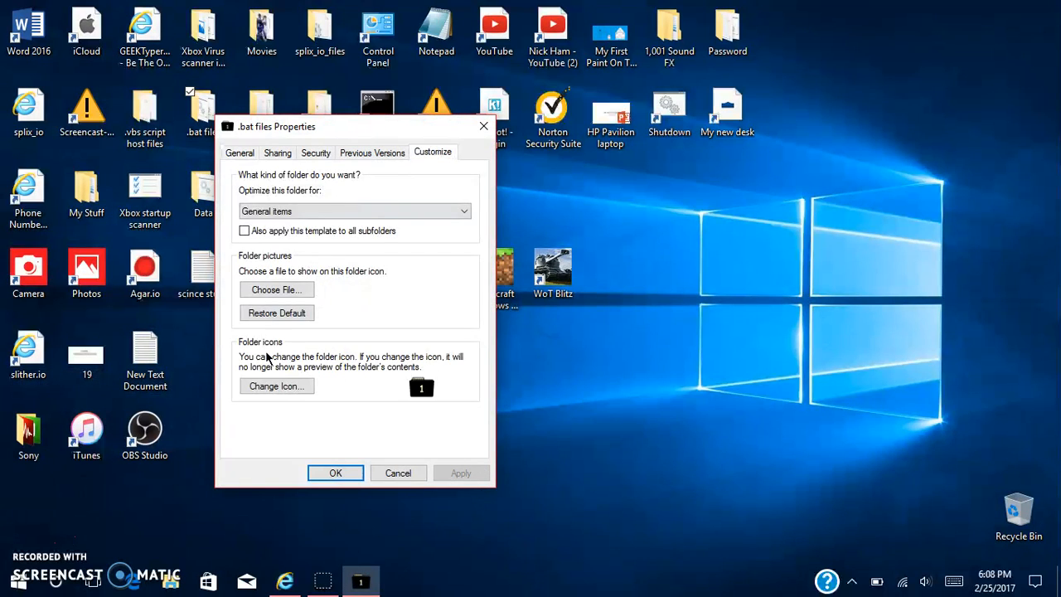
click(275, 386)
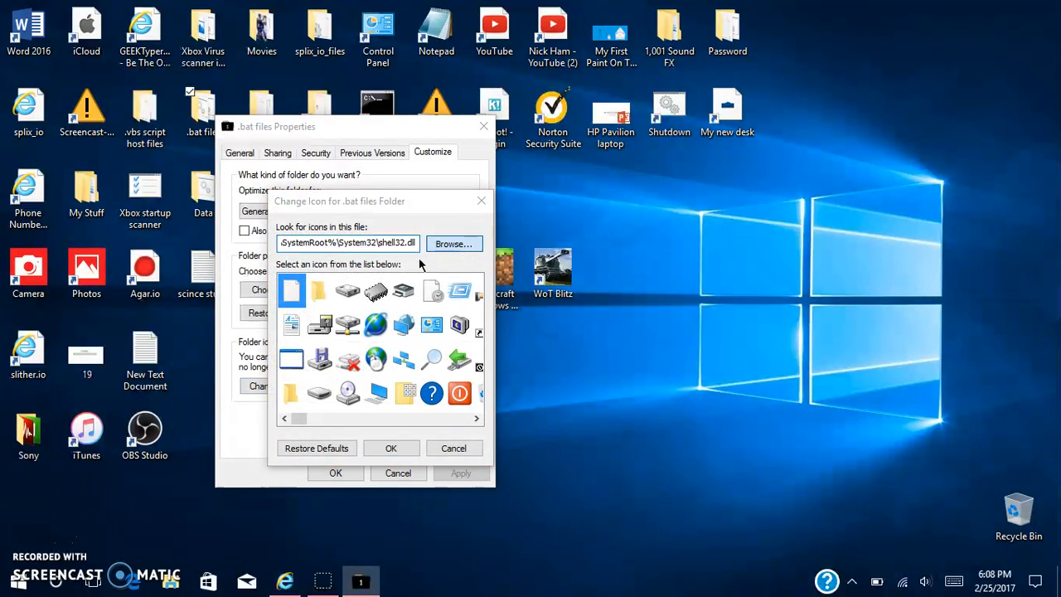
click(453, 243)
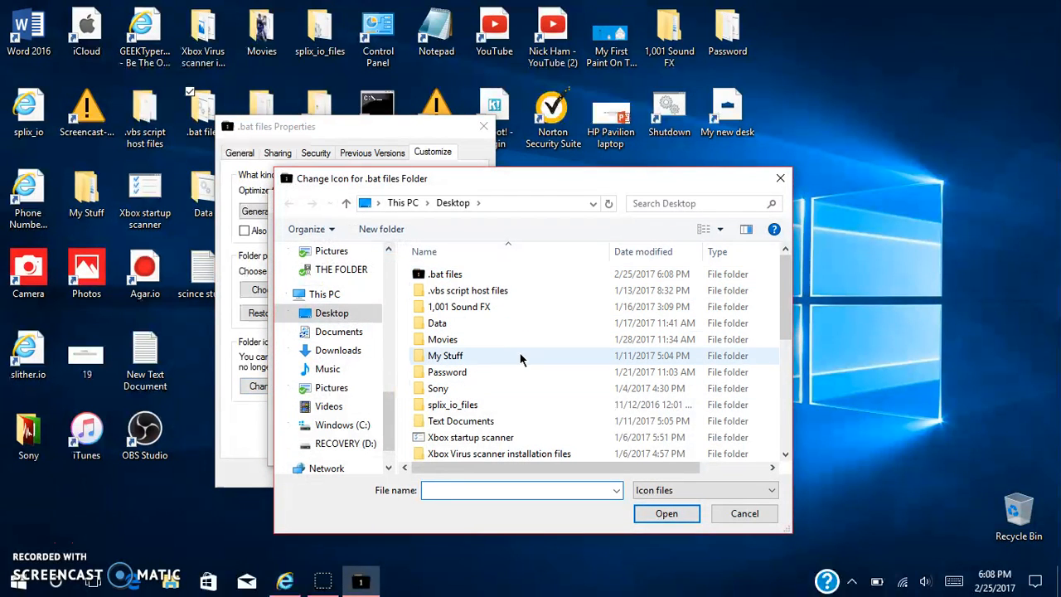
scroll(down, 3)
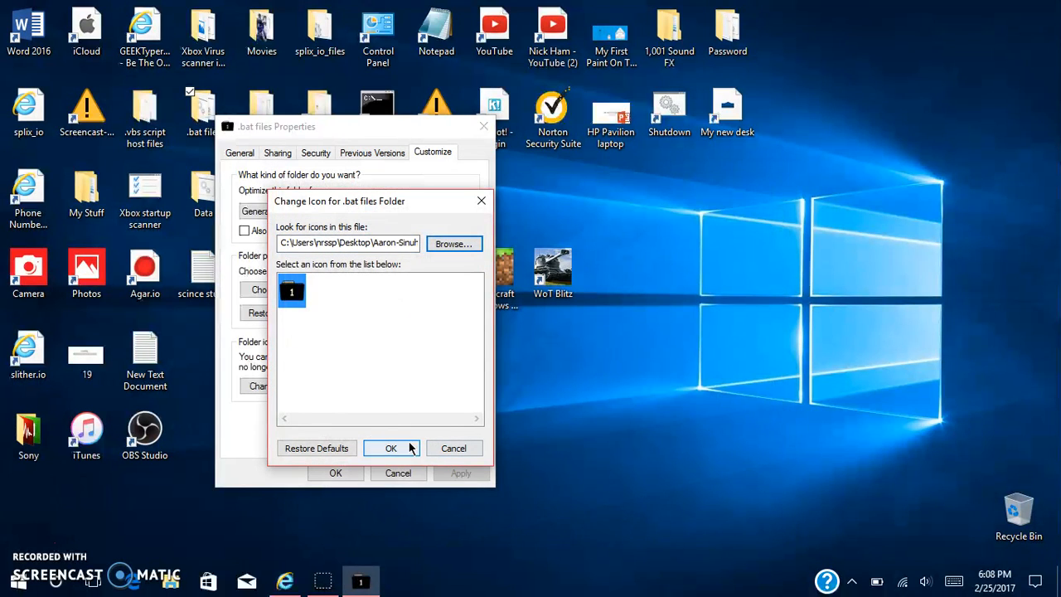
click(391, 449)
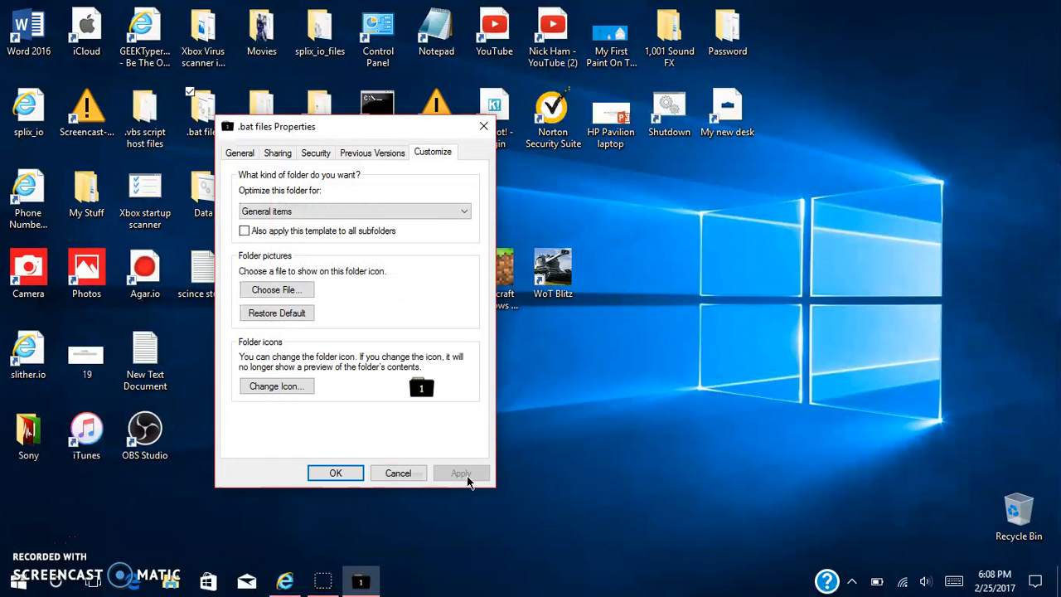
click(336, 472)
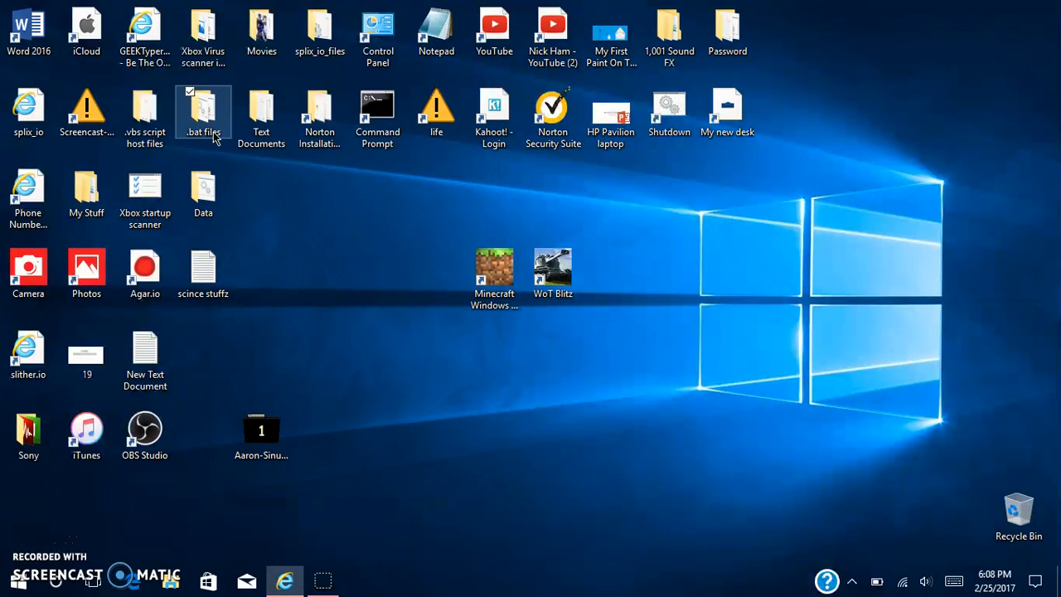
Refresh the desktop and drag the Season 1 icon file to the top row.
right_click(331, 355)
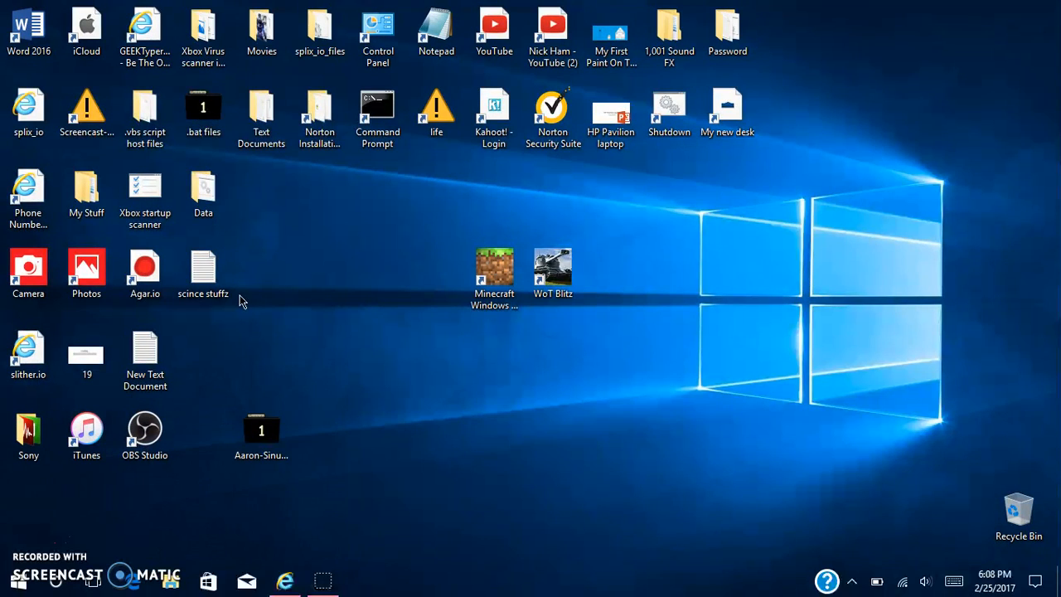
mouse_move(260, 483)
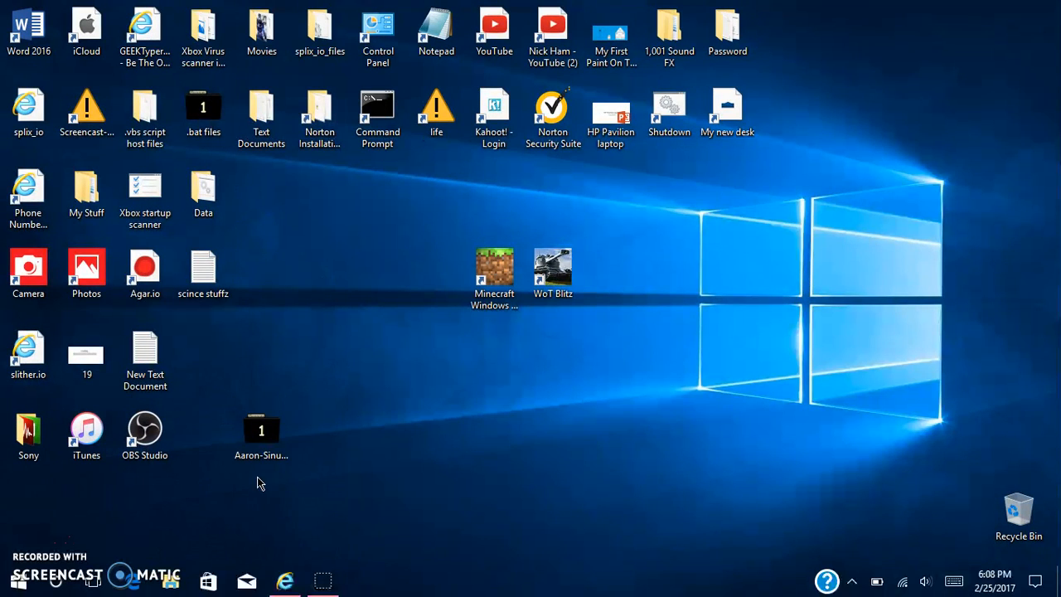
drag(261, 430, 766, 33)
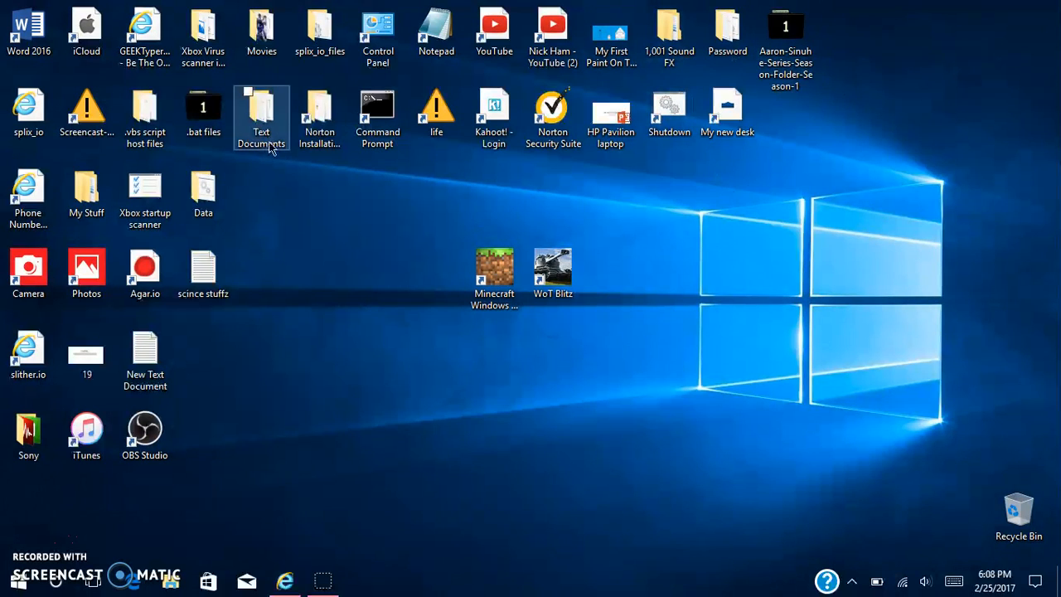
Load the Season 1 .ico file as the Text Documents folder's custom icon.
right_click(261, 116)
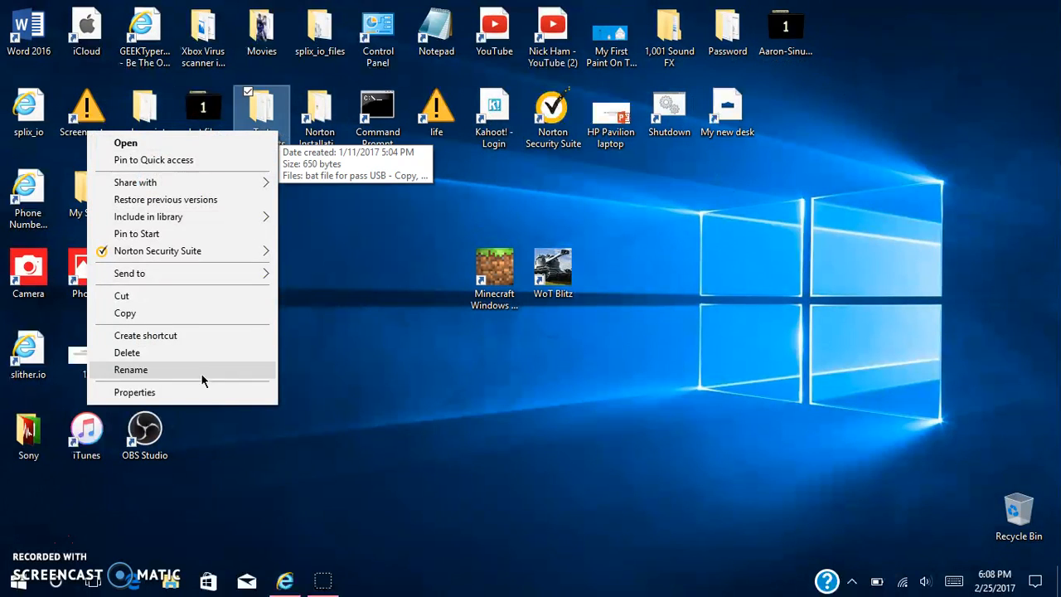
click(134, 392)
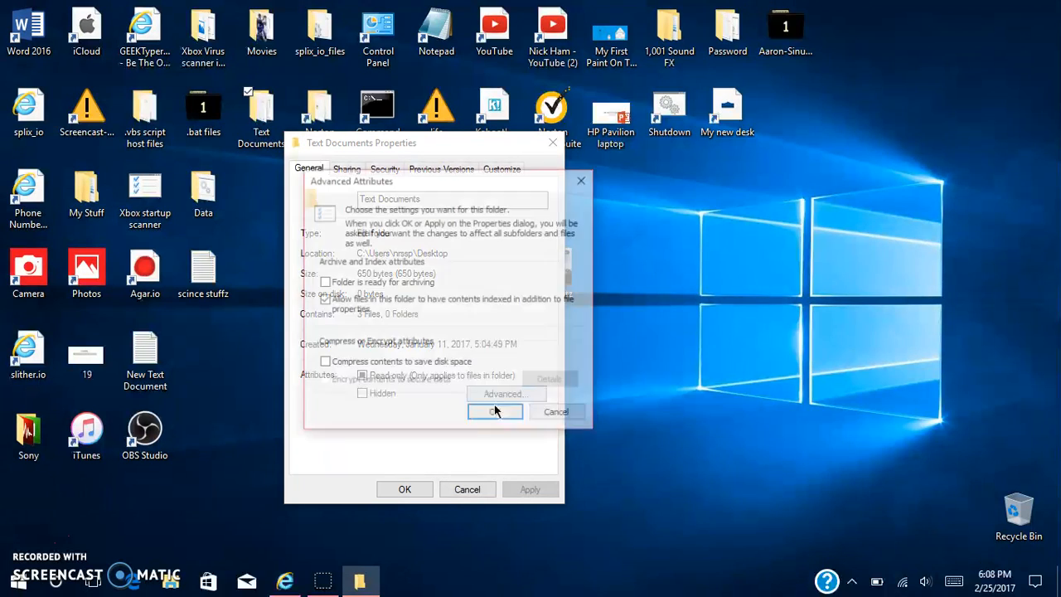
click(495, 411)
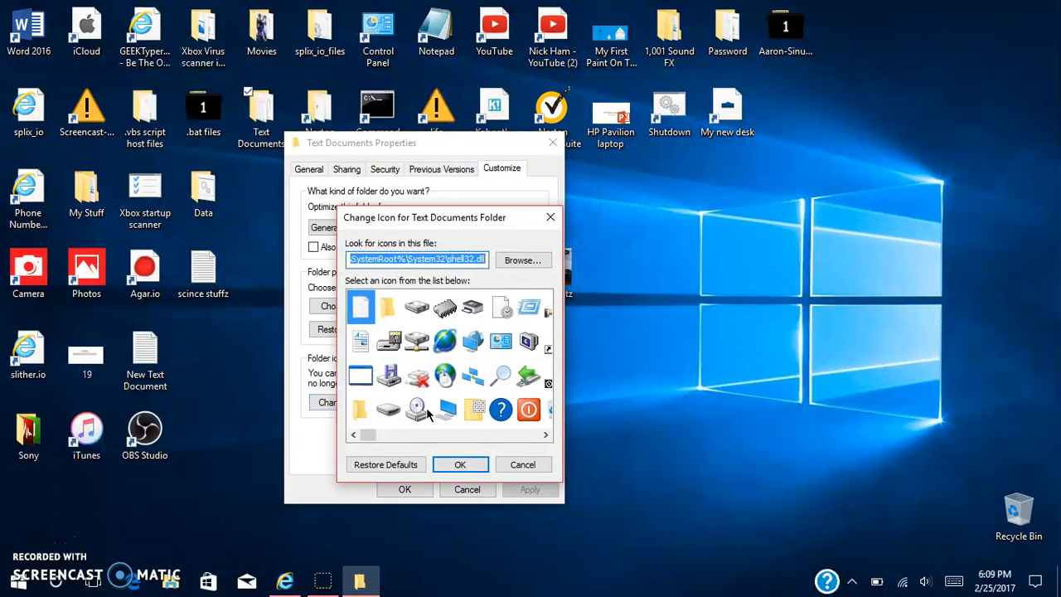
click(522, 259)
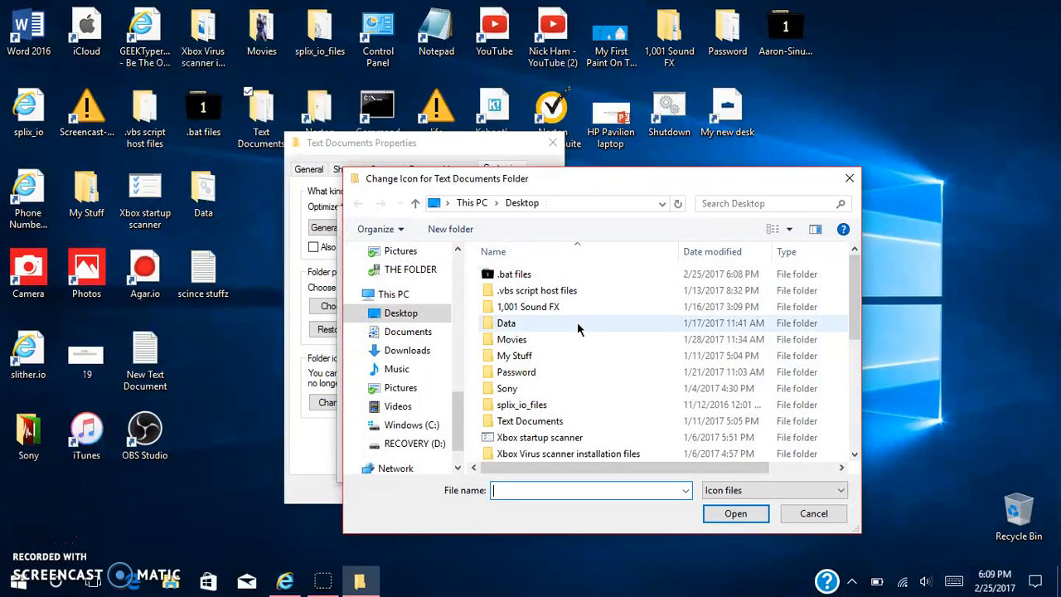
click(583, 350)
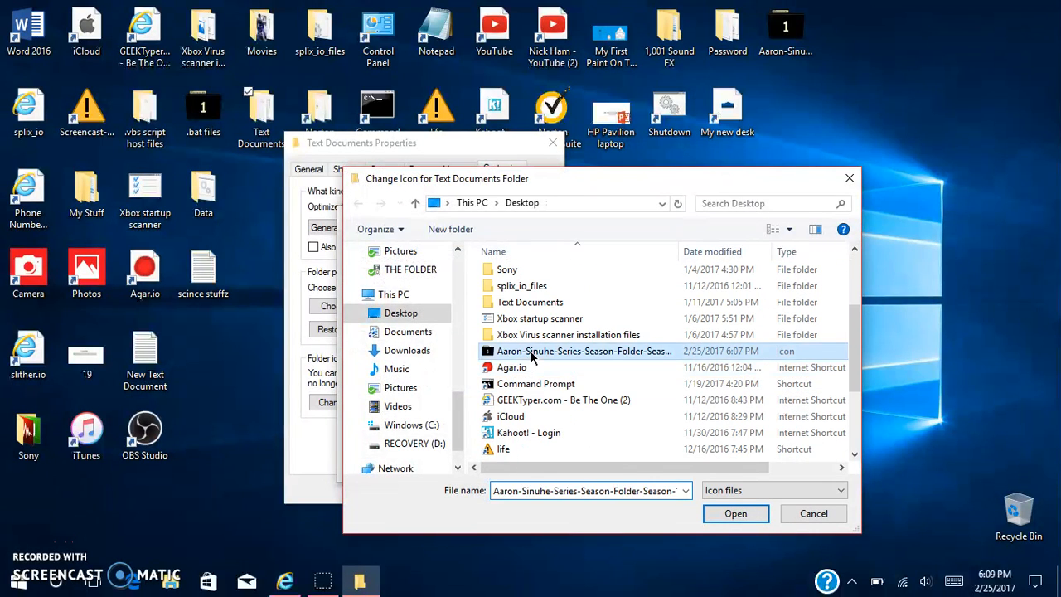
click(735, 513)
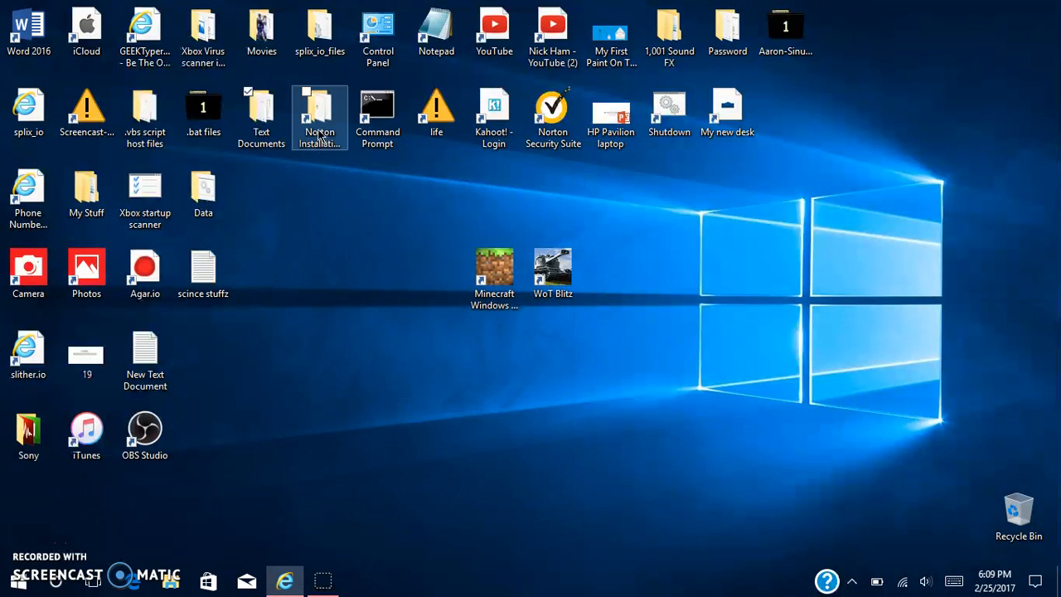
Close the Norton Installation Files shortcut properties unchanged and deselect the shortcut.
click(79, 521)
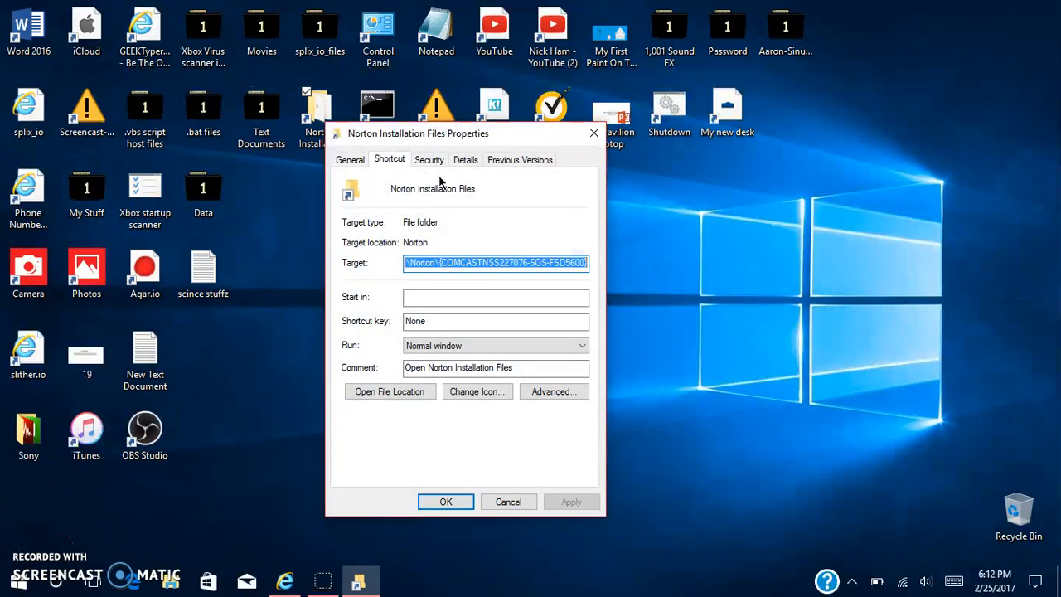
click(508, 501)
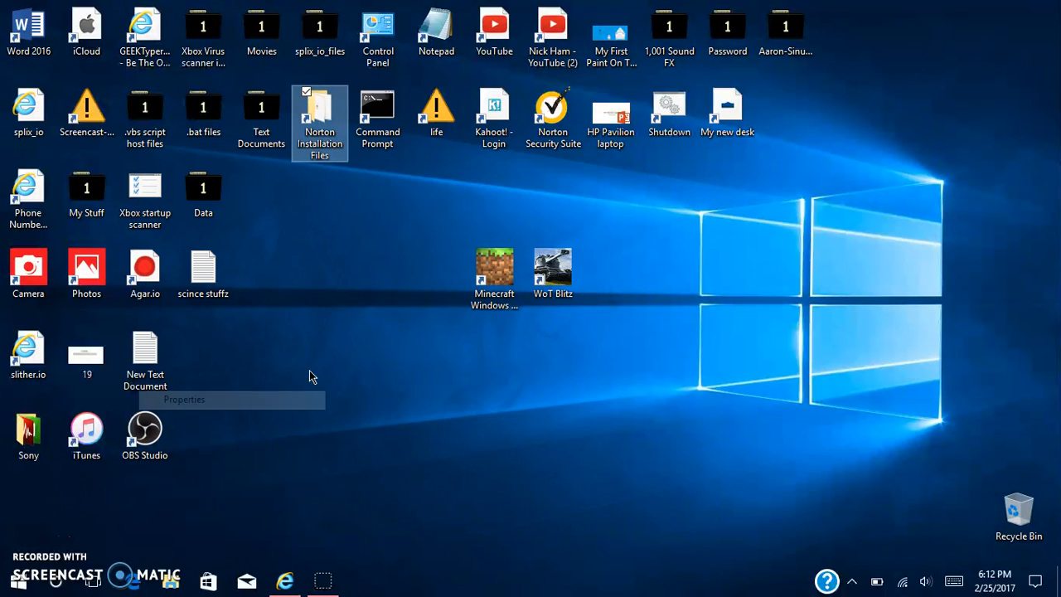
click(183, 400)
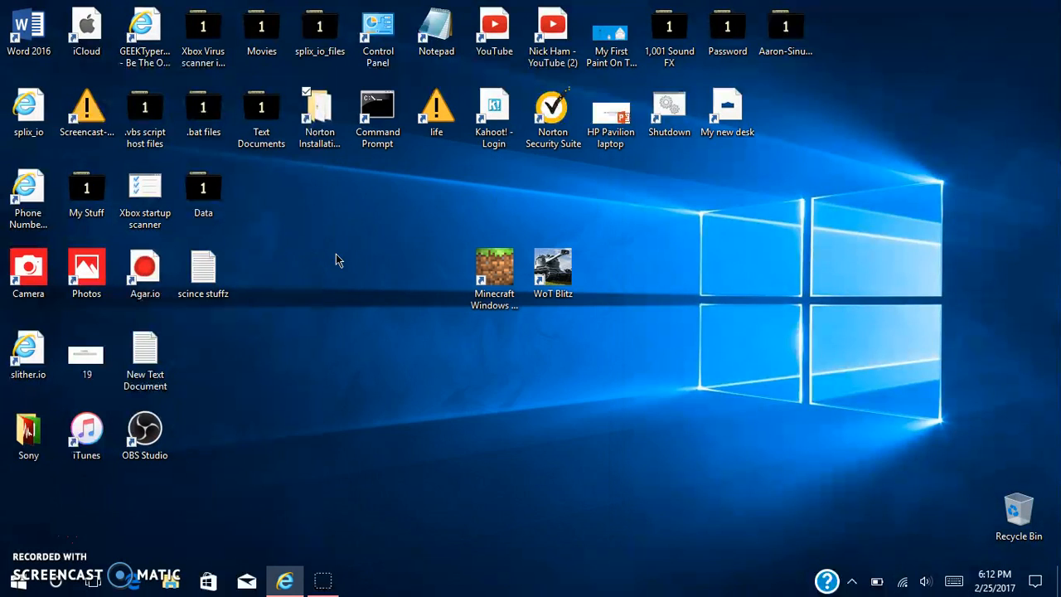
click(553, 270)
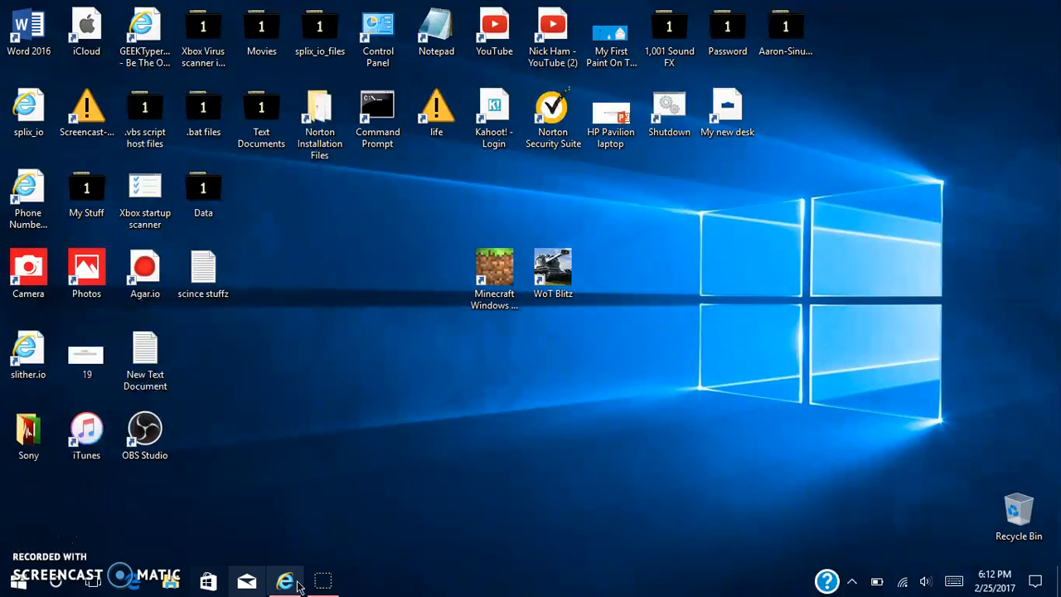
click(14, 580)
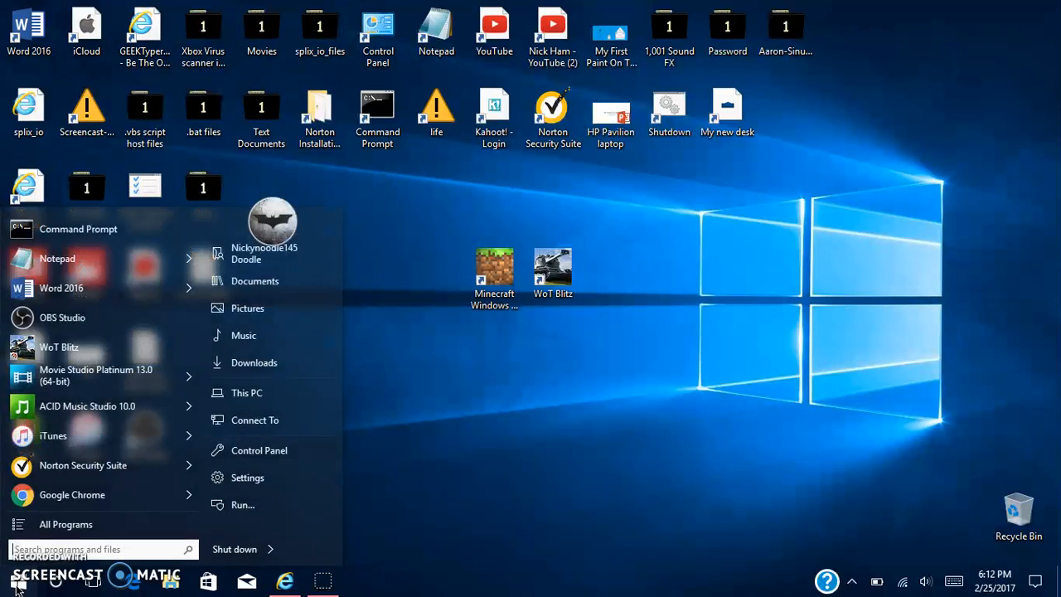
mouse_move(453, 507)
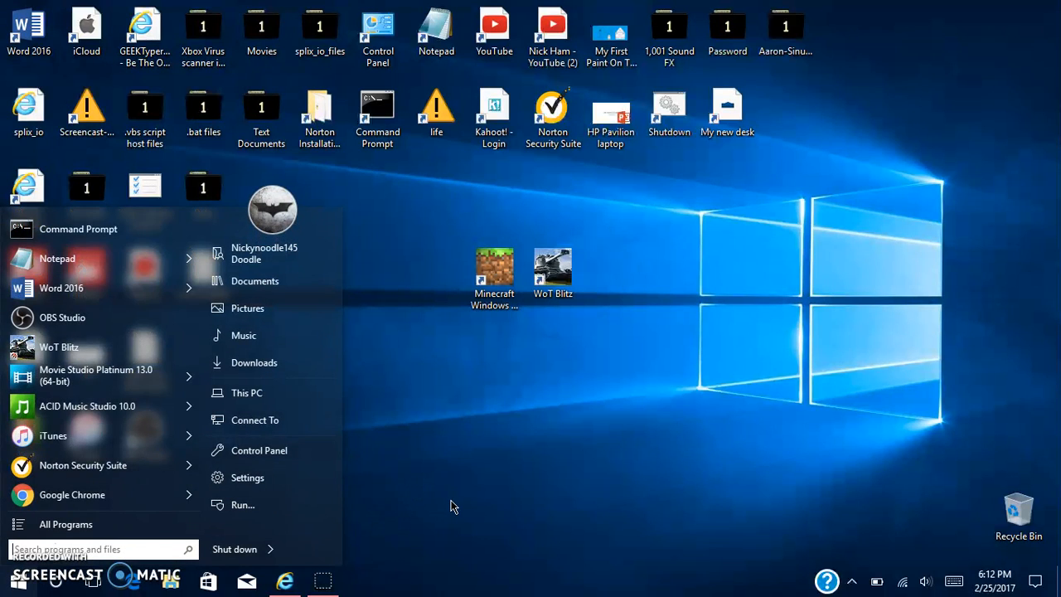
mouse_move(462, 505)
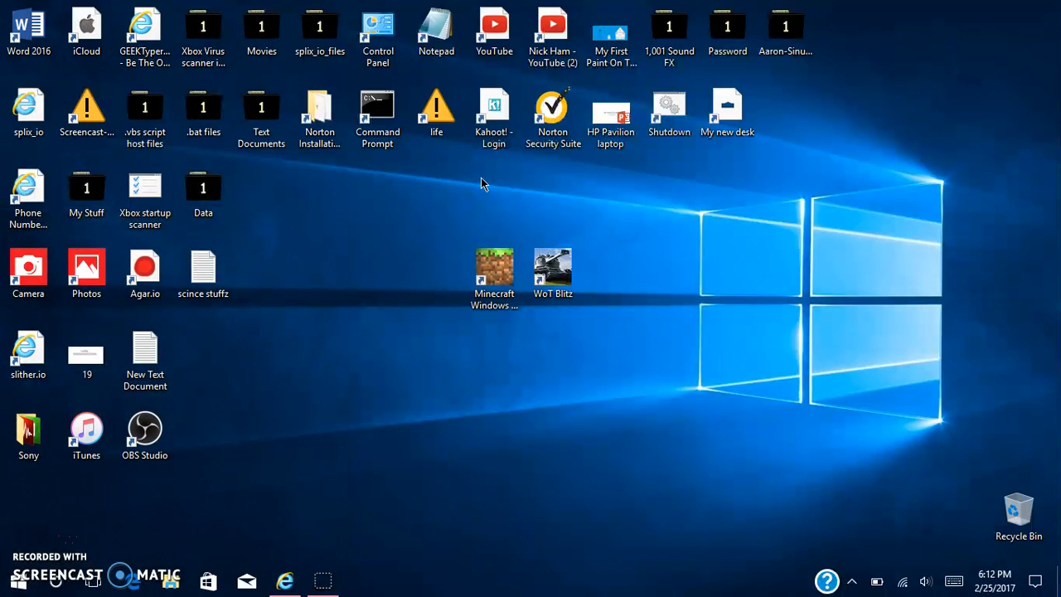
mouse_move(125, 93)
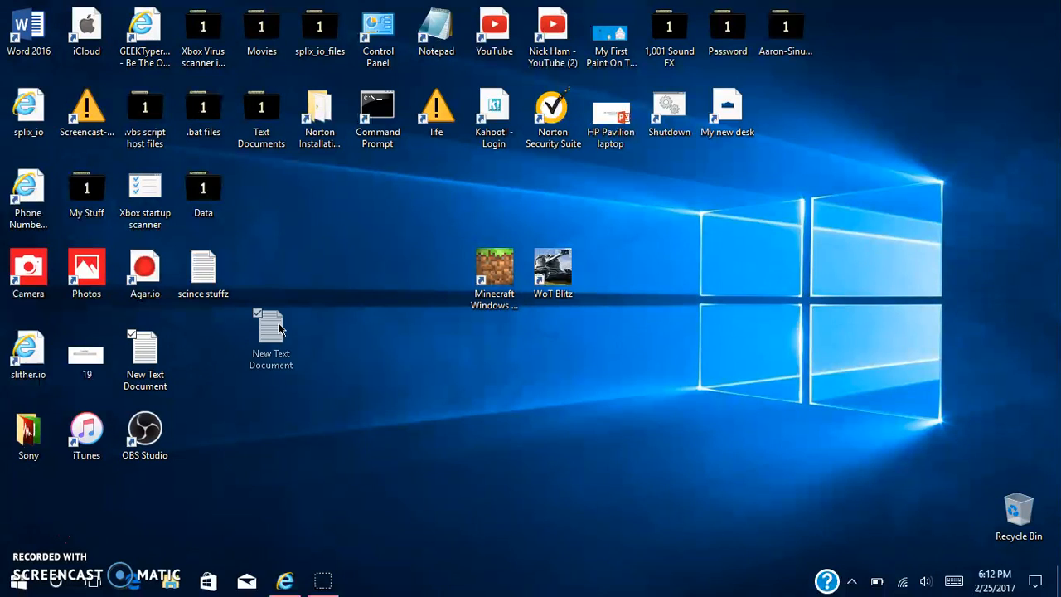
drag(271, 336, 203, 356)
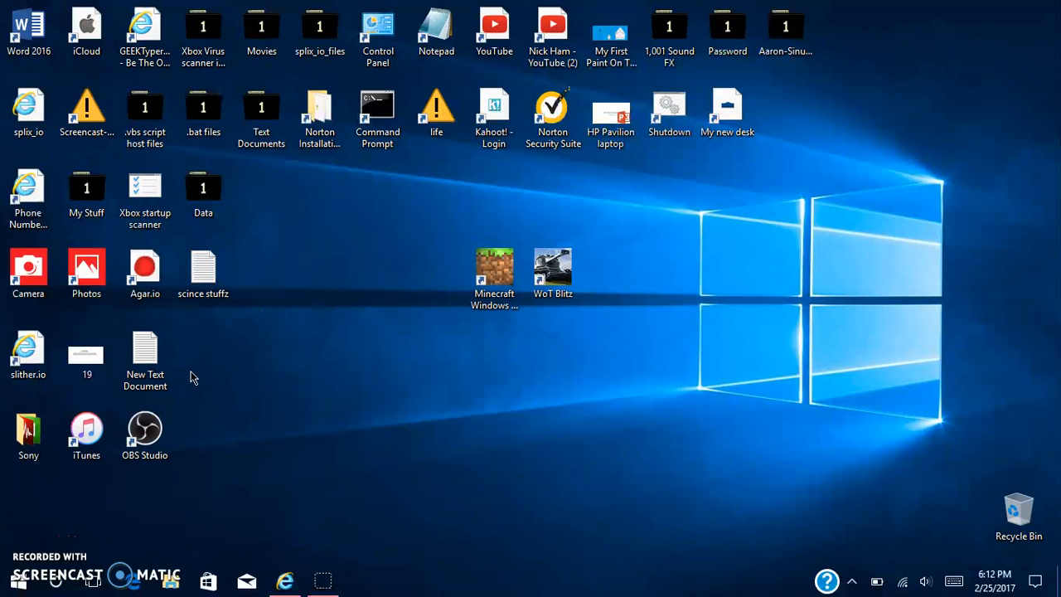
click(261, 108)
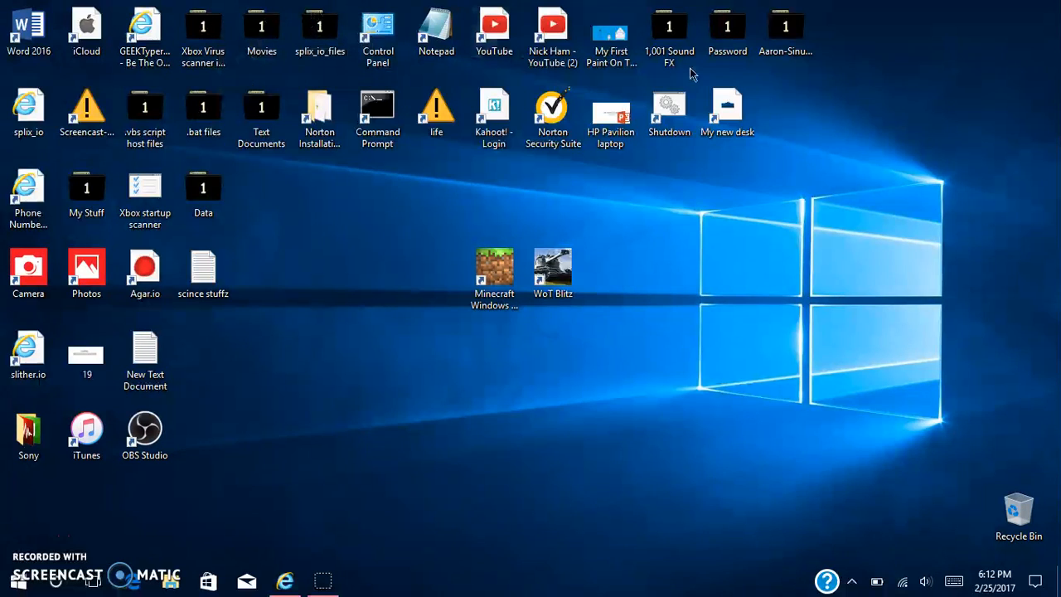
mouse_move(800, 211)
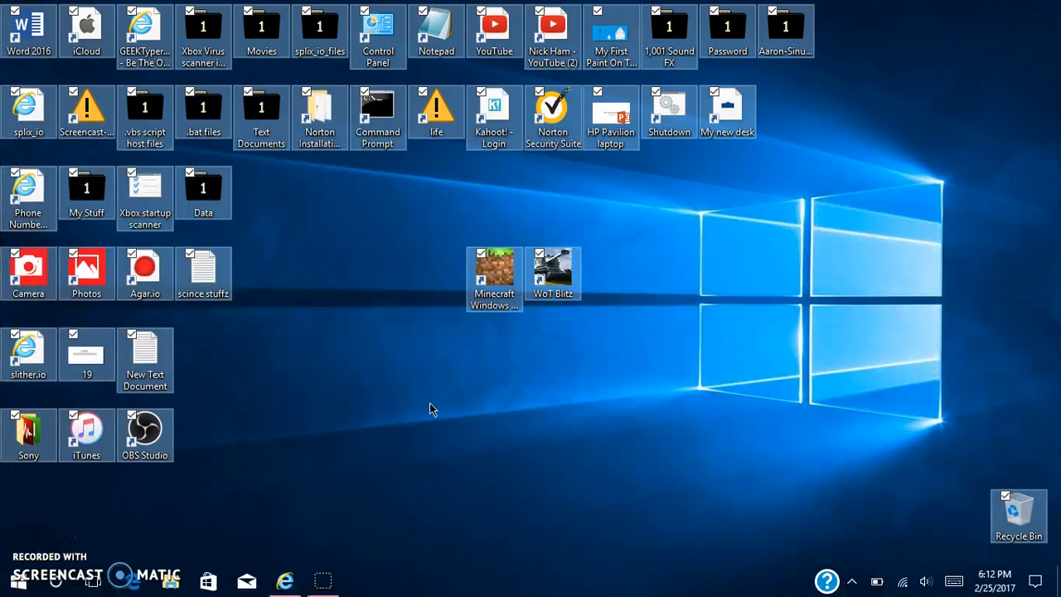
click(431, 407)
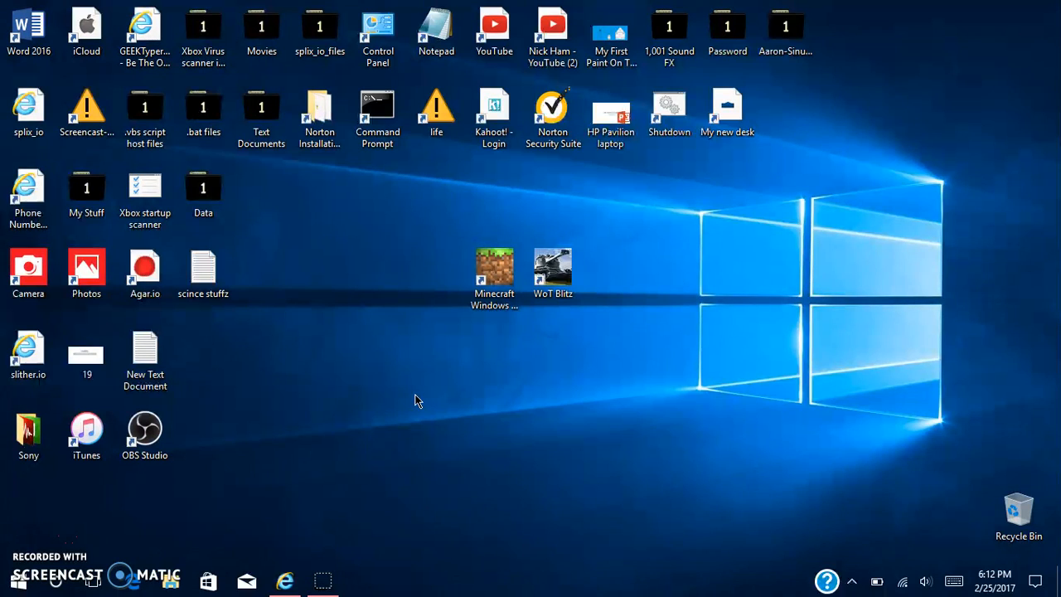
mouse_move(425, 389)
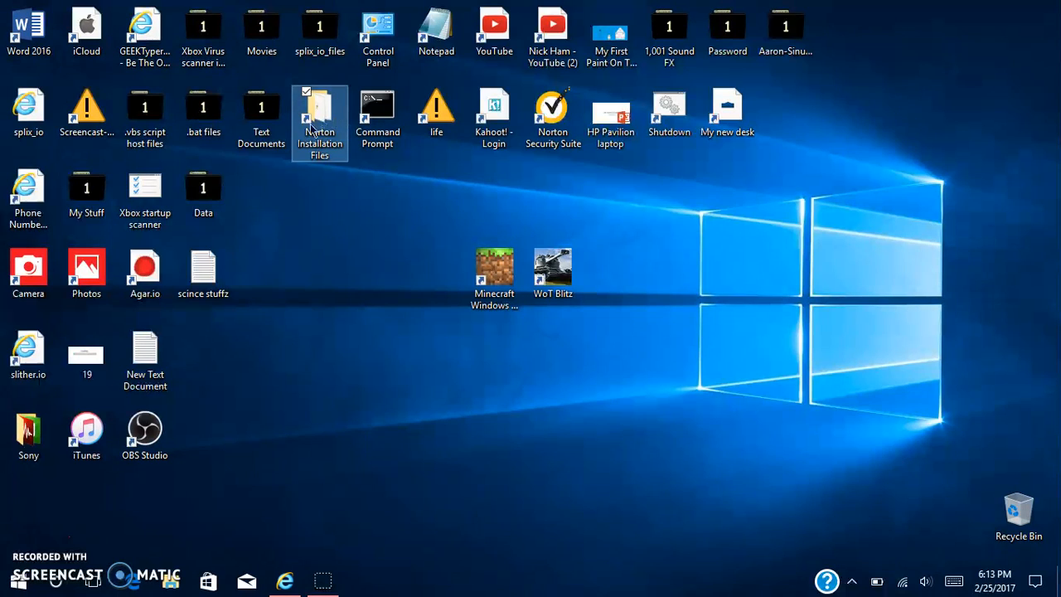
Browse to the Desktop for a new Norton Installation Files shortcut icon.
right_click(319, 121)
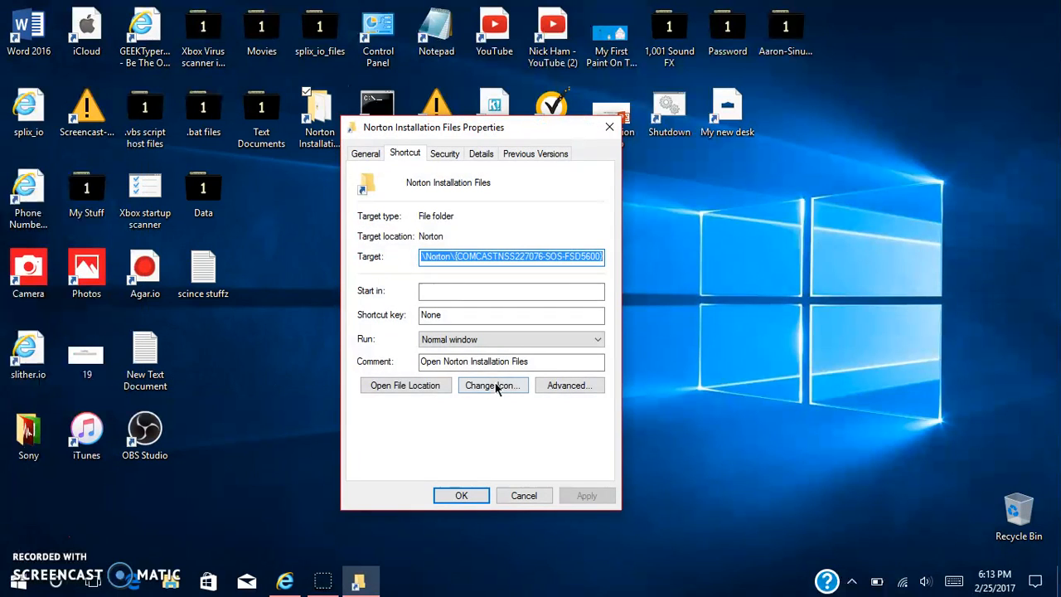
click(493, 384)
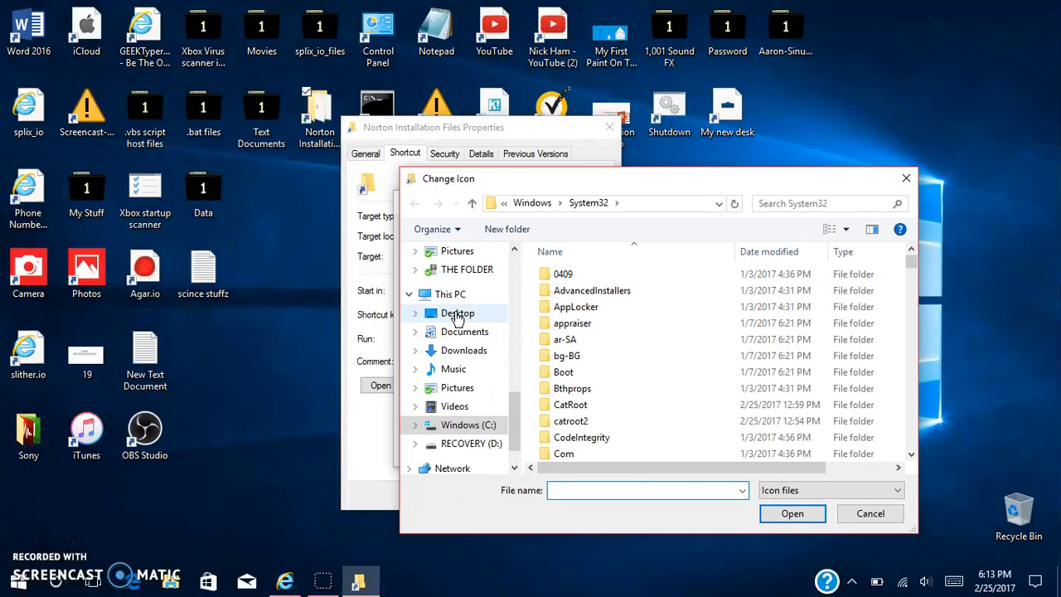
click(456, 312)
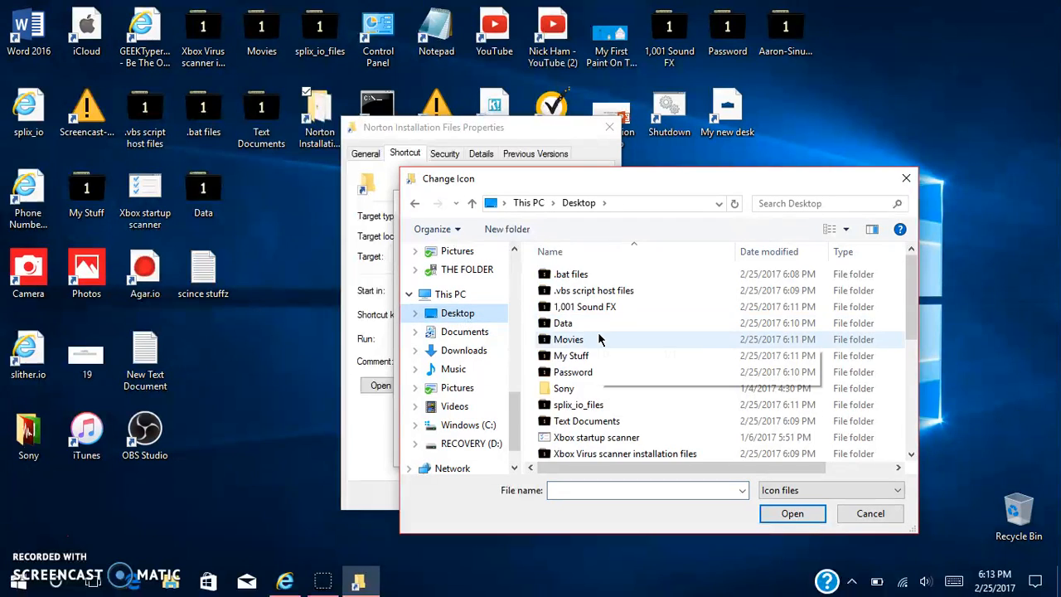
scroll(down, 3)
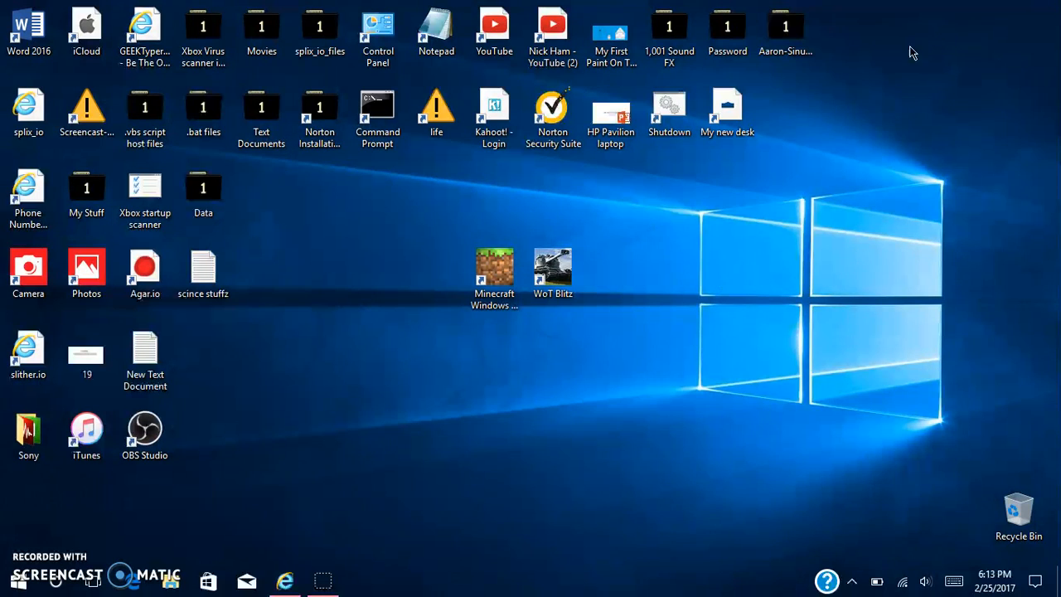
mouse_move(224, 277)
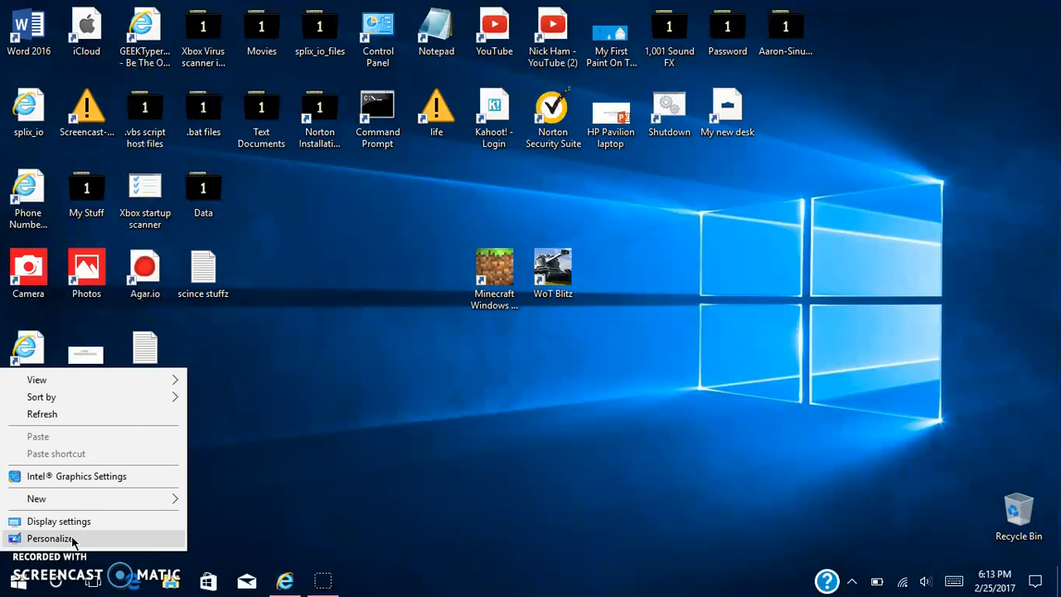
mouse_move(104, 414)
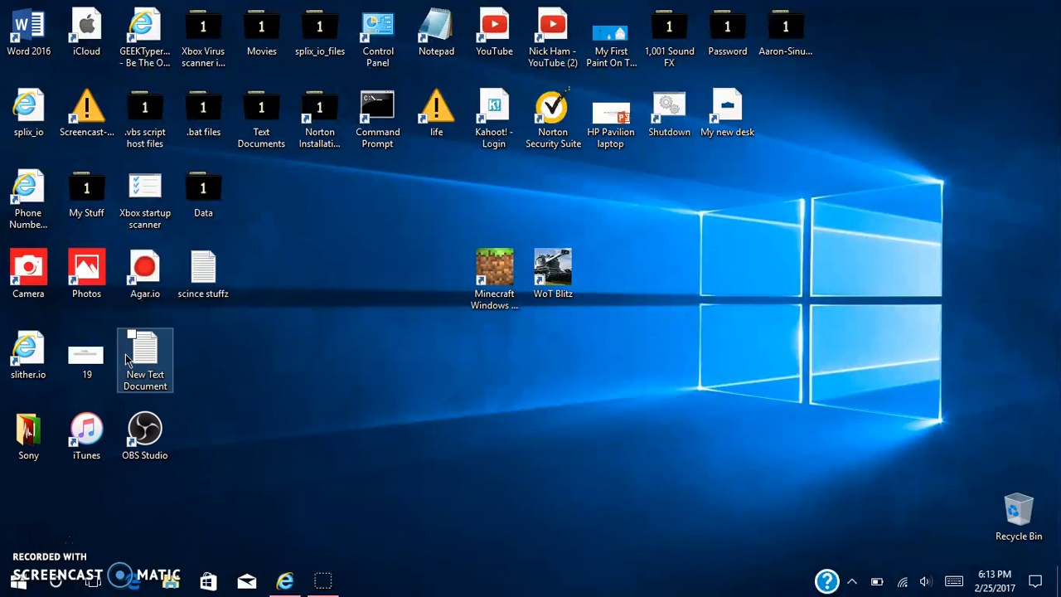
right_click(145, 359)
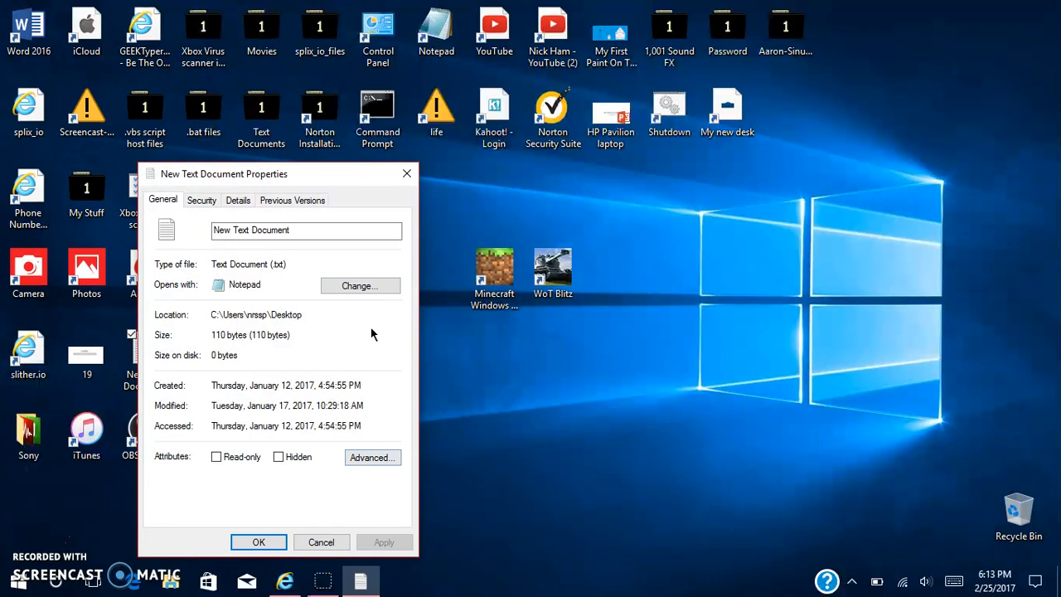
mouse_move(372, 458)
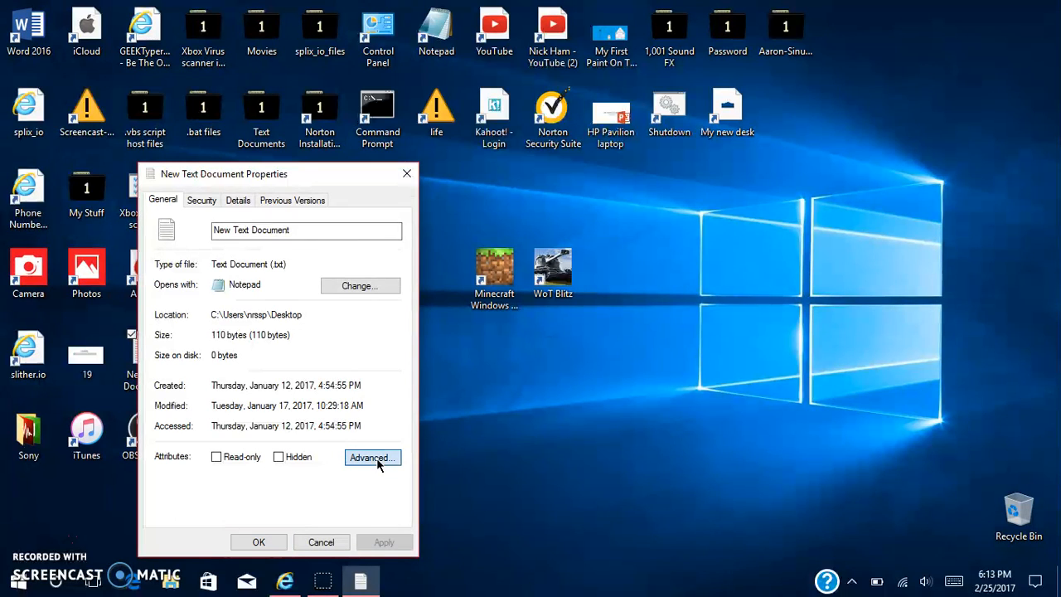
click(372, 456)
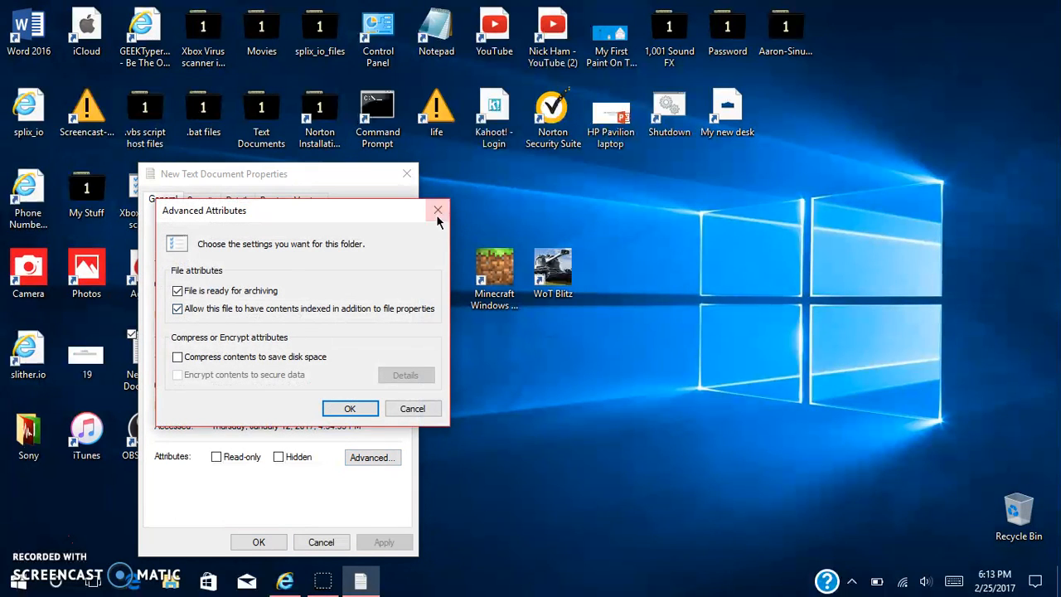
click(437, 209)
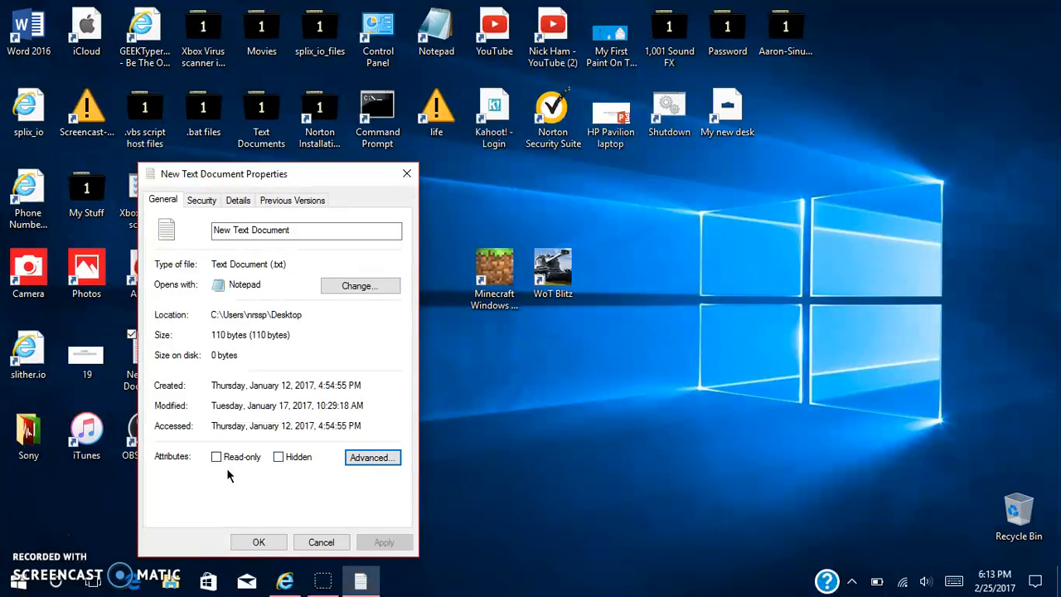
click(238, 200)
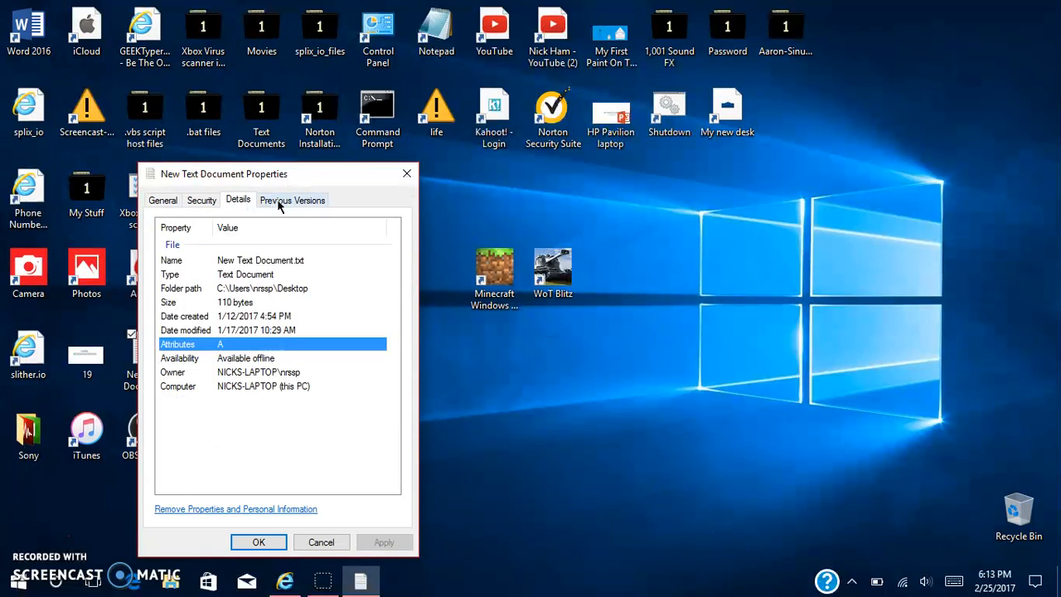
click(162, 199)
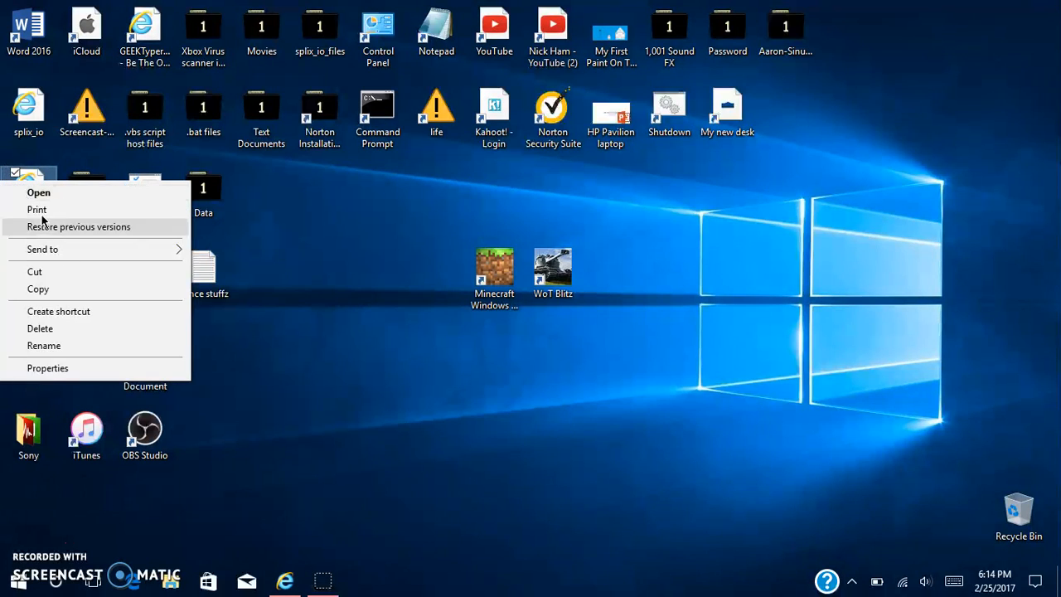
mouse_move(47, 368)
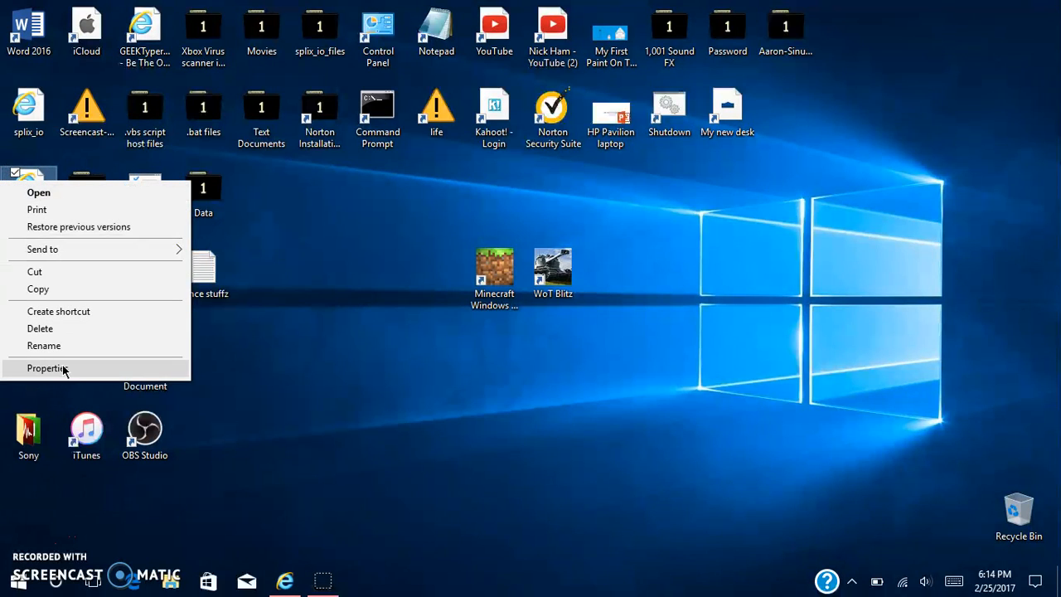
Browse to the Desktop for a new Phone Number Search Truecaller shortcut icon.
click(48, 368)
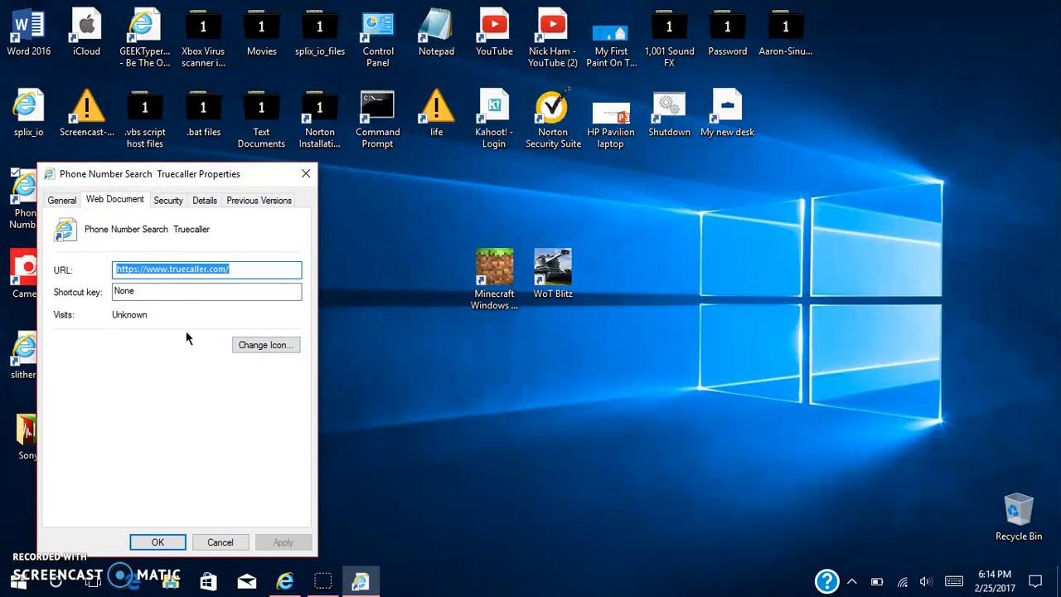
click(265, 345)
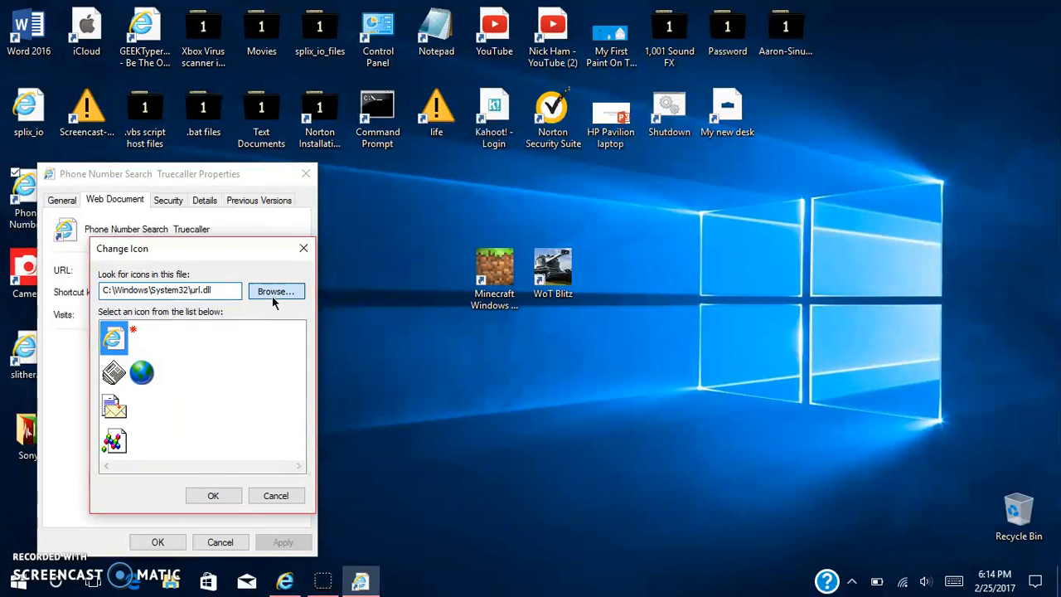
click(276, 291)
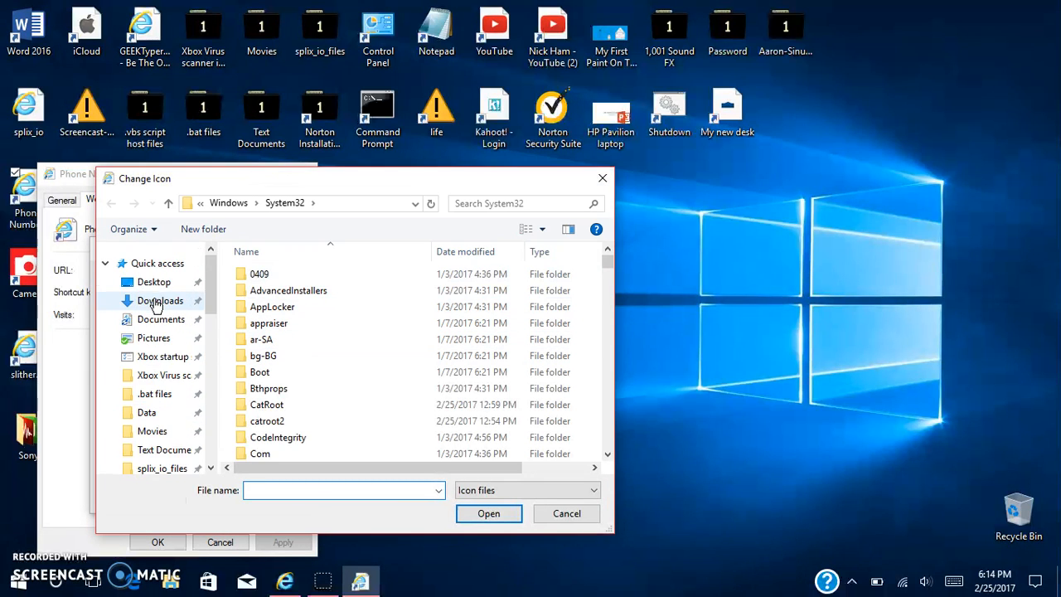
click(154, 282)
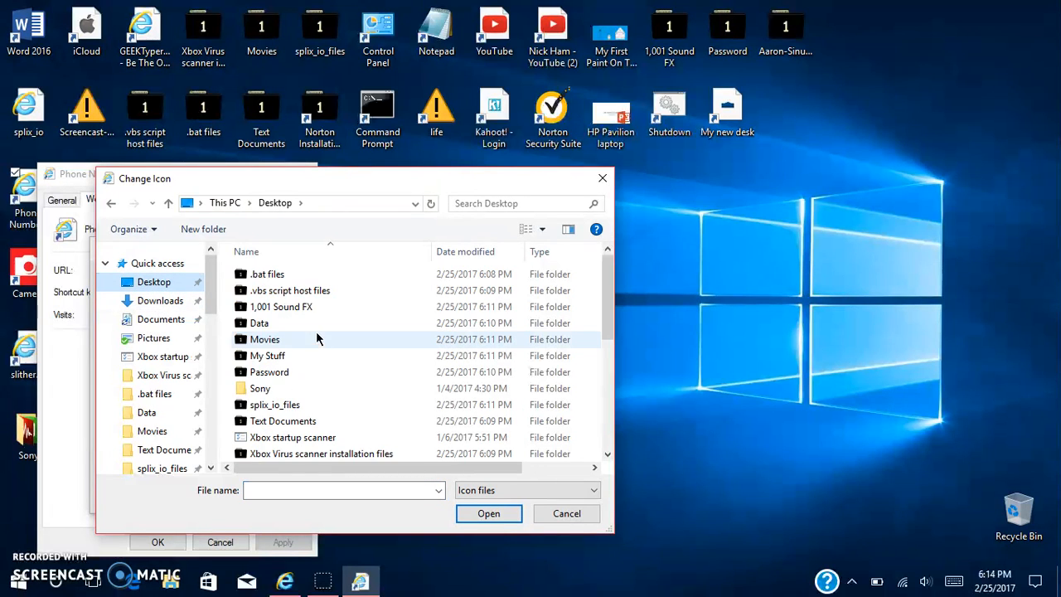
scroll(down, 3)
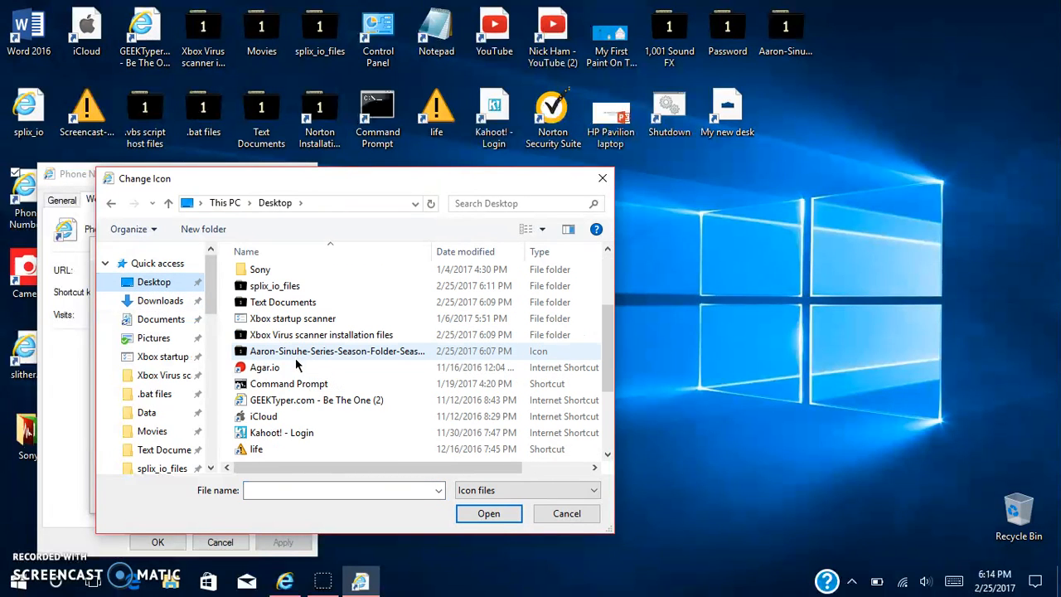
Apply the black Season 1 .ico to the Phone Number shortcut and check it.
click(566, 512)
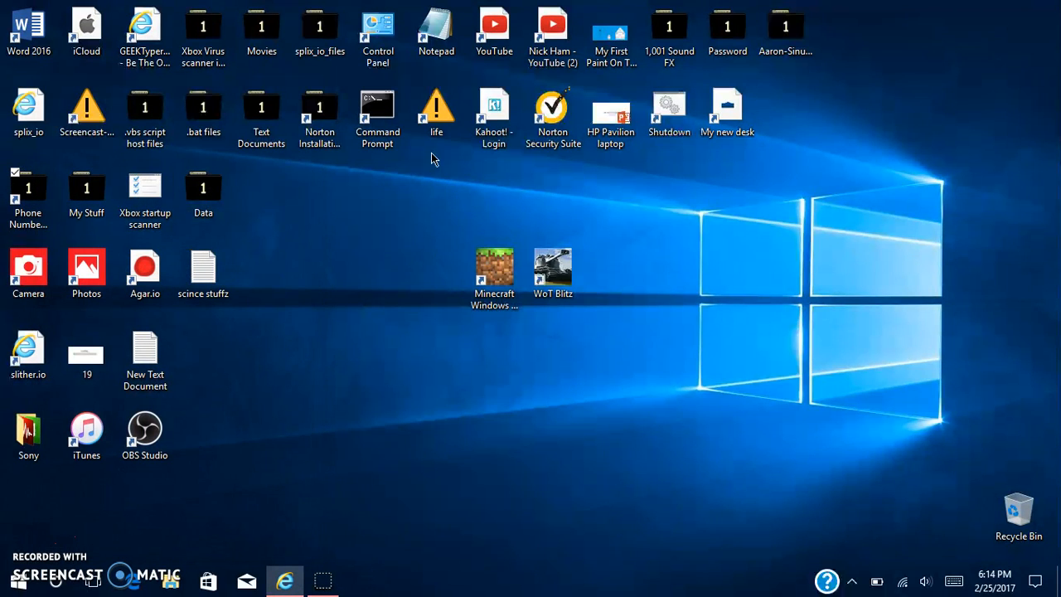
click(28, 195)
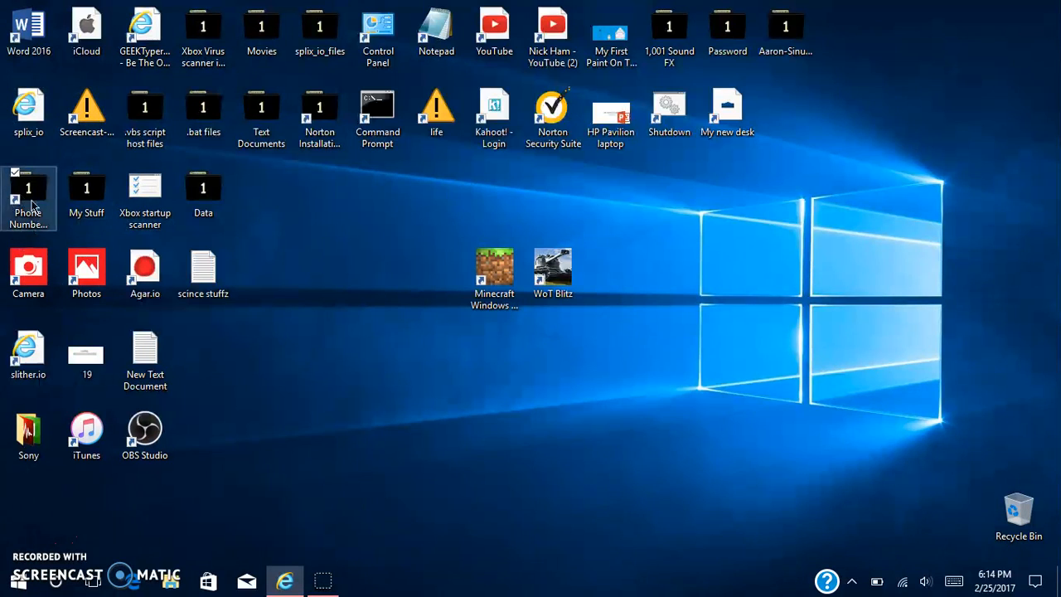
mouse_move(813, 311)
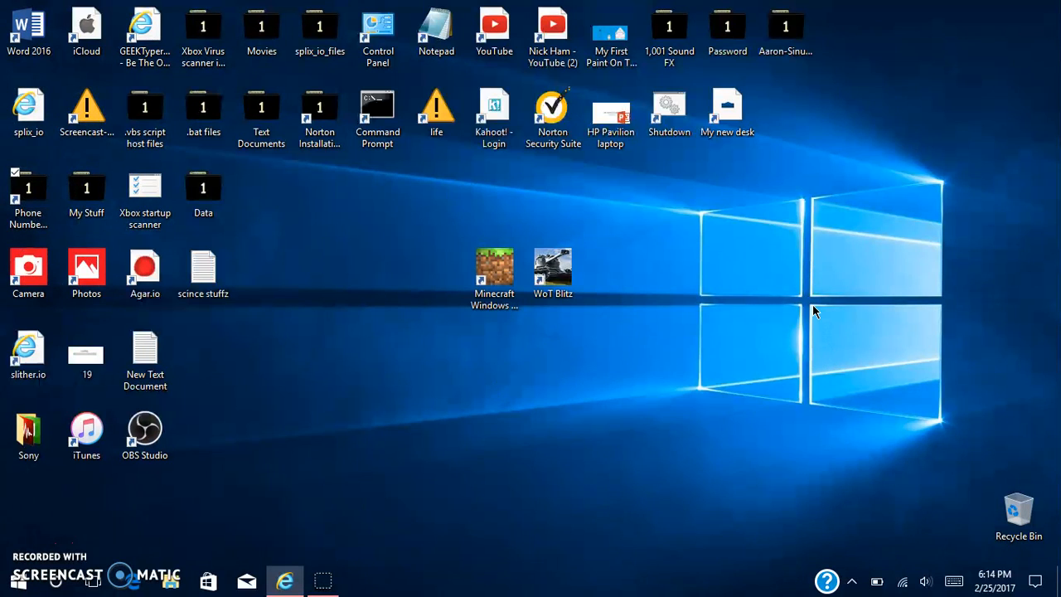